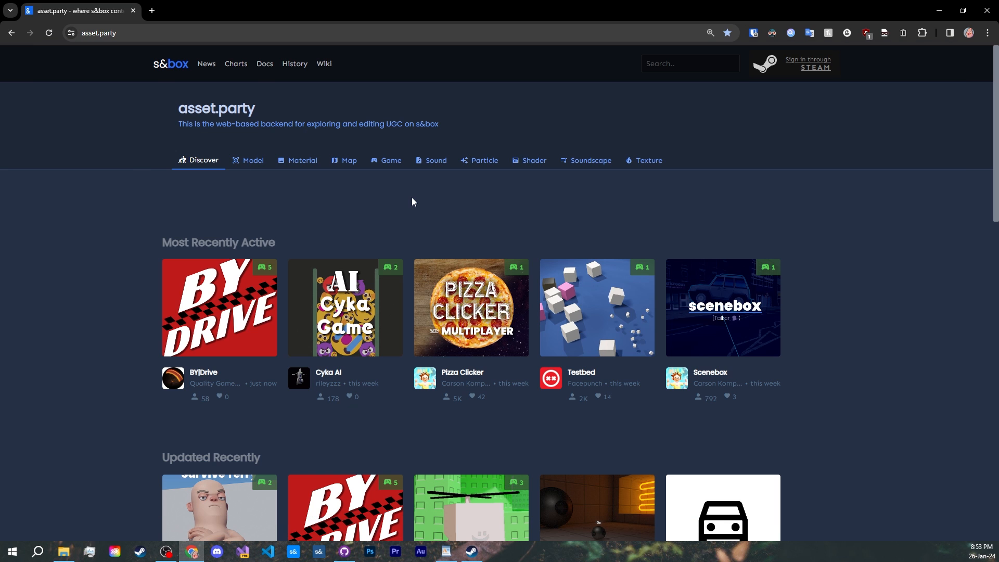
mouse_move(389, 205)
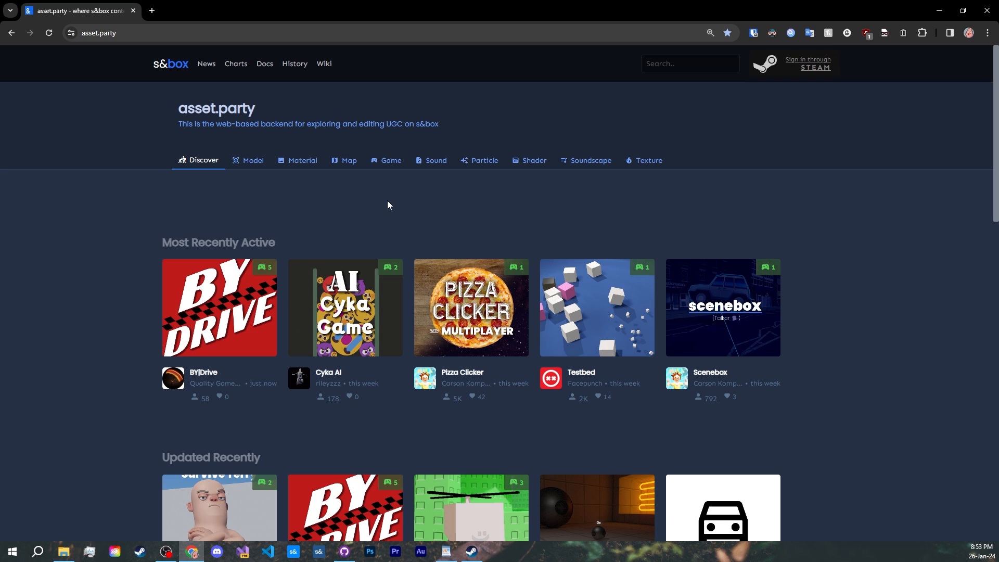
mouse_move(385, 195)
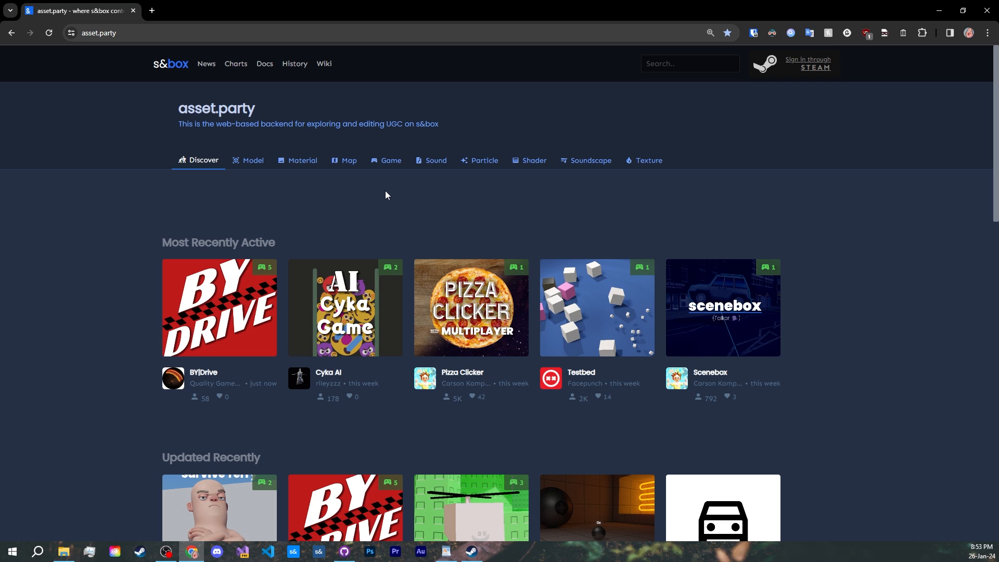
mouse_move(394, 188)
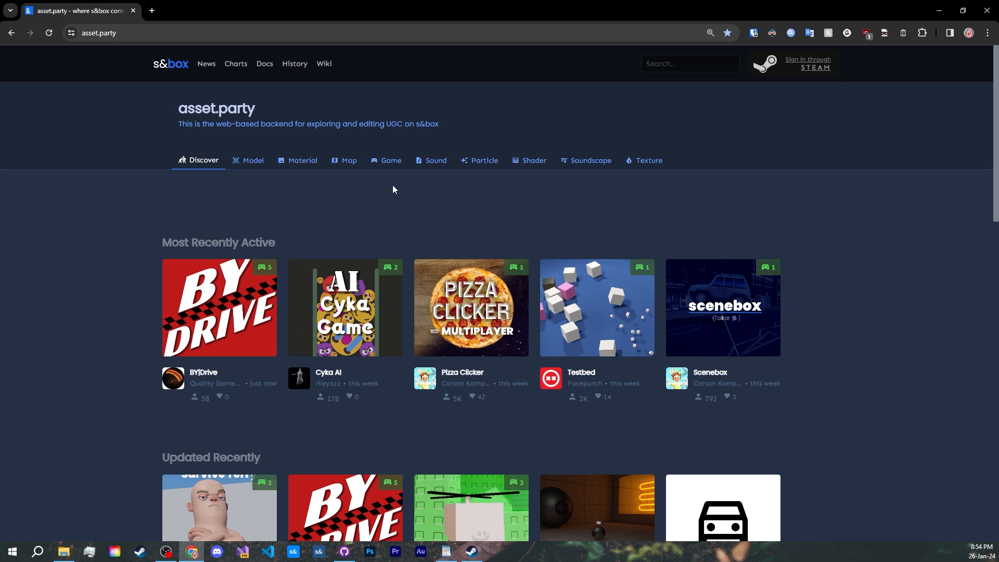
mouse_move(249, 194)
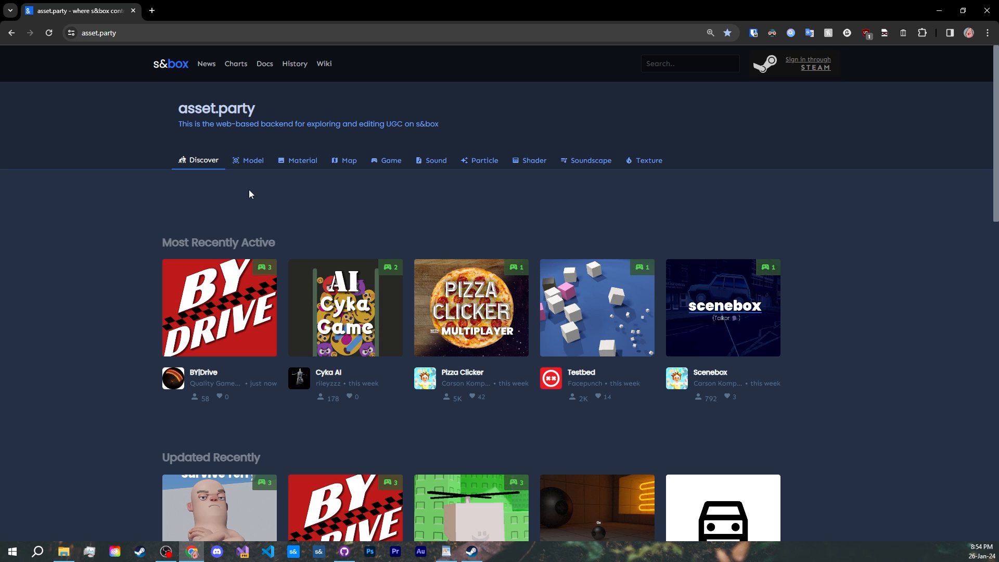
mouse_move(110, 66)
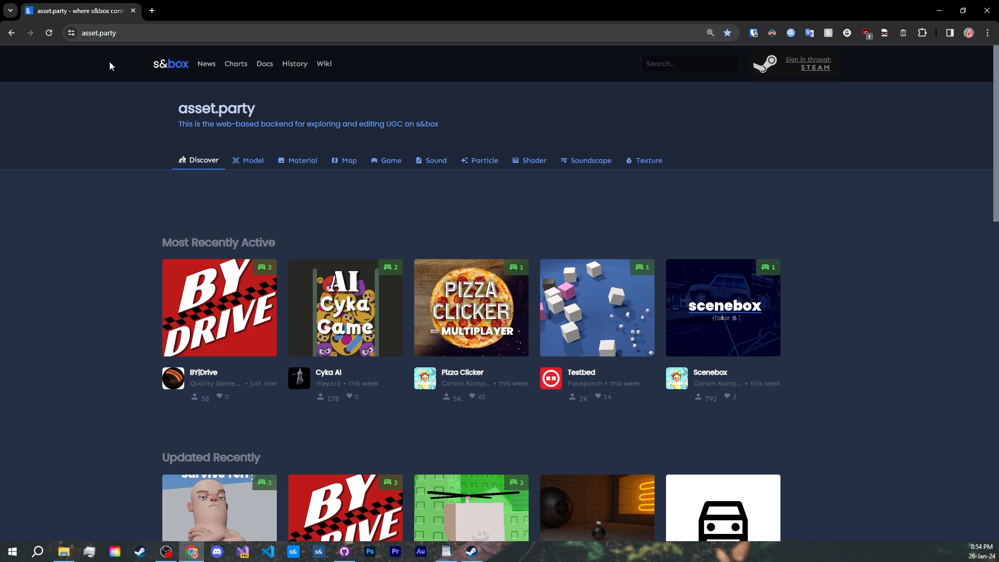
mouse_move(134, 76)
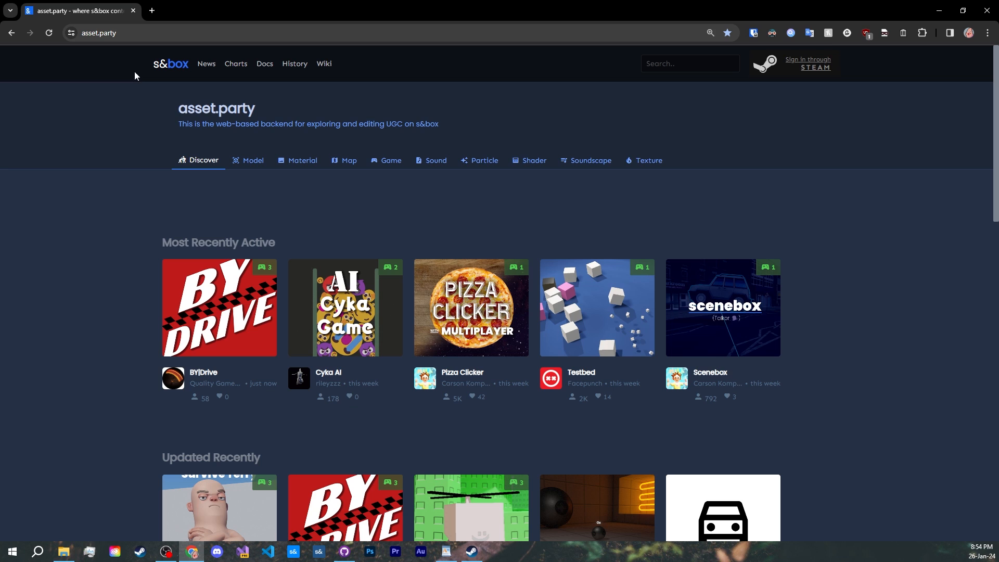
- Sign in to asset.party with a Steam account, confirming on the Steam sign-in page
drag(204, 124, 445, 124)
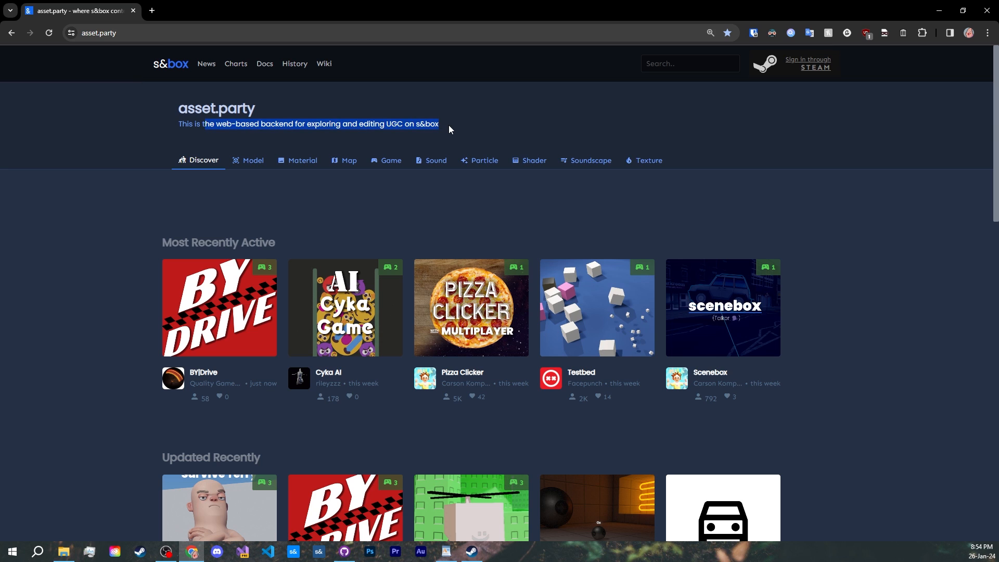
click(182, 189)
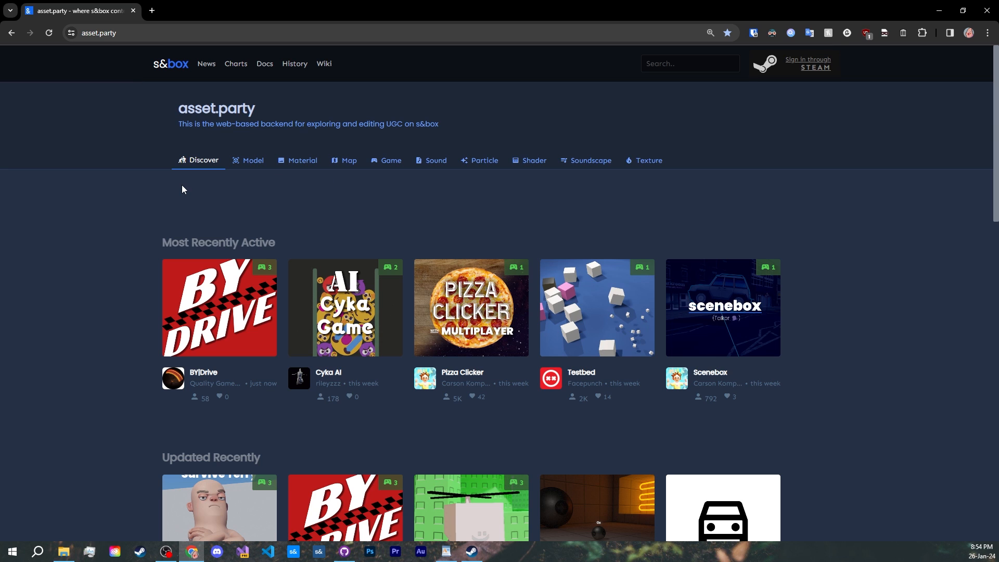
mouse_move(579, 193)
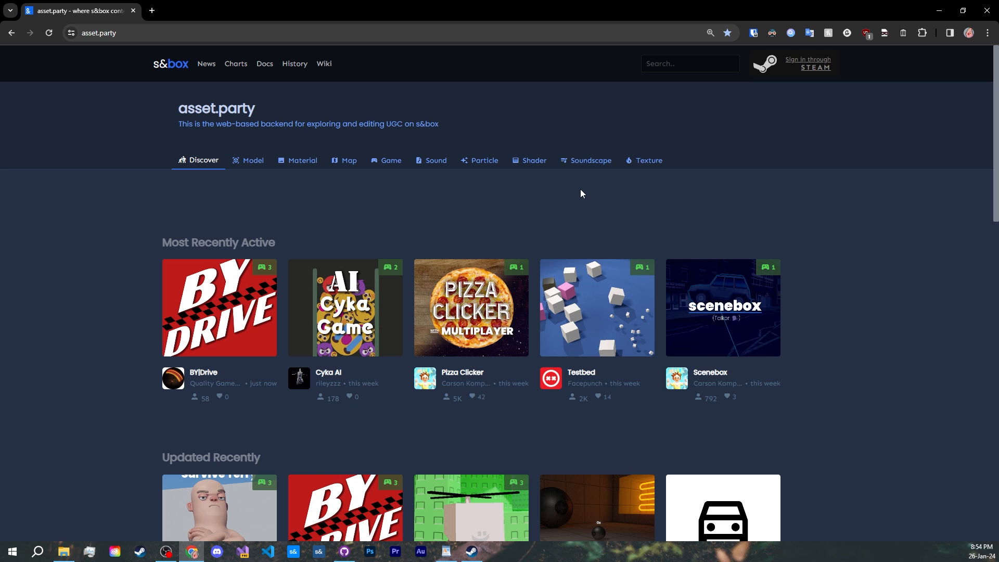
mouse_move(641, 194)
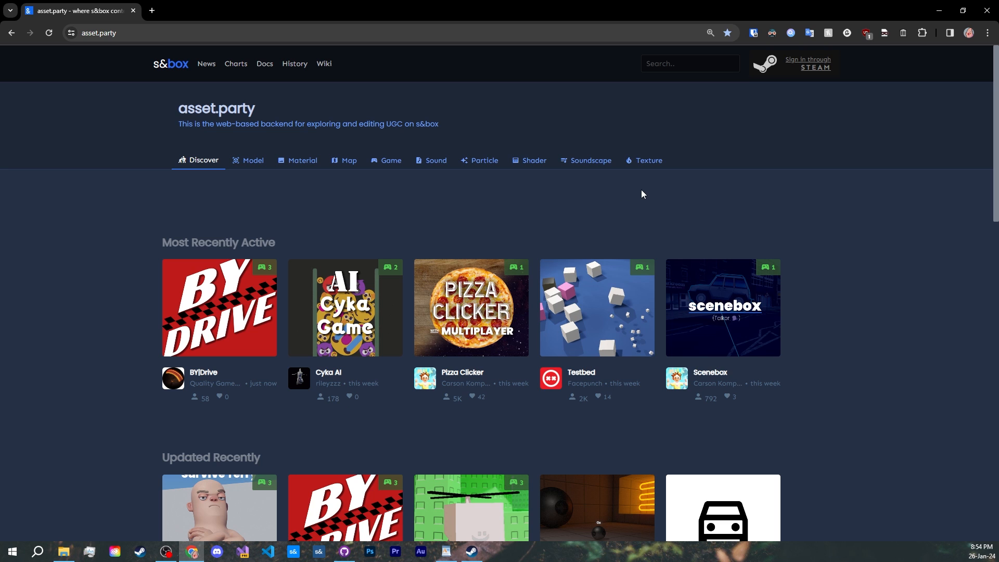
click(807, 63)
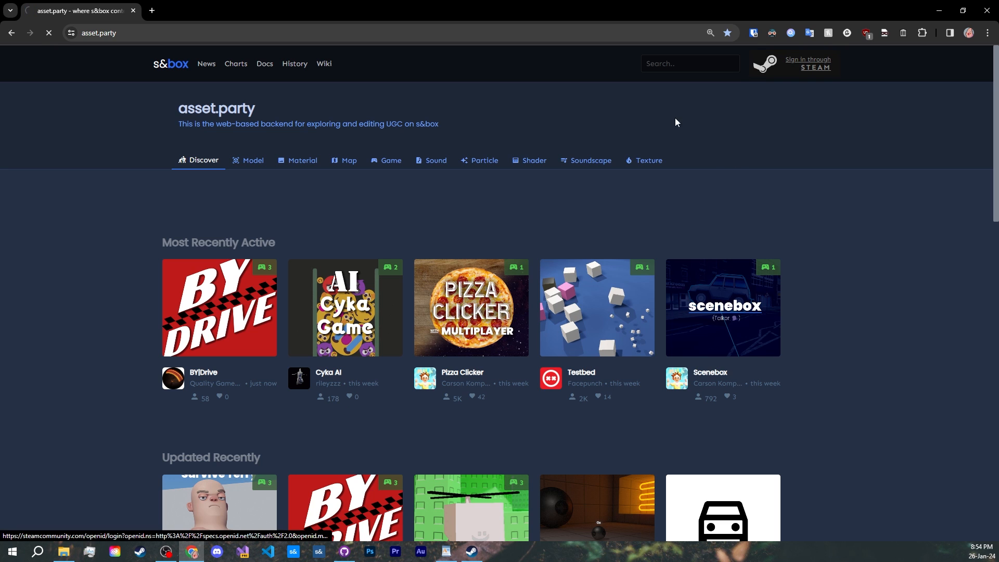
click(806, 63)
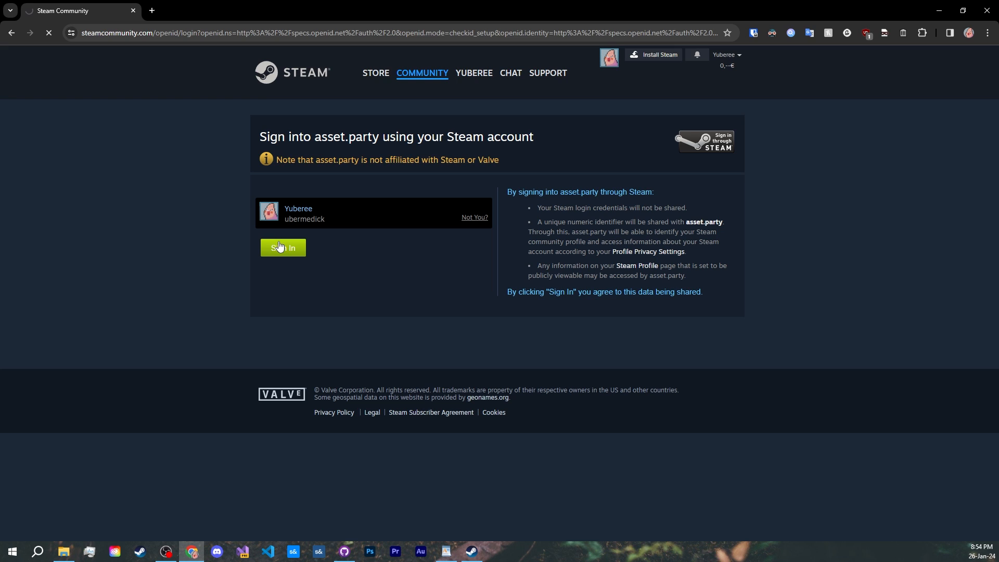
click(282, 247)
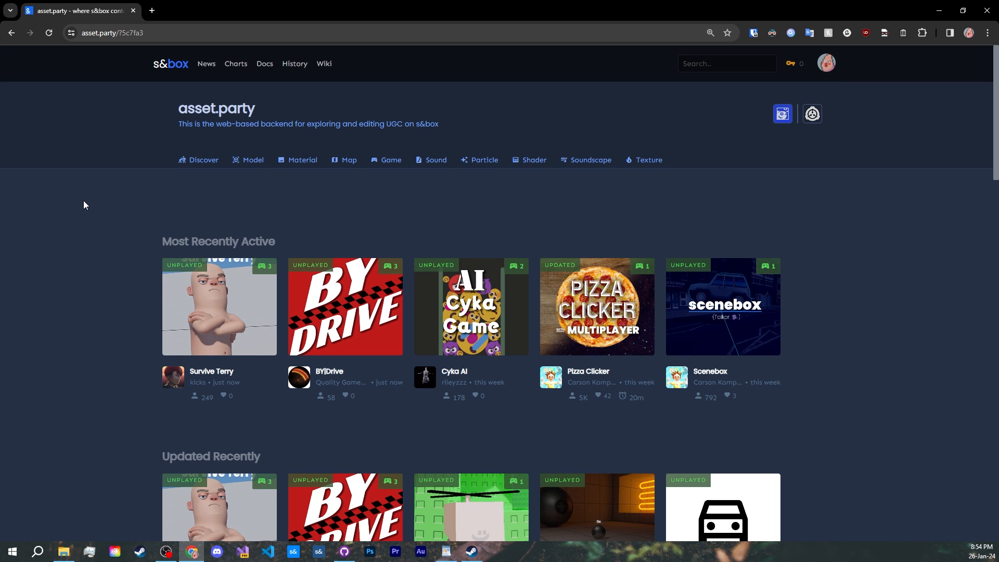
mouse_move(99, 190)
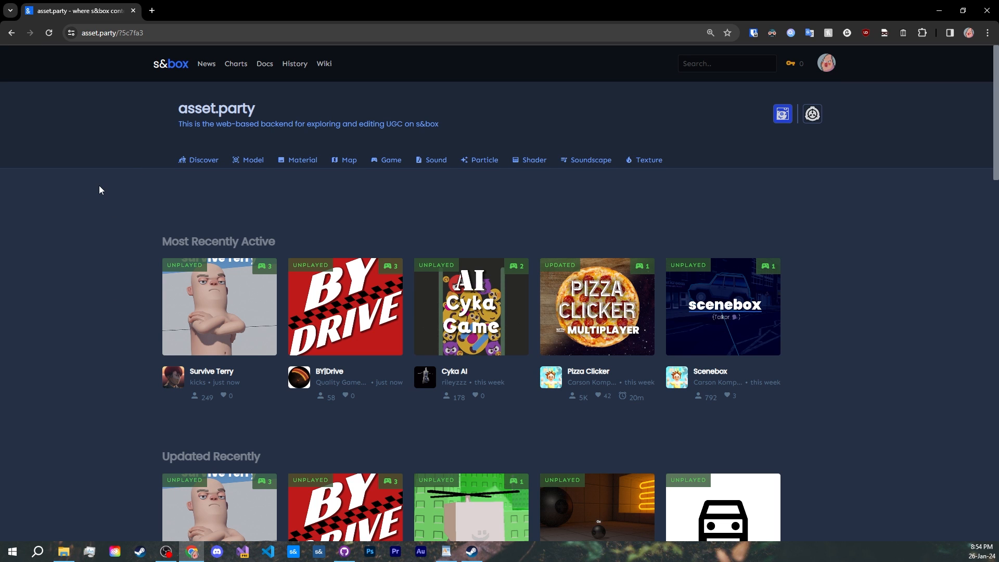
mouse_move(483, 191)
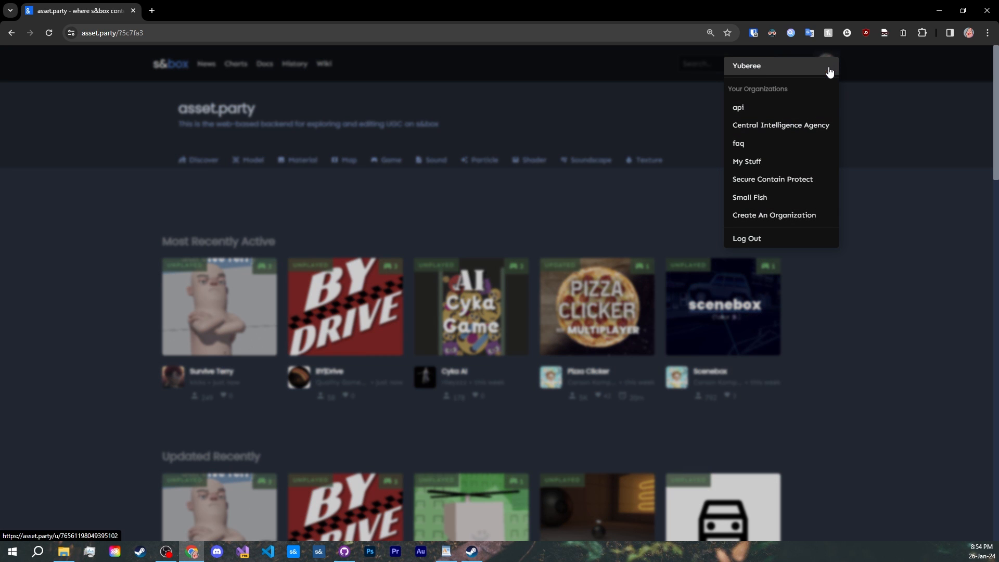
- View the empty Create Organization form, then bring up the account's organization list
click(774, 215)
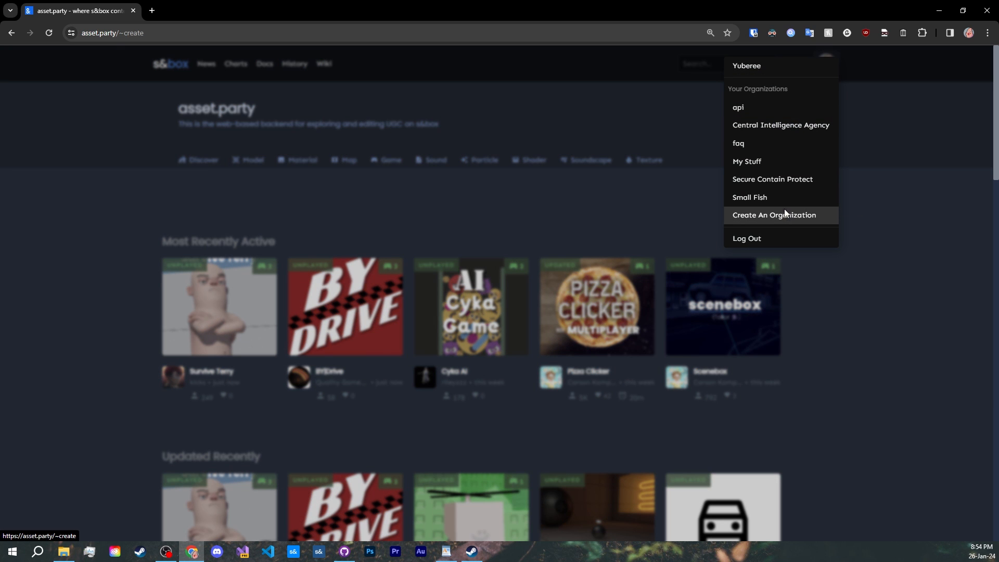
click(774, 215)
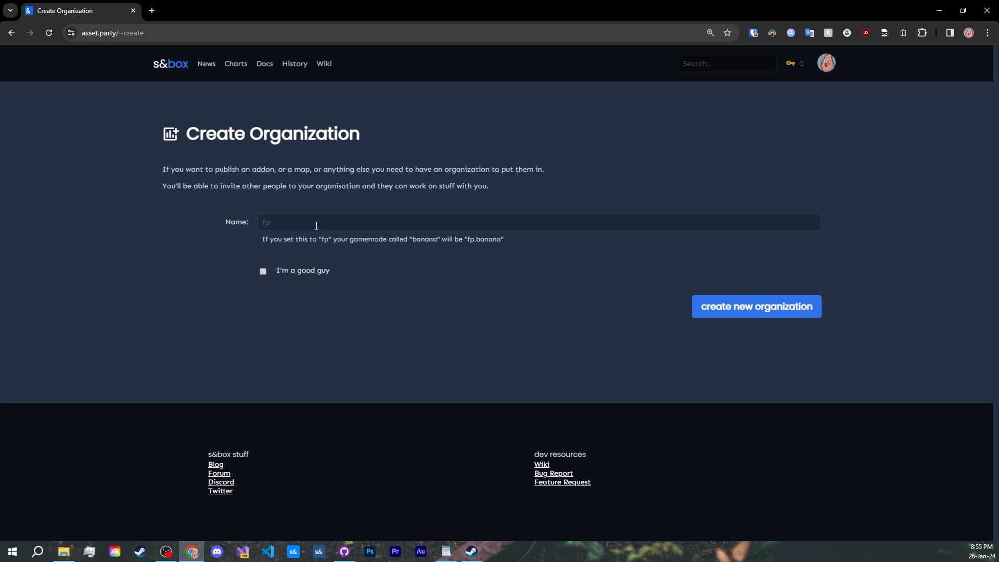
click(292, 222)
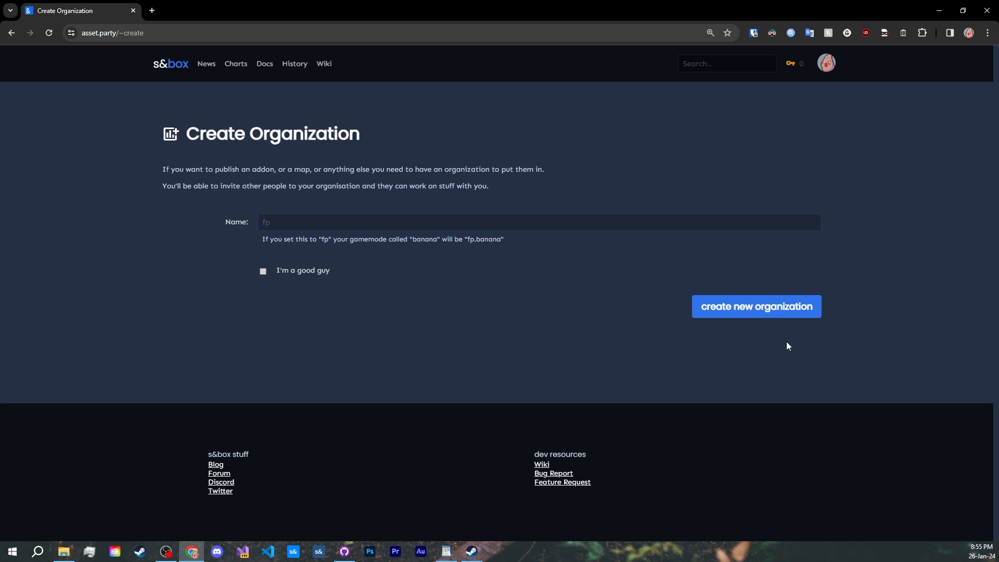
mouse_move(796, 325)
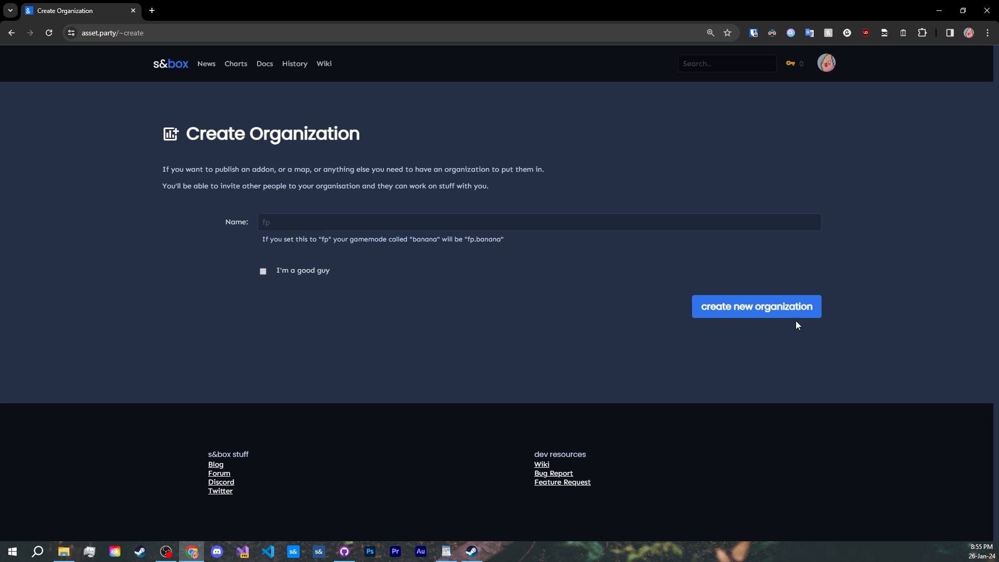
mouse_move(826, 63)
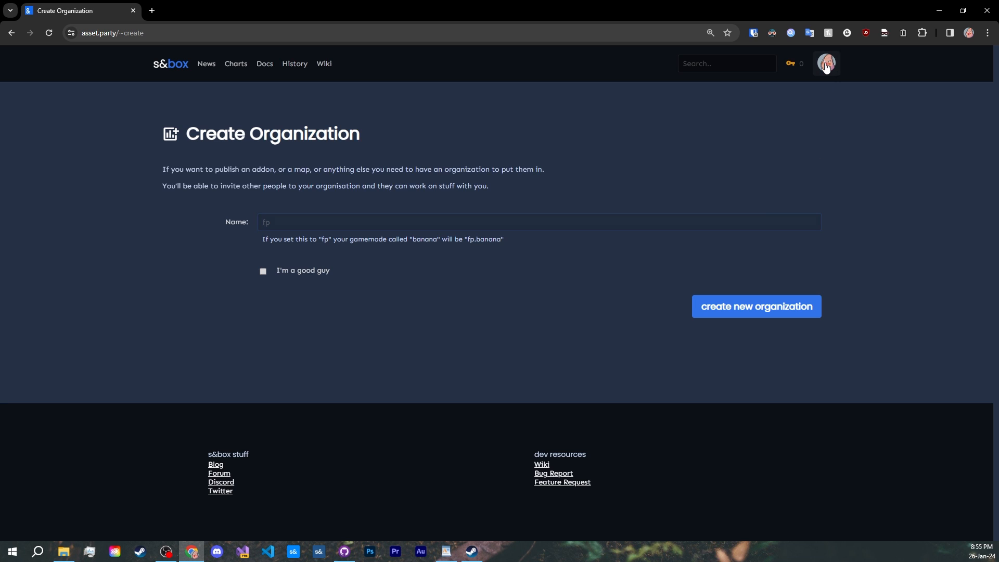
click(755, 305)
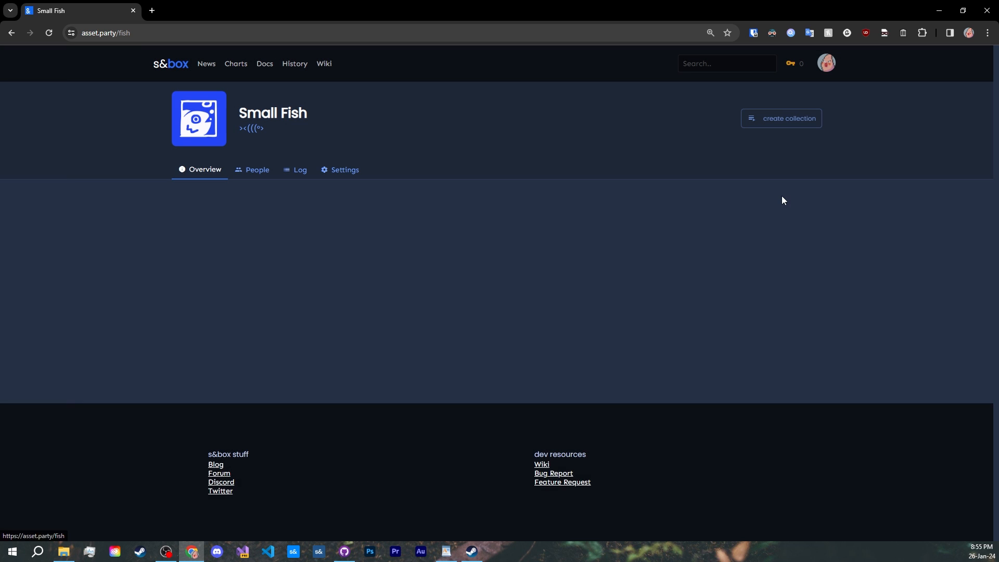
- Open the Settings tab on the Small Fish organization page
click(344, 169)
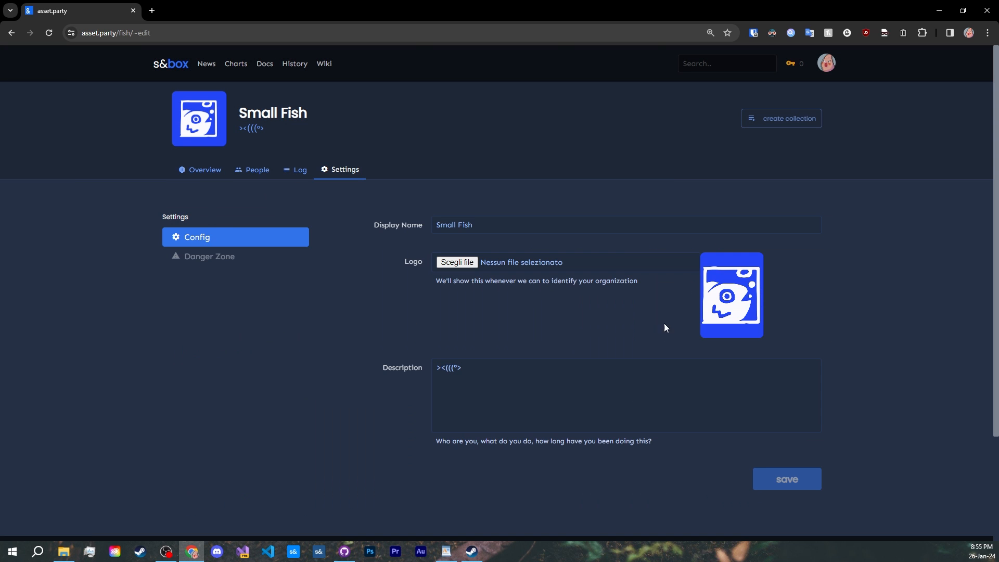
mouse_move(228, 387)
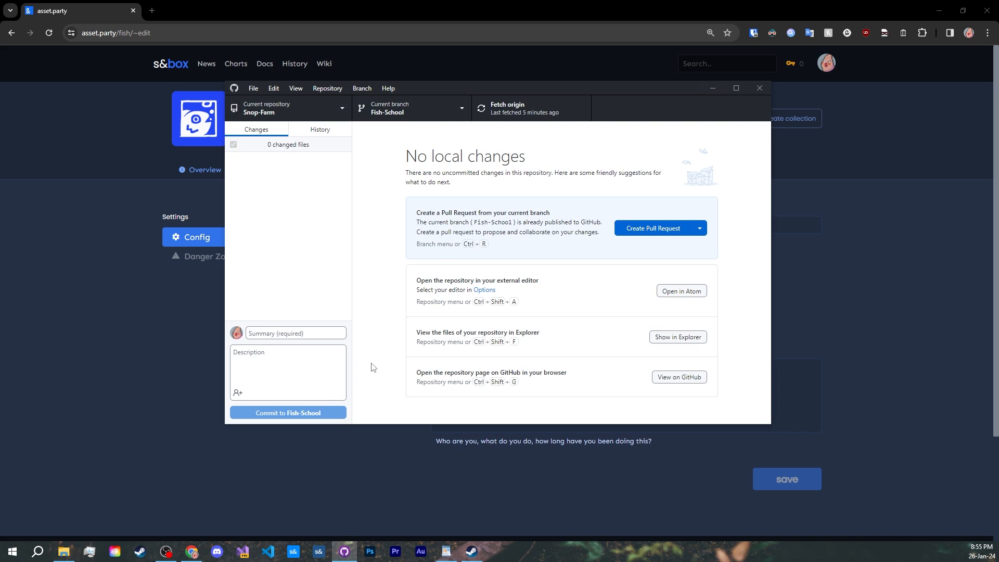
mouse_move(363, 346)
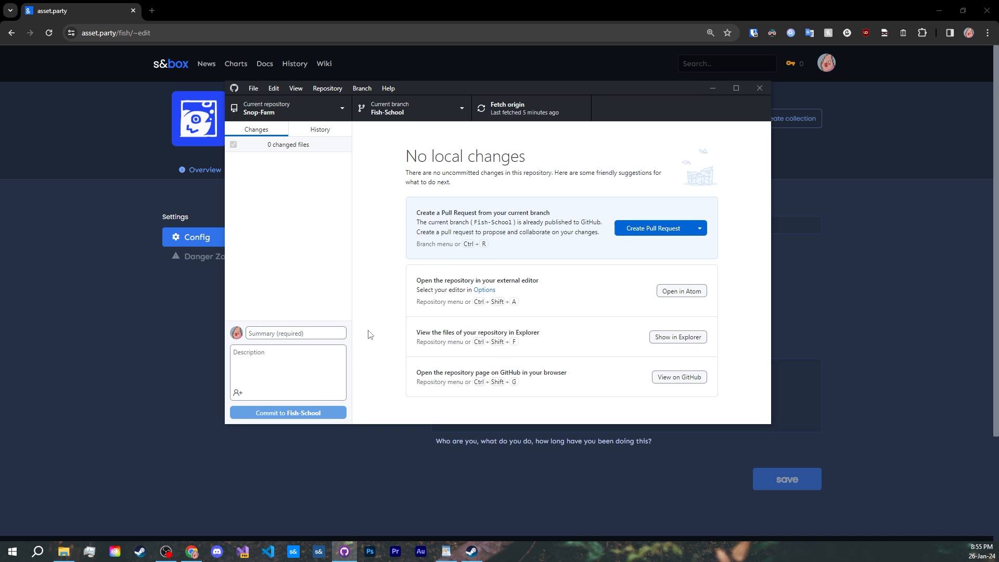
mouse_move(371, 330)
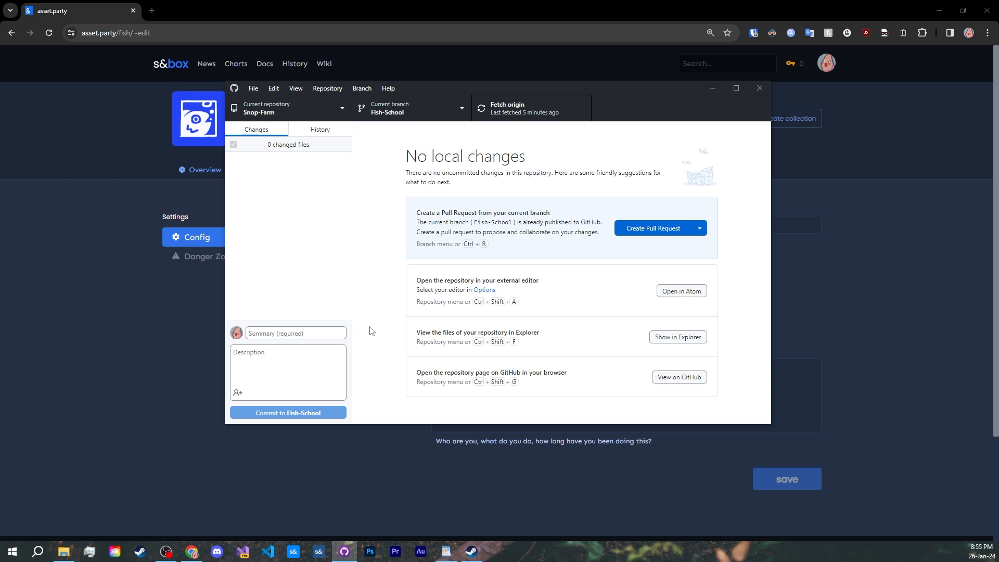
mouse_move(414, 276)
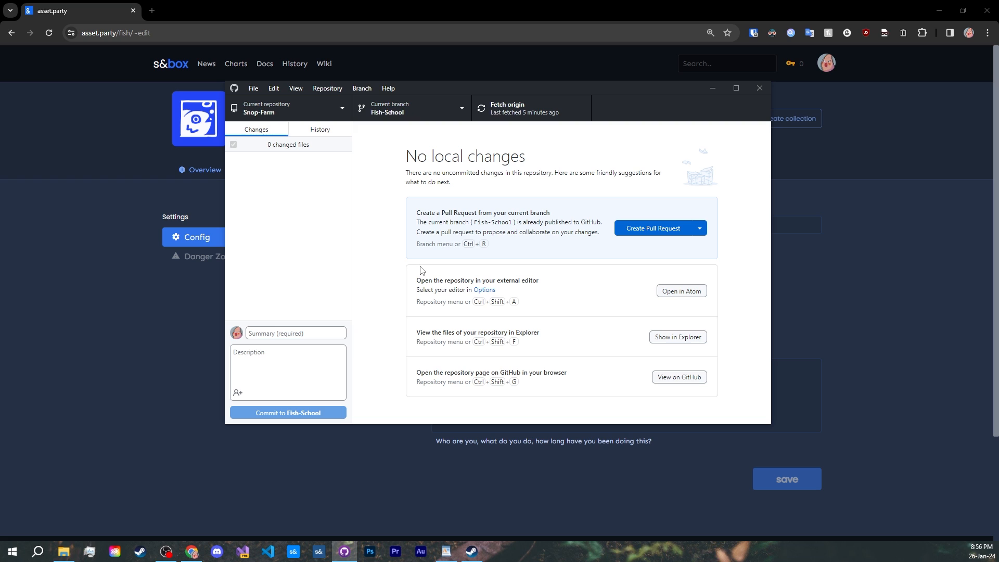
mouse_move(423, 270)
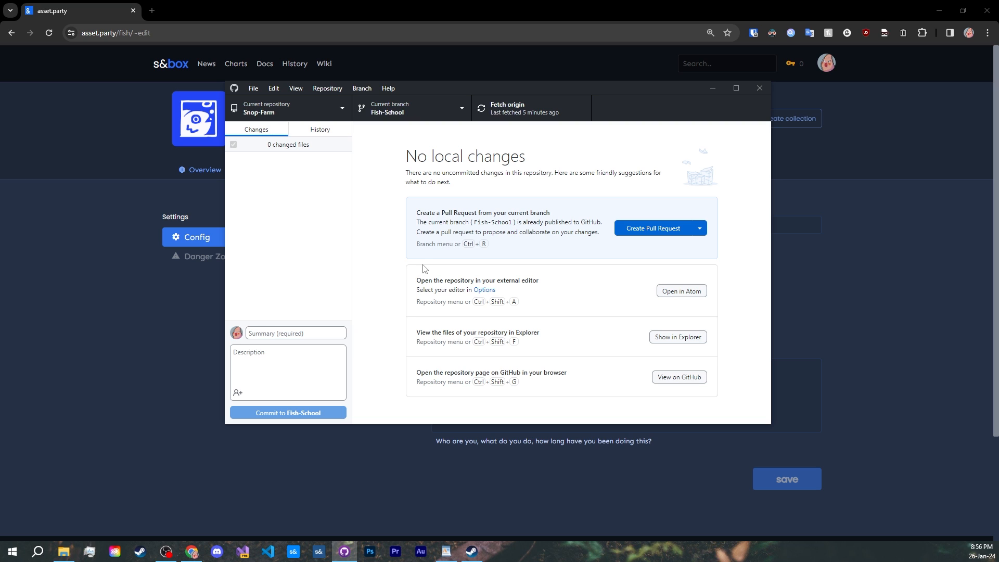
mouse_move(470, 261)
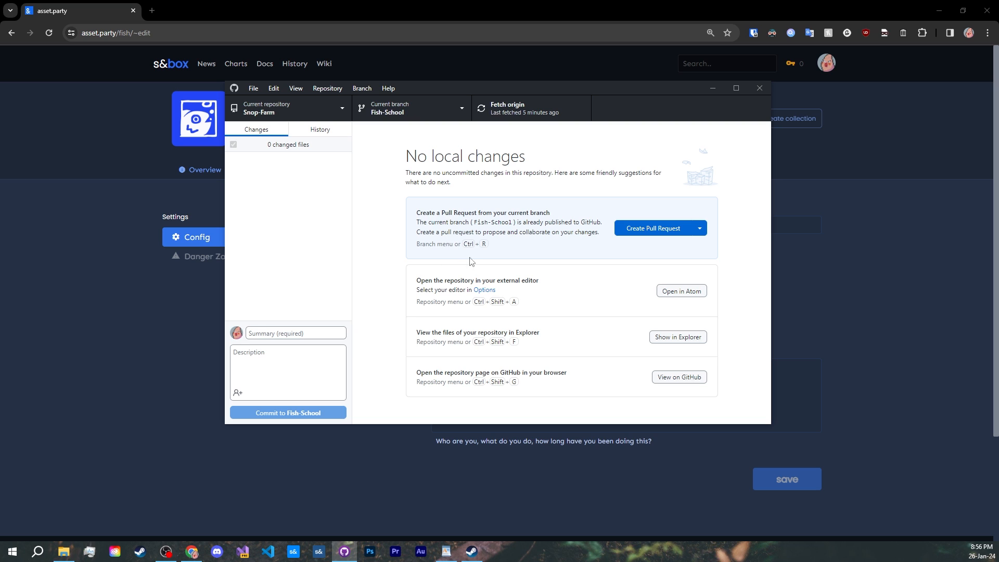
mouse_move(336, 187)
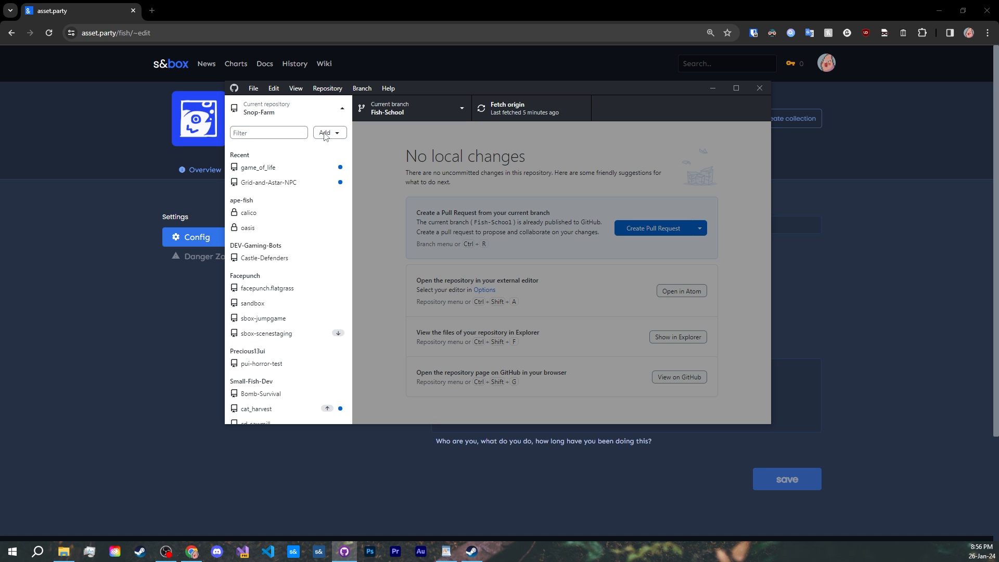
- Create a local repository named snotty_farmy in Desktop\Projects
click(326, 133)
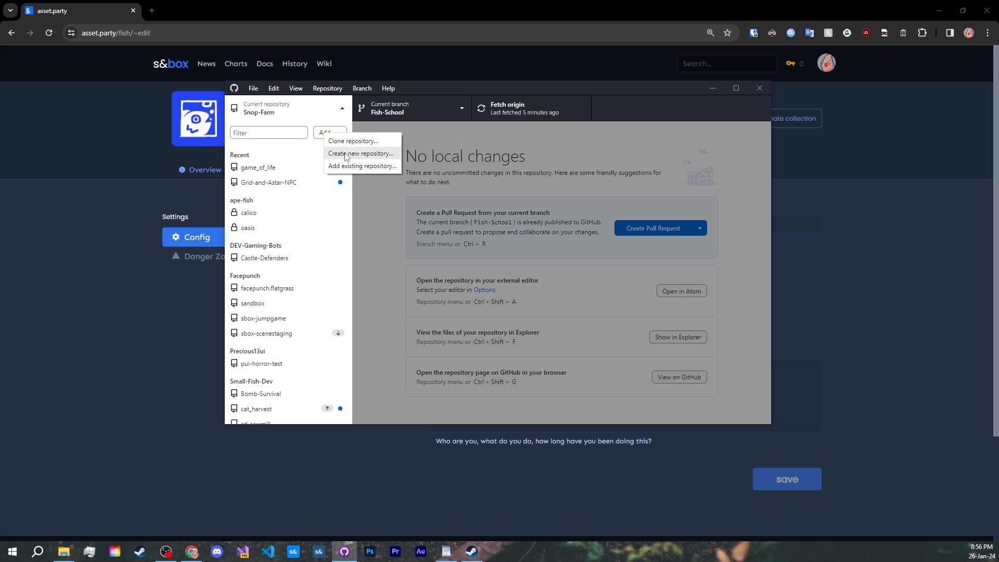
click(360, 153)
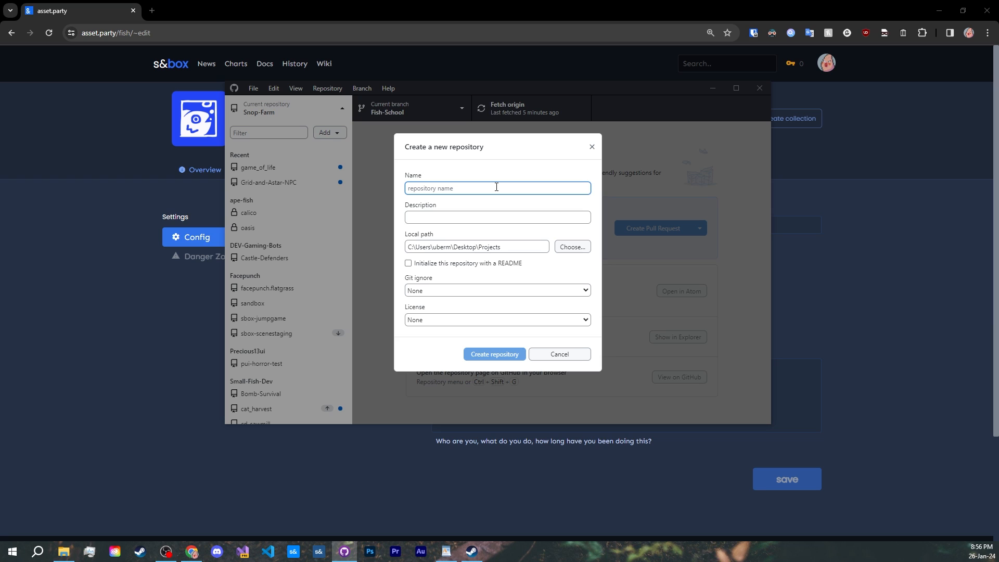
text(snotty_farmy)
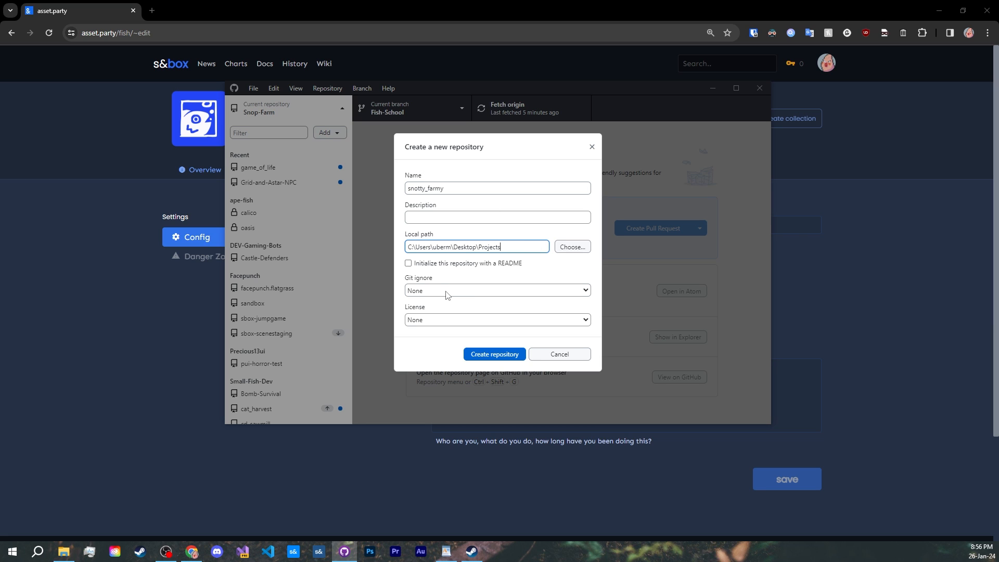
mouse_move(455, 296)
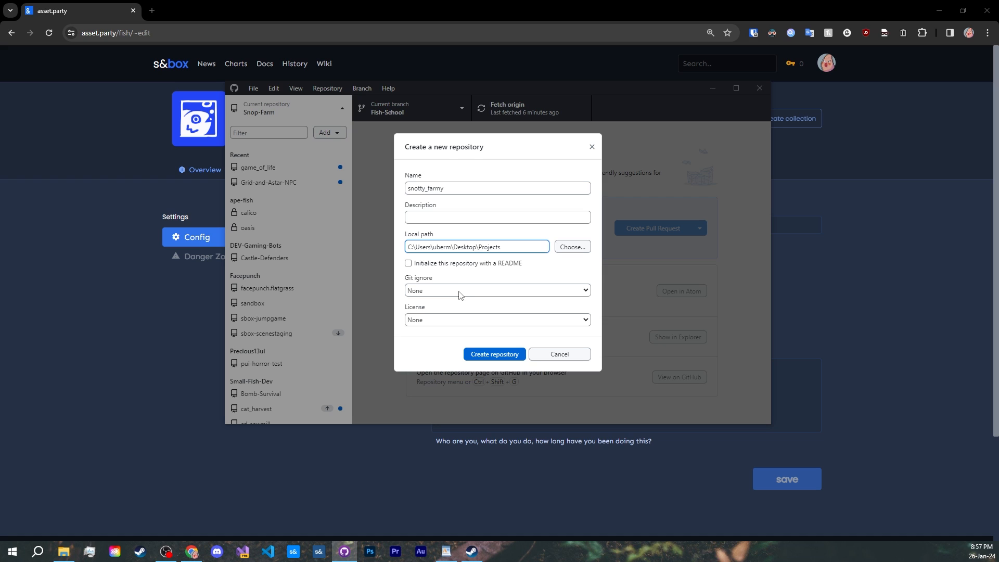
click(493, 354)
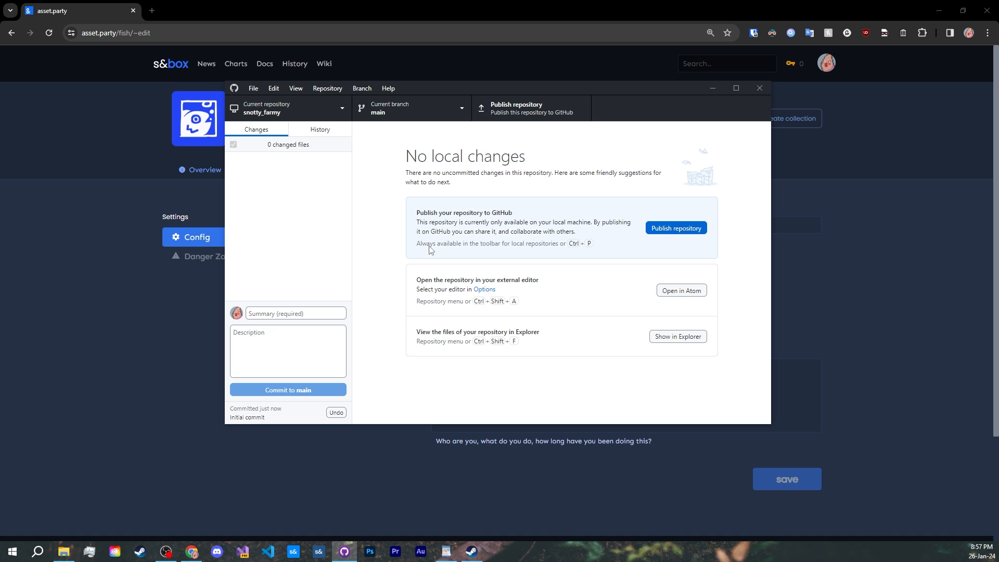
mouse_move(391, 468)
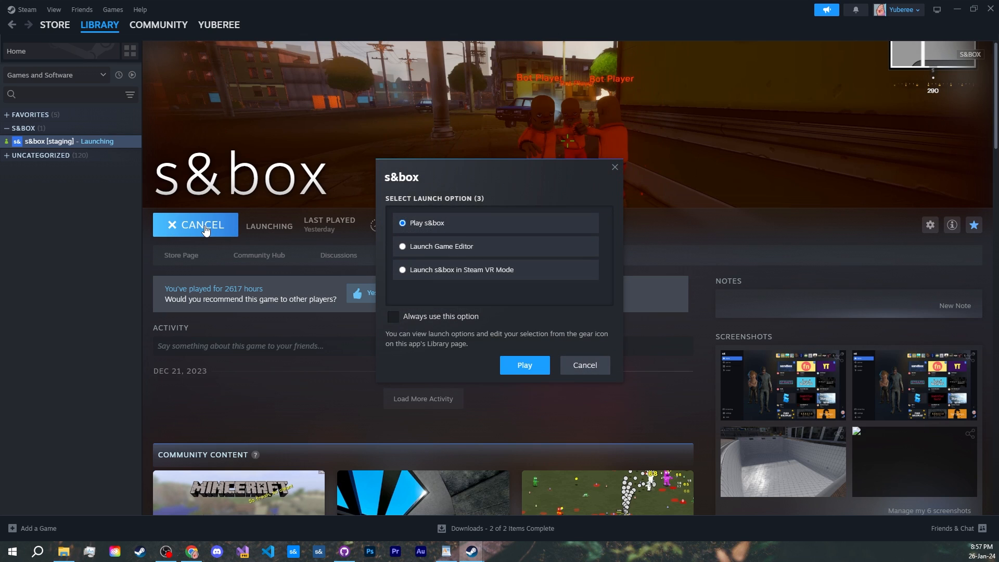
- Start s&box from Steam using the Launch Game Editor option
click(402, 246)
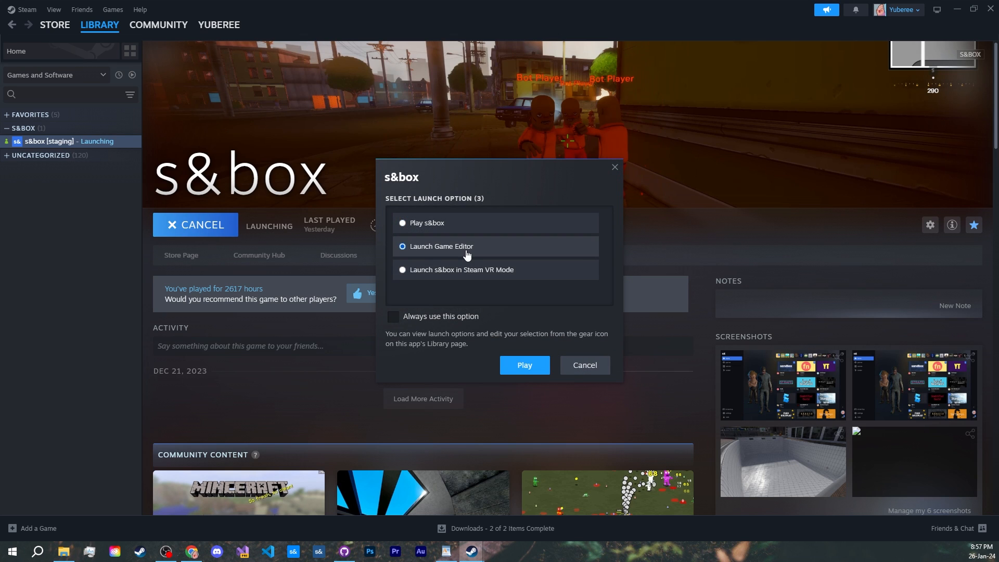
click(523, 364)
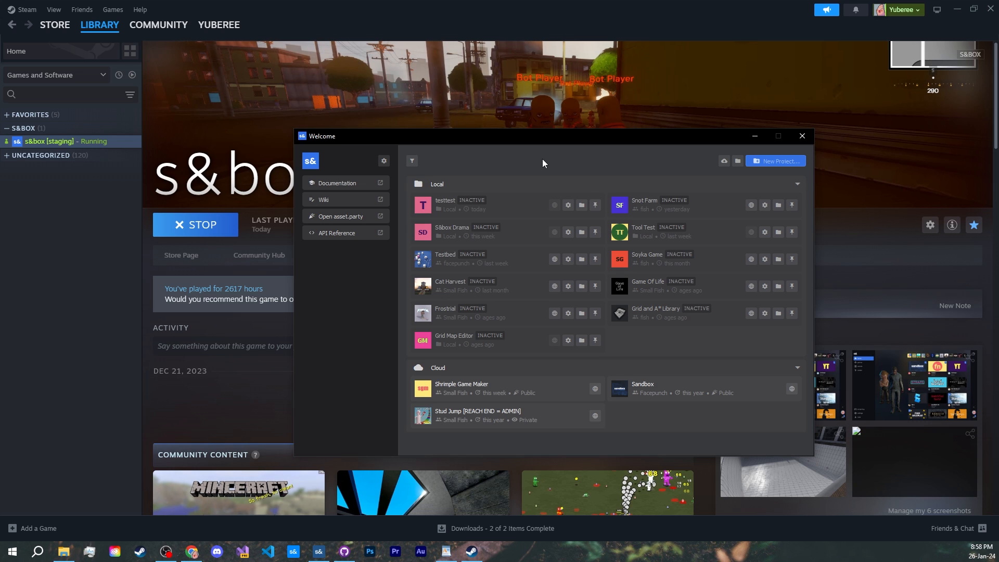
mouse_move(774, 161)
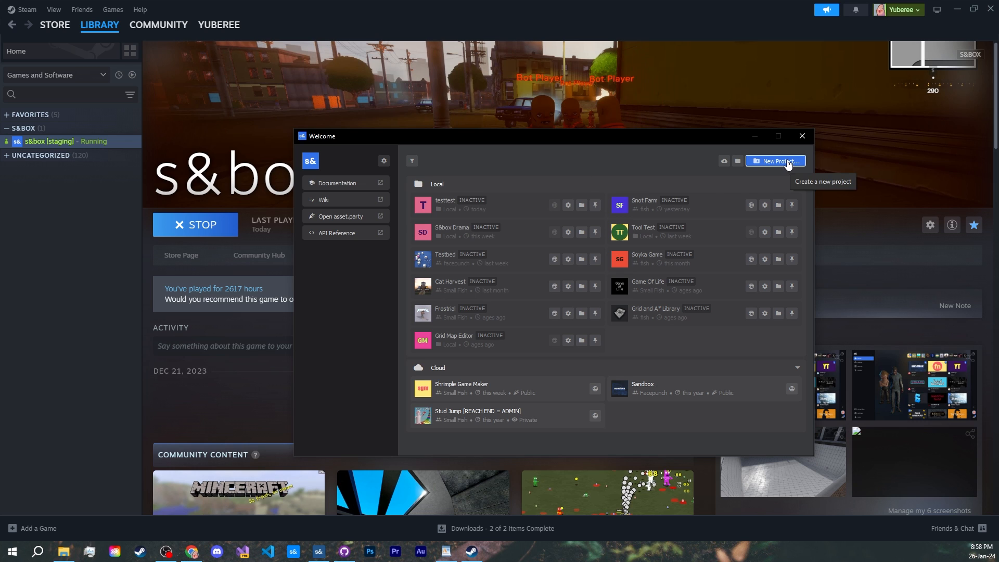
- Create a Minimal project titled 'Snot Farm 2' in the Projects\snotty_farmy folder
click(775, 161)
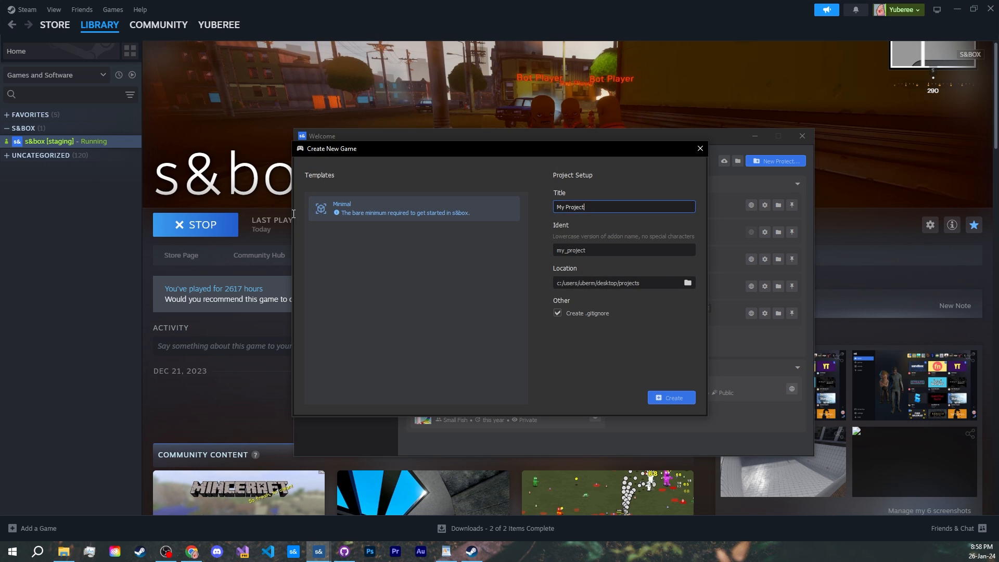
text(Garry's Project)
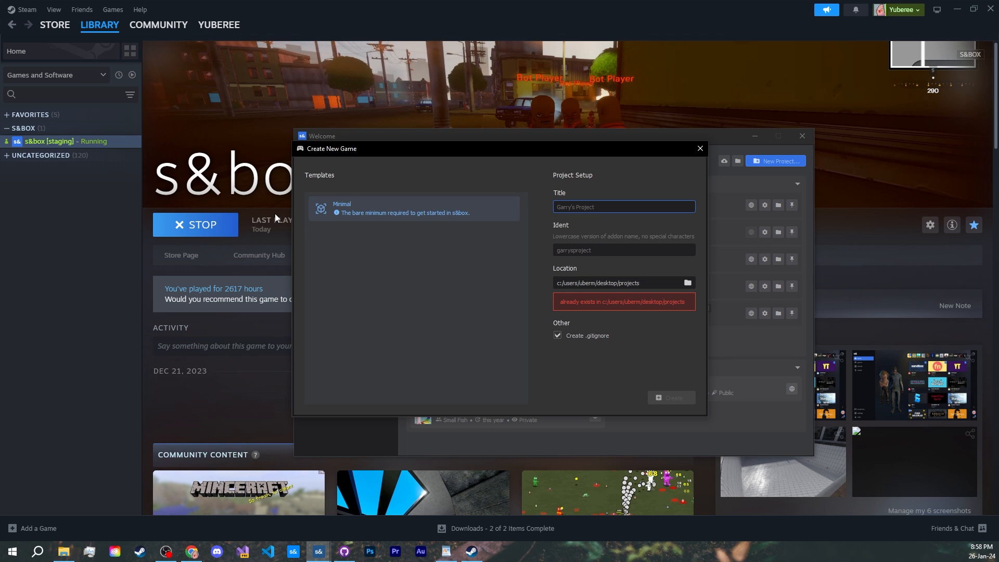
text(Snot Farm 2)
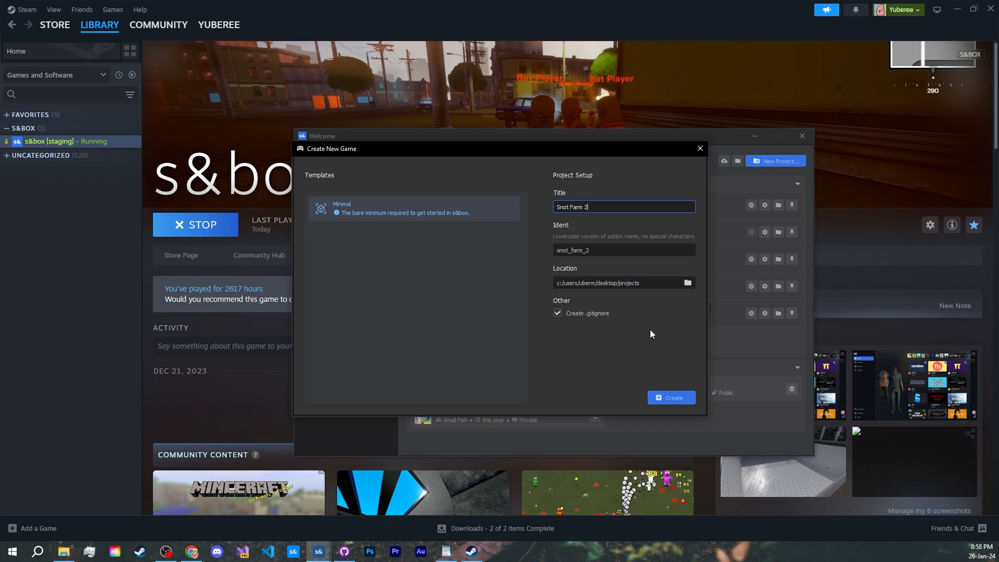
mouse_move(687, 283)
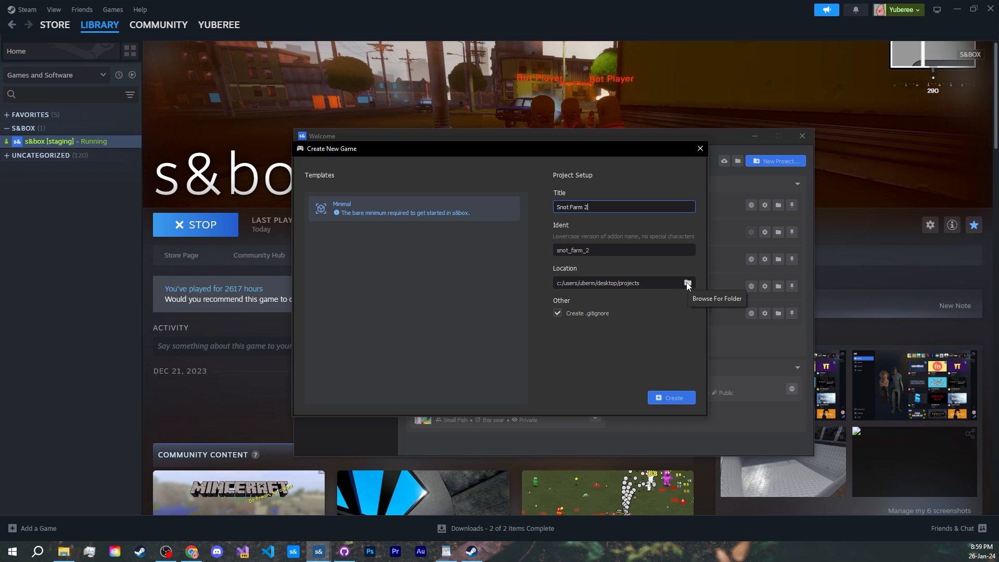
click(687, 283)
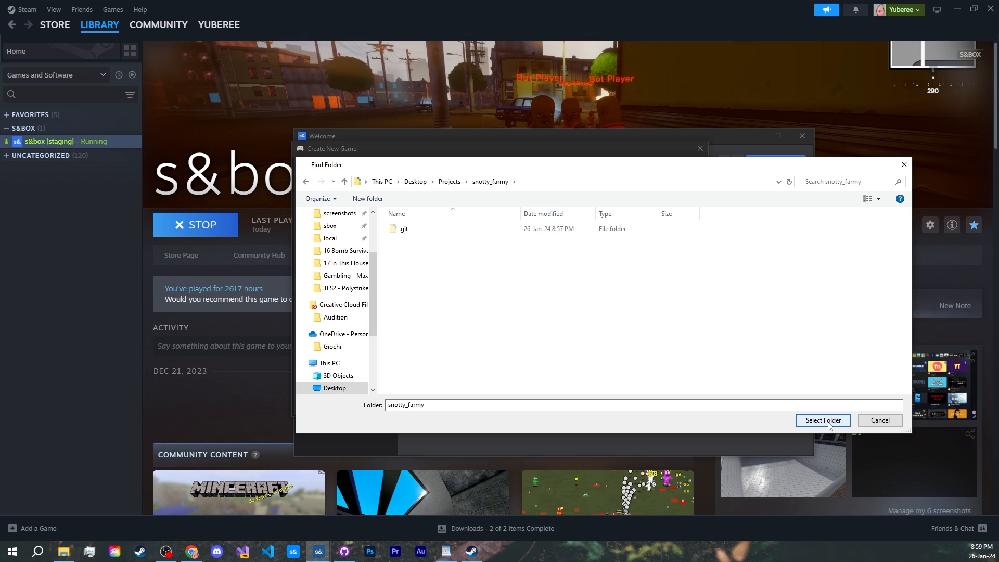
click(822, 420)
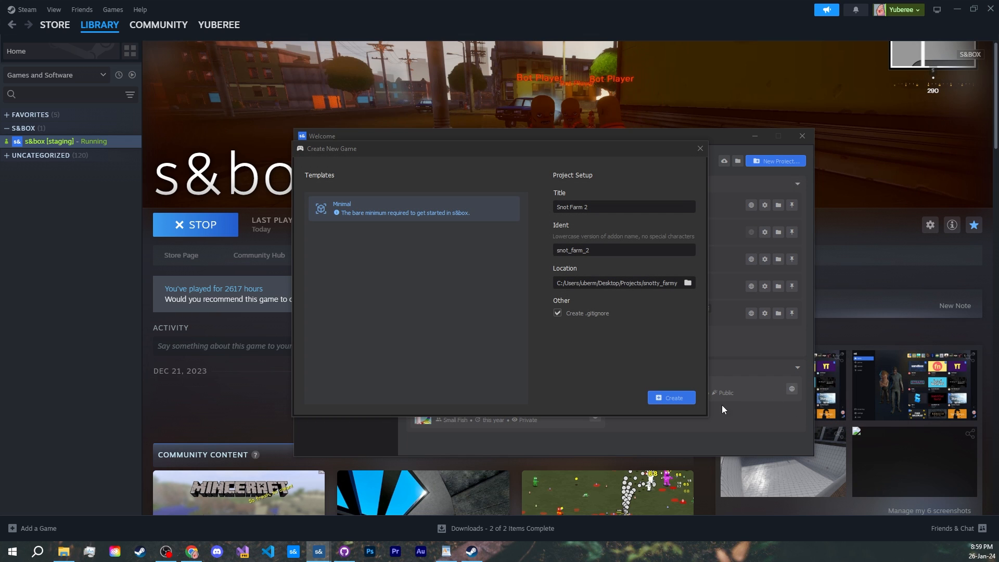
click(670, 397)
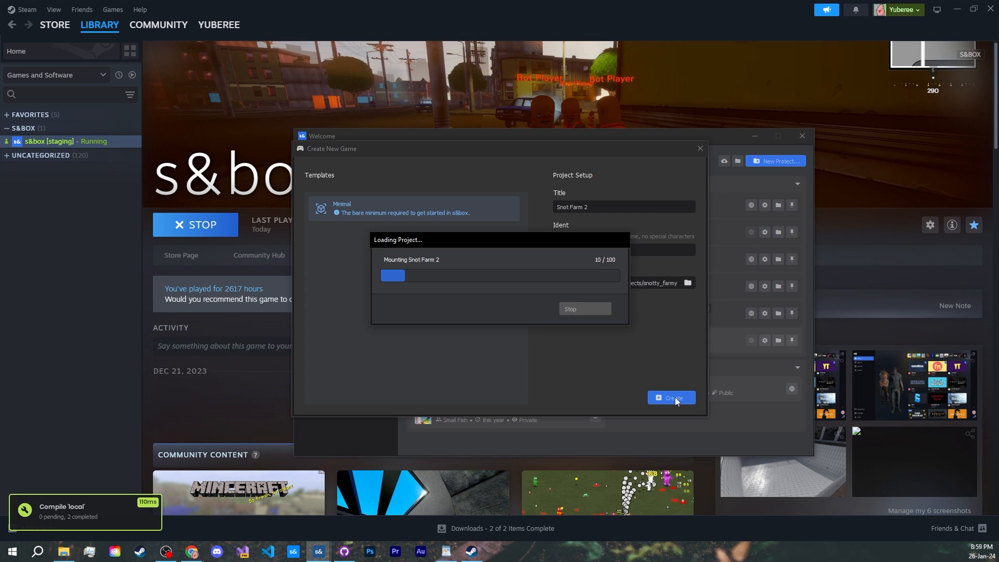
- Let Snot Farm 2 finish loading its scene with sun, skybox, plane and cube
click(671, 397)
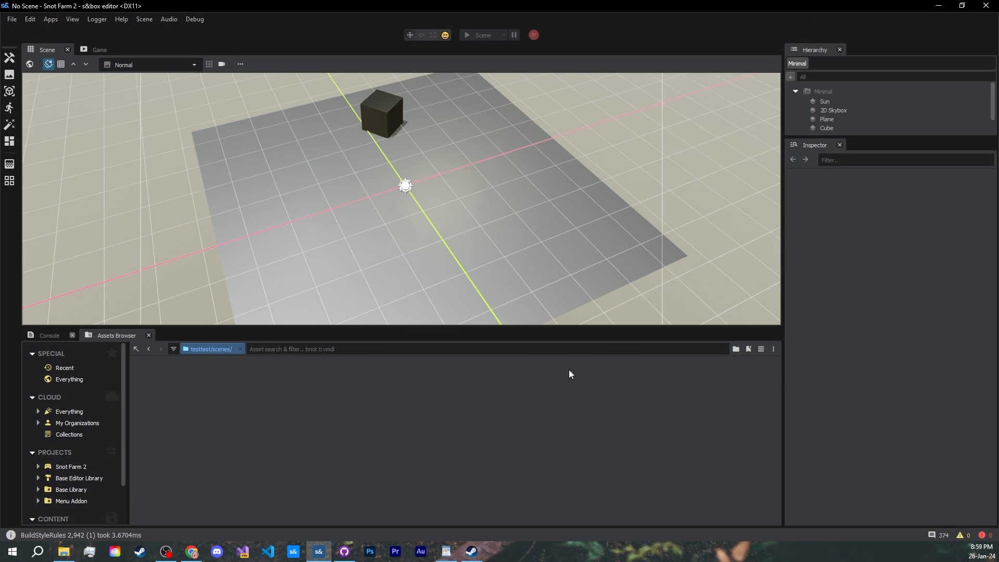
click(389, 218)
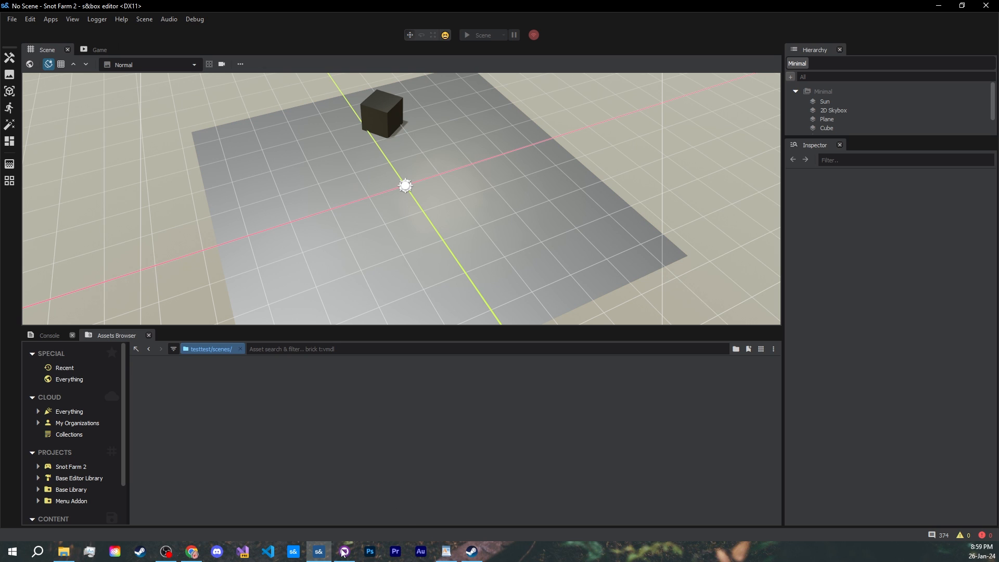
- Commit the six project files to main as 'Initial' and publish snotty_farmy to GitHub
click(343, 551)
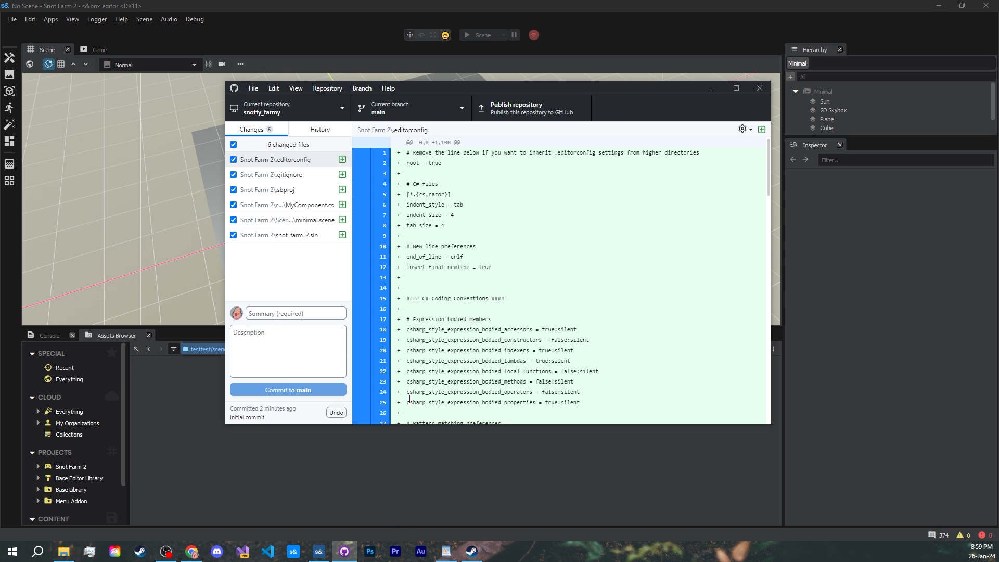
click(274, 173)
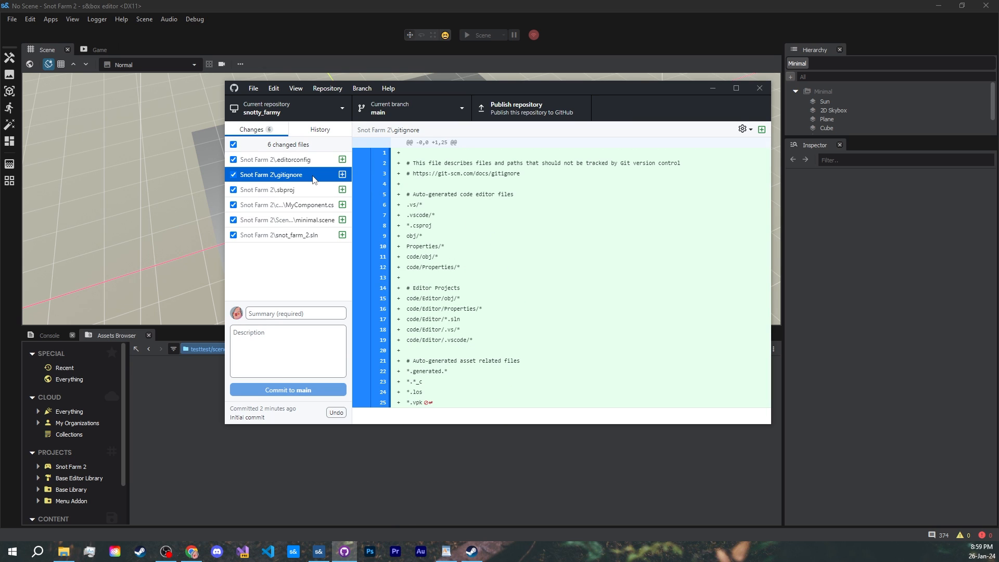
click(295, 312)
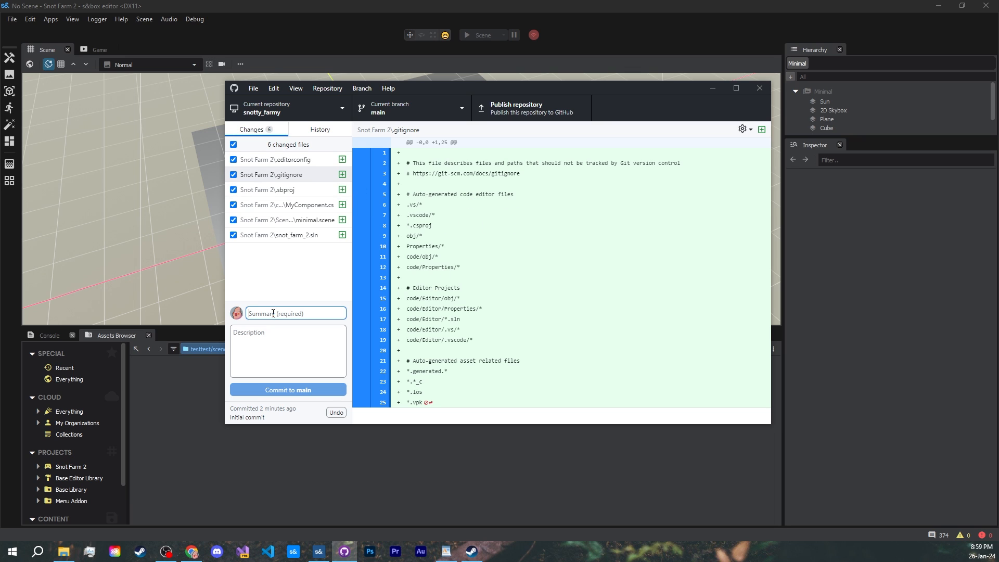
text(Initial)
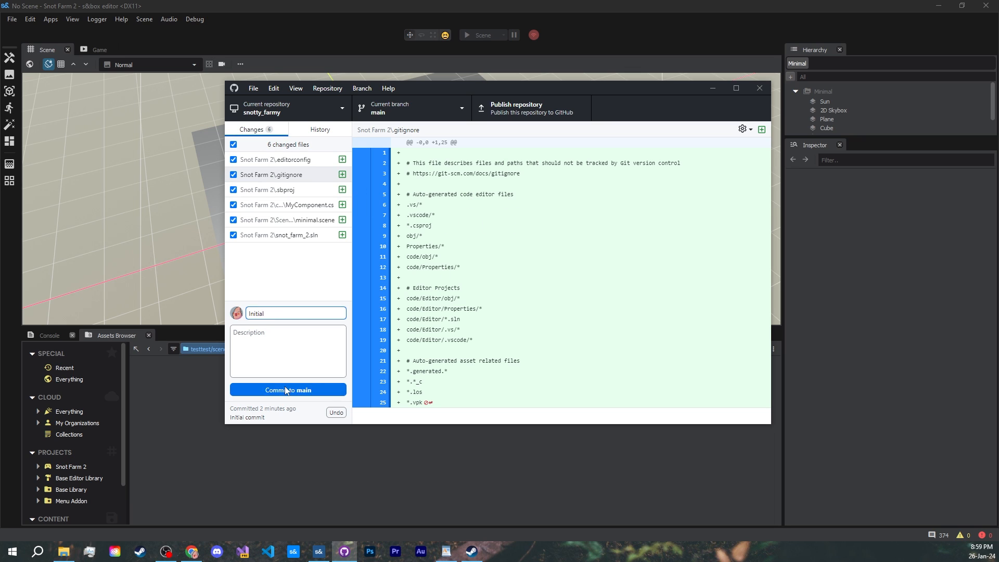
click(287, 389)
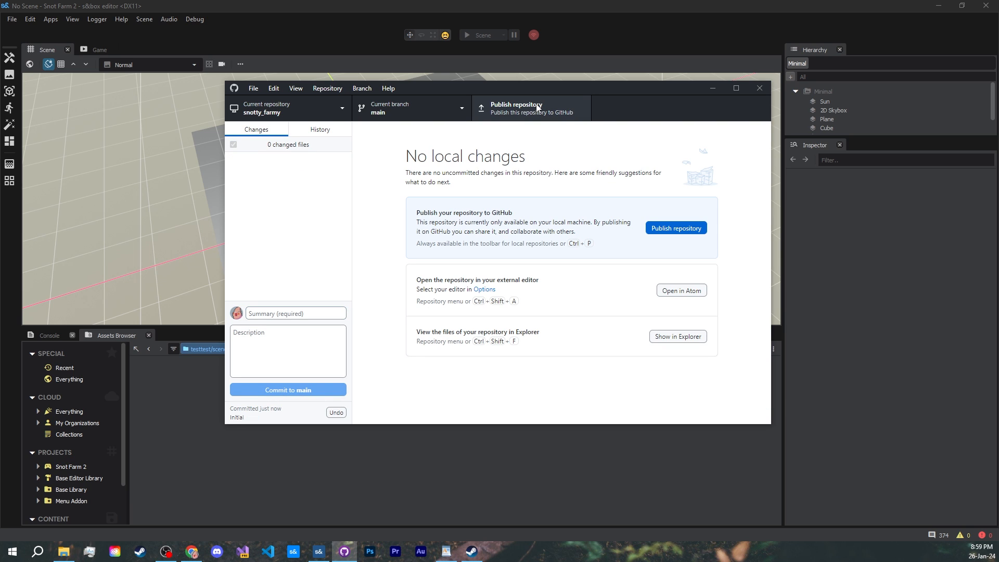
click(675, 227)
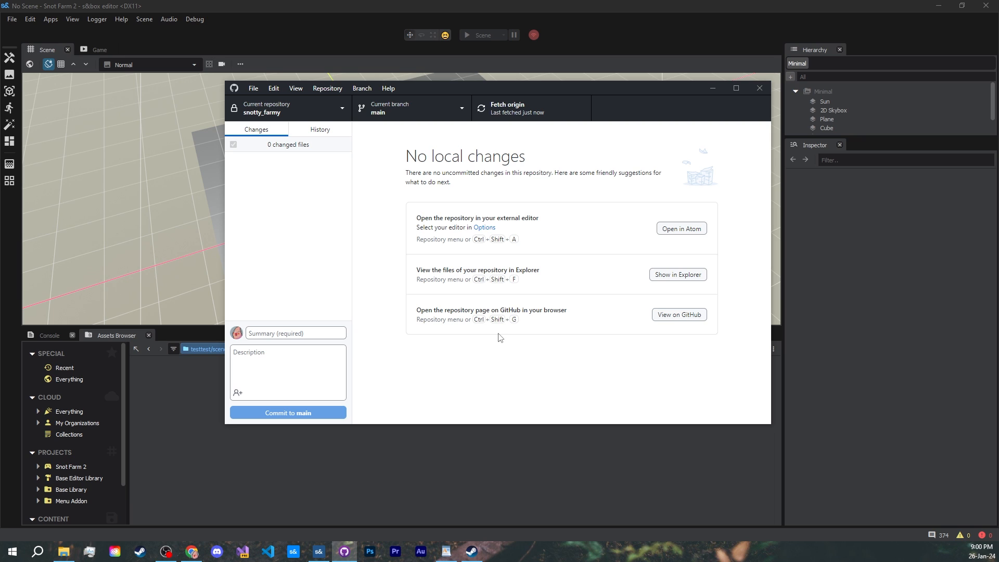
mouse_move(500, 314)
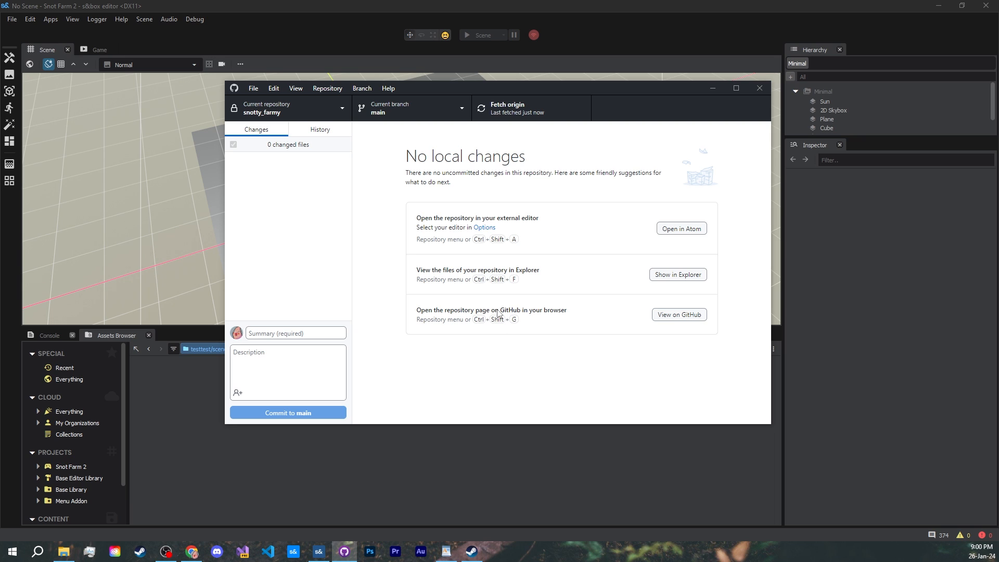
mouse_move(502, 315)
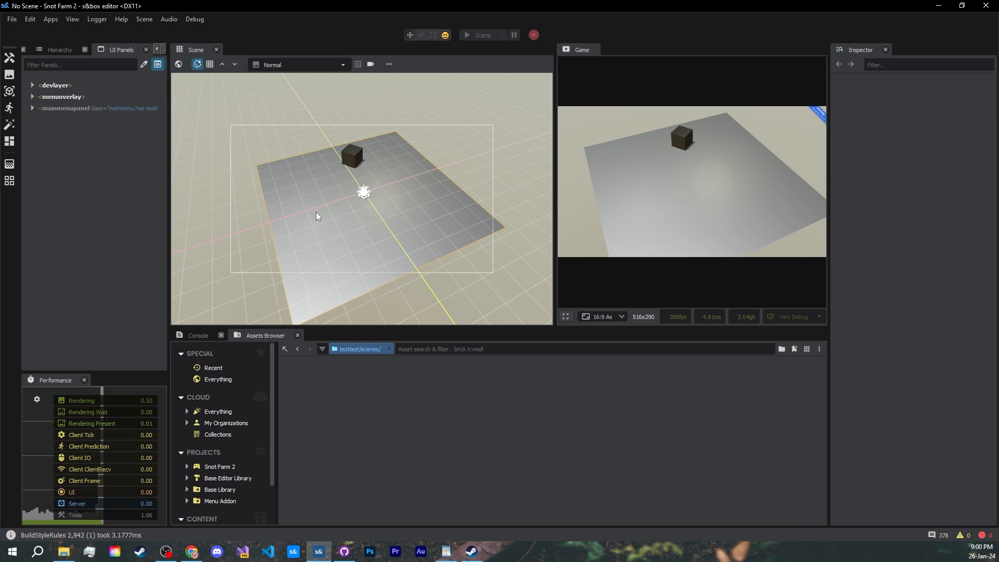
- Add the Performance panel from the View menu and dock it into the layout
click(72, 18)
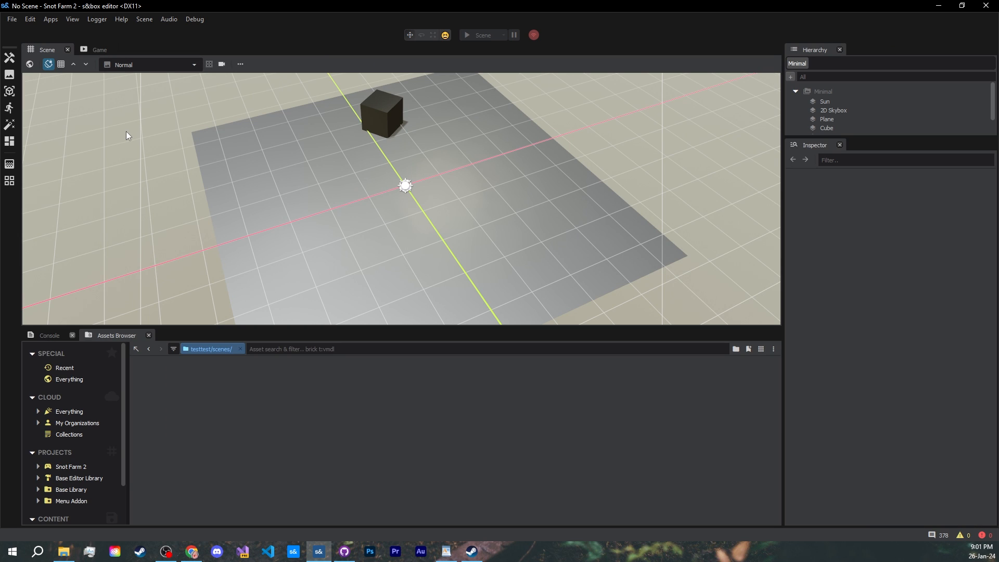
mouse_move(50, 53)
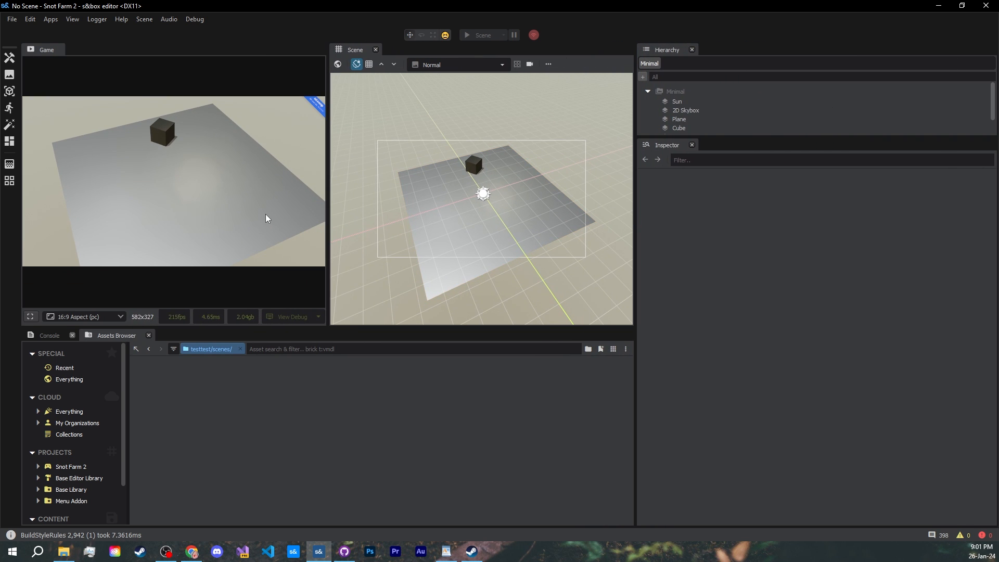
click(72, 19)
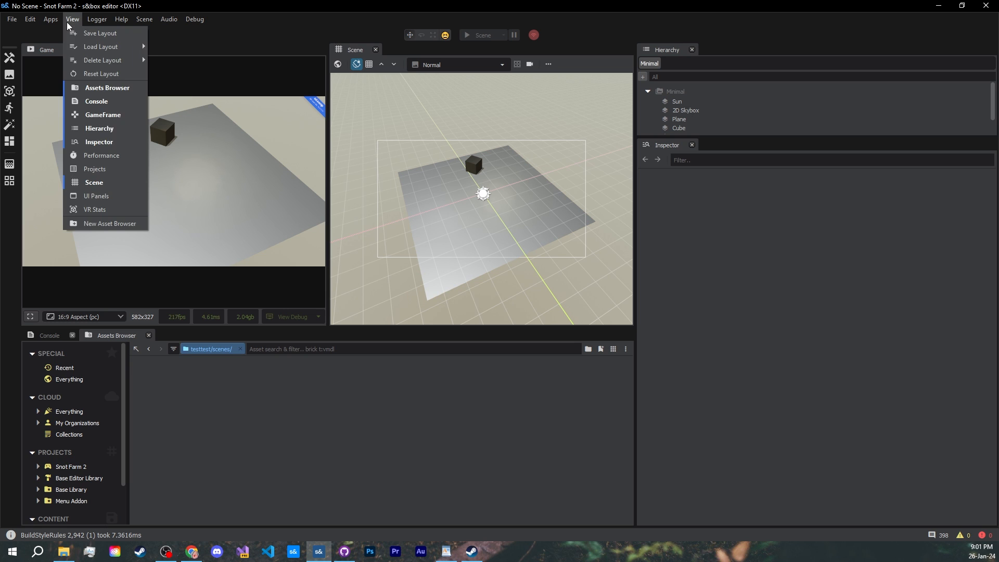
click(101, 155)
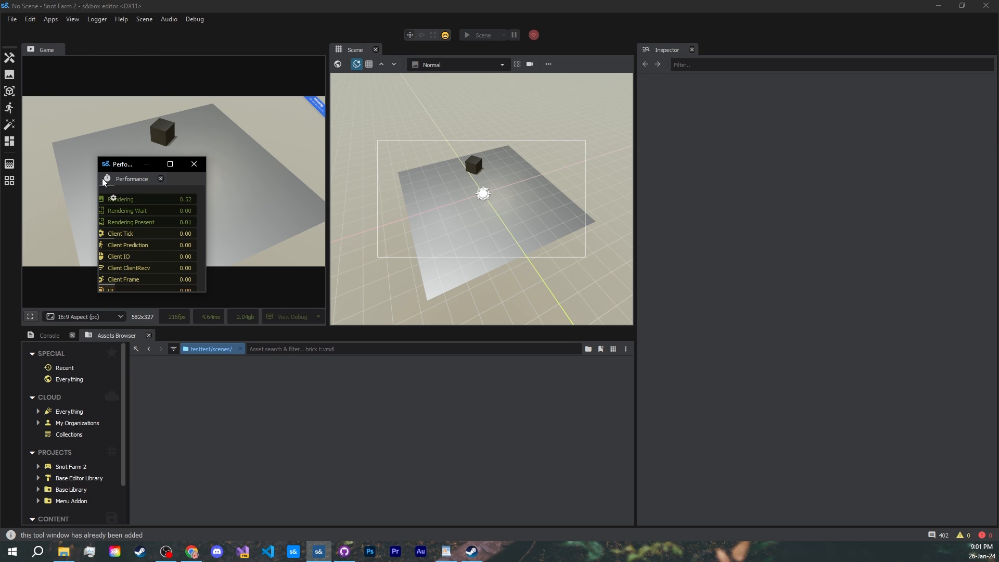
drag(121, 164, 145, 114)
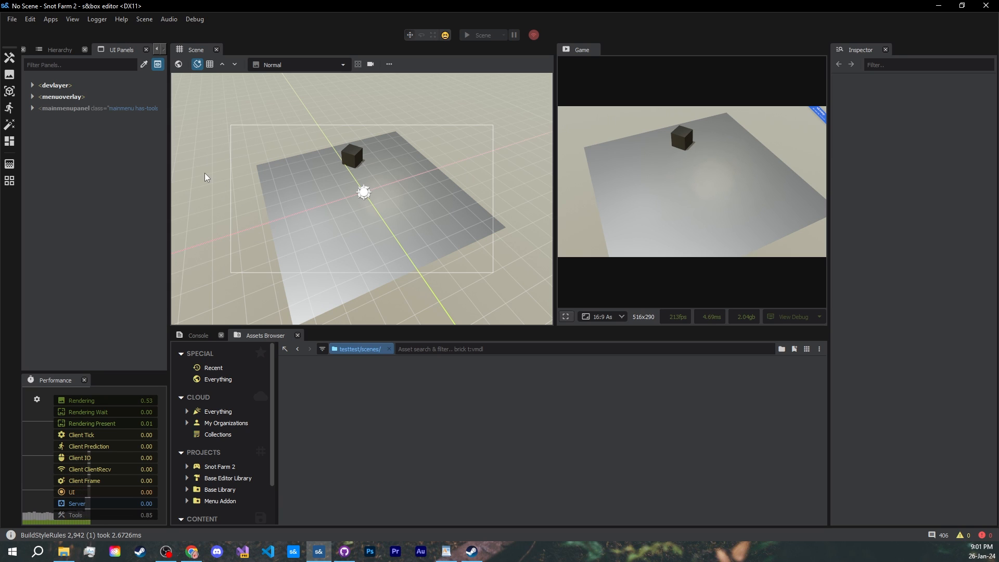
click(72, 19)
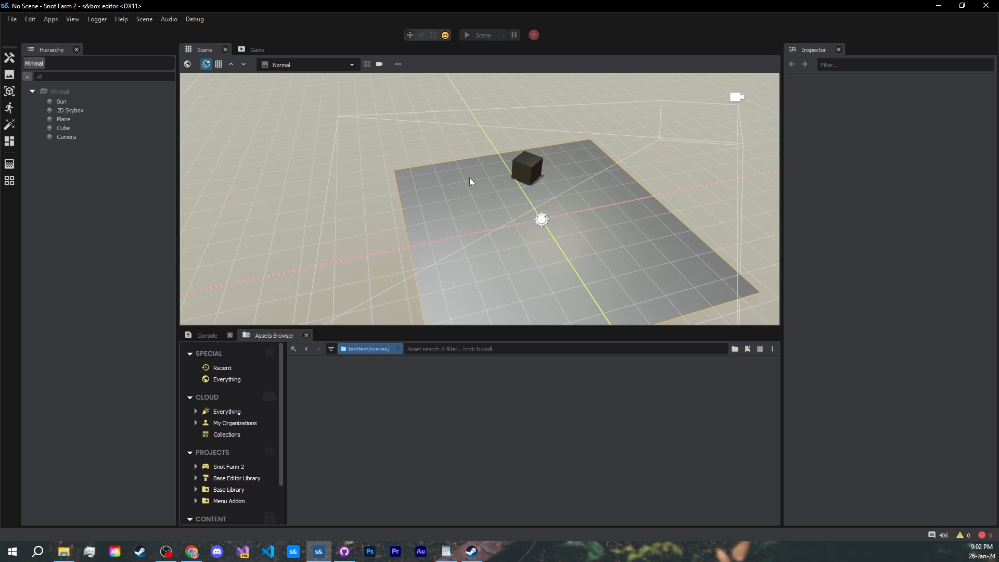
- Raise and angle the Camera over the plane and cube, then save with Ctrl+S
click(379, 63)
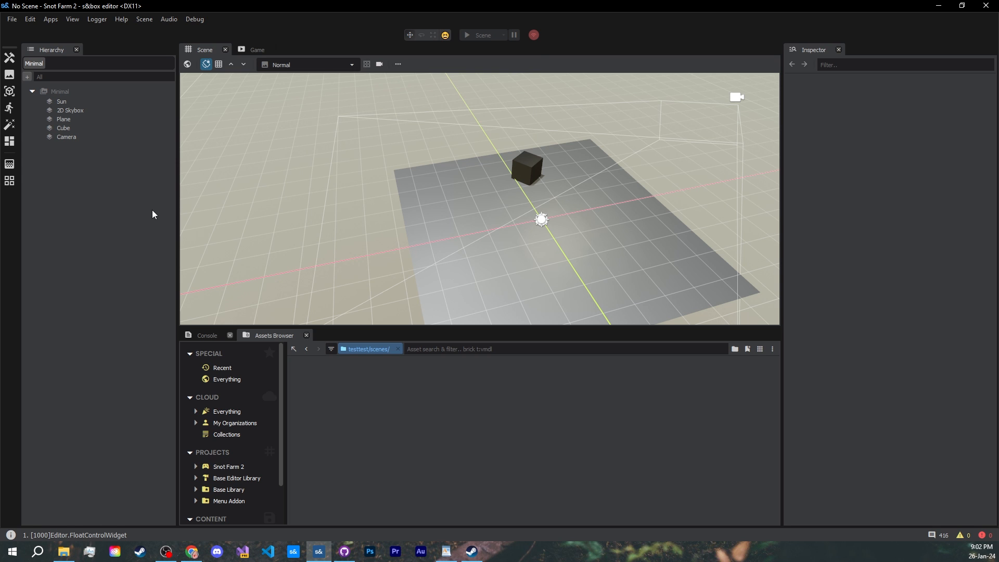
mouse_move(196, 212)
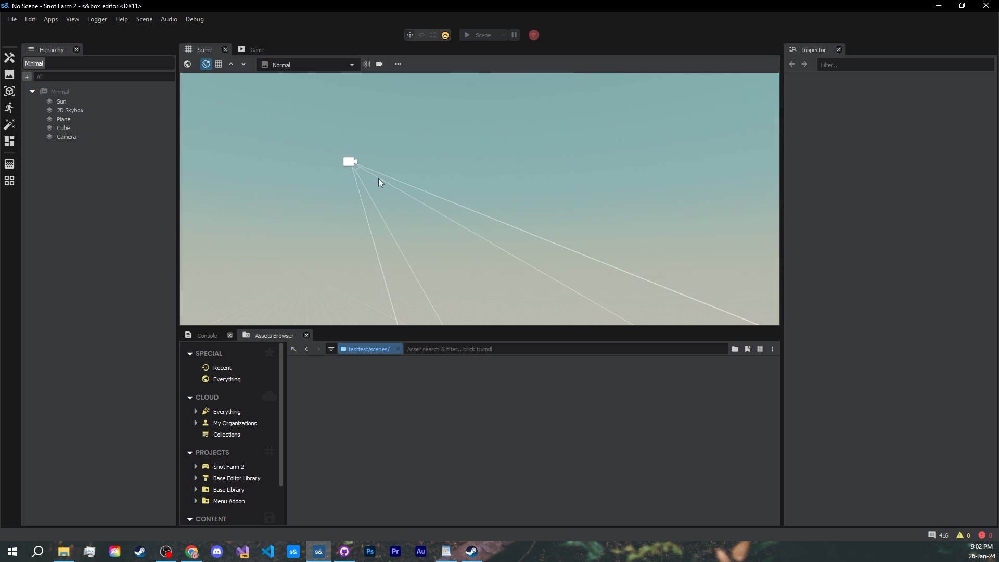
click(66, 137)
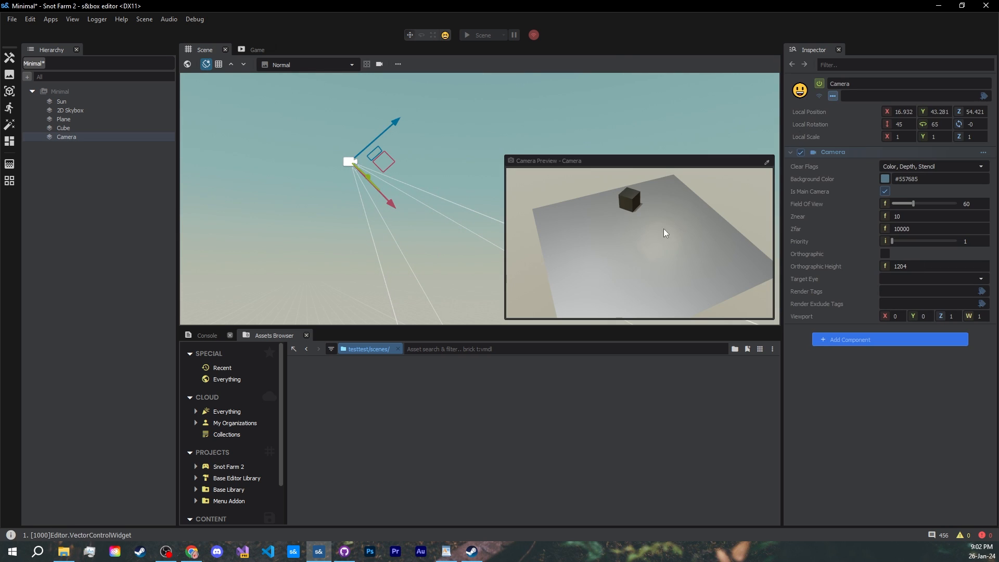
drag(350, 161, 325, 182)
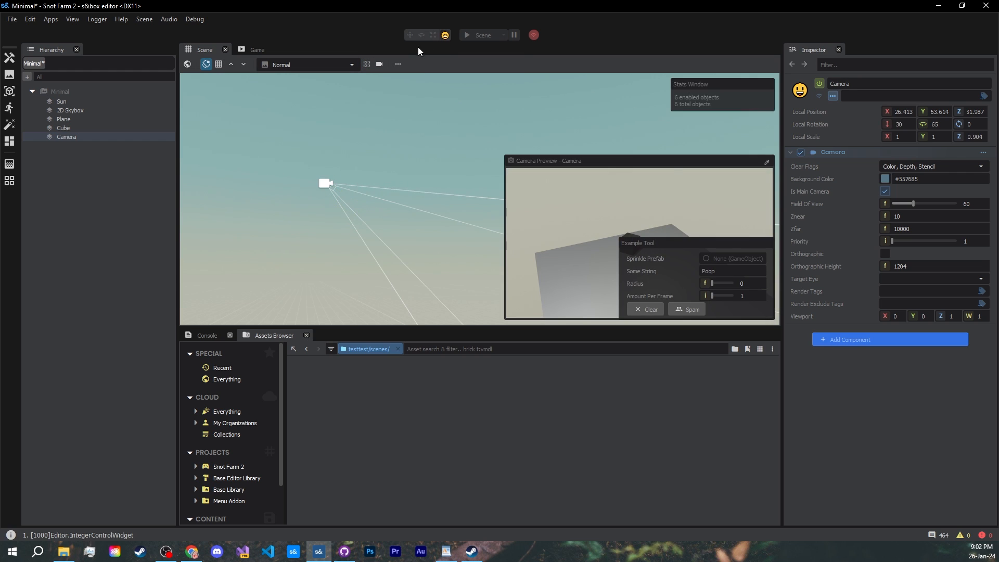
mouse_move(371, 178)
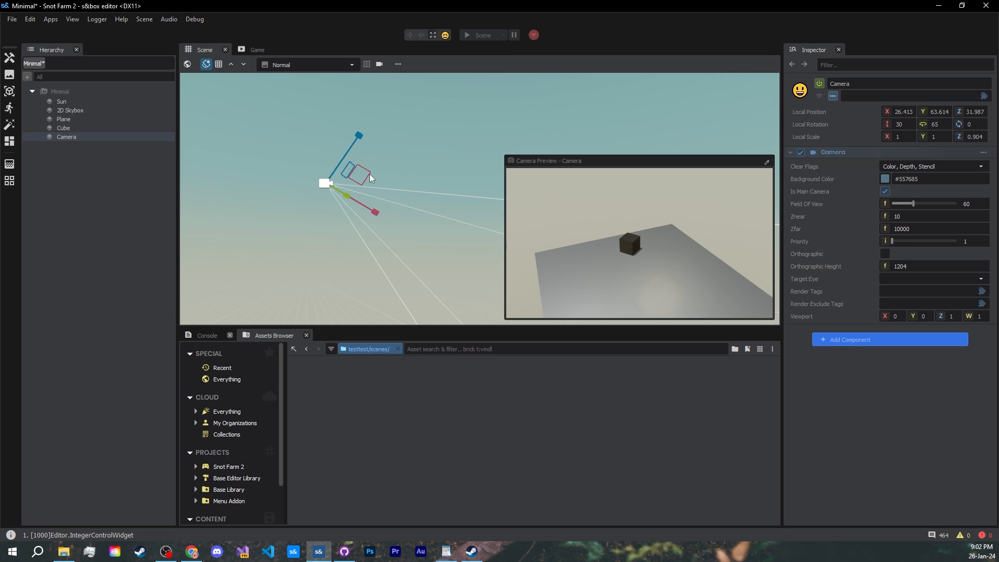
click(219, 64)
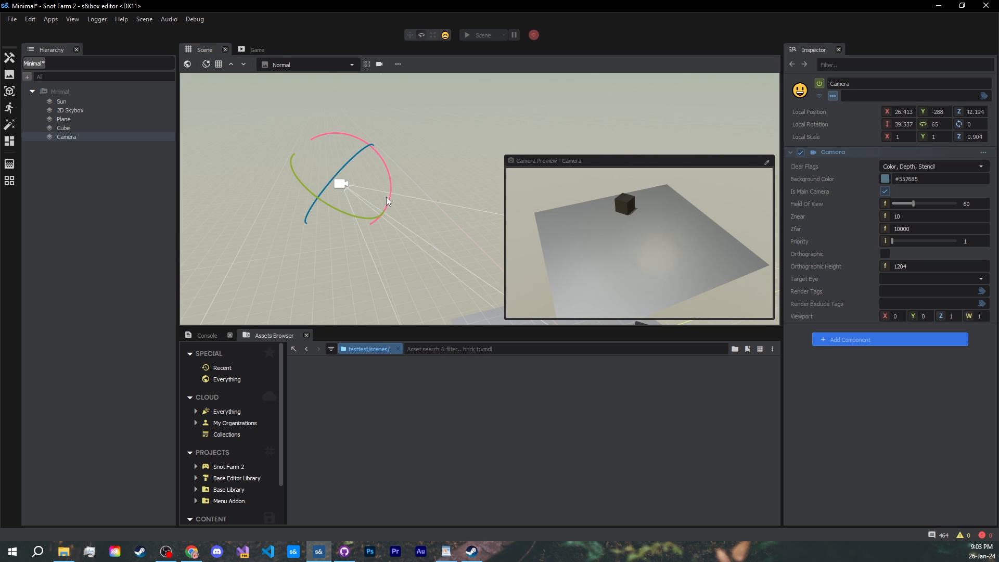
key(ctrl+s)
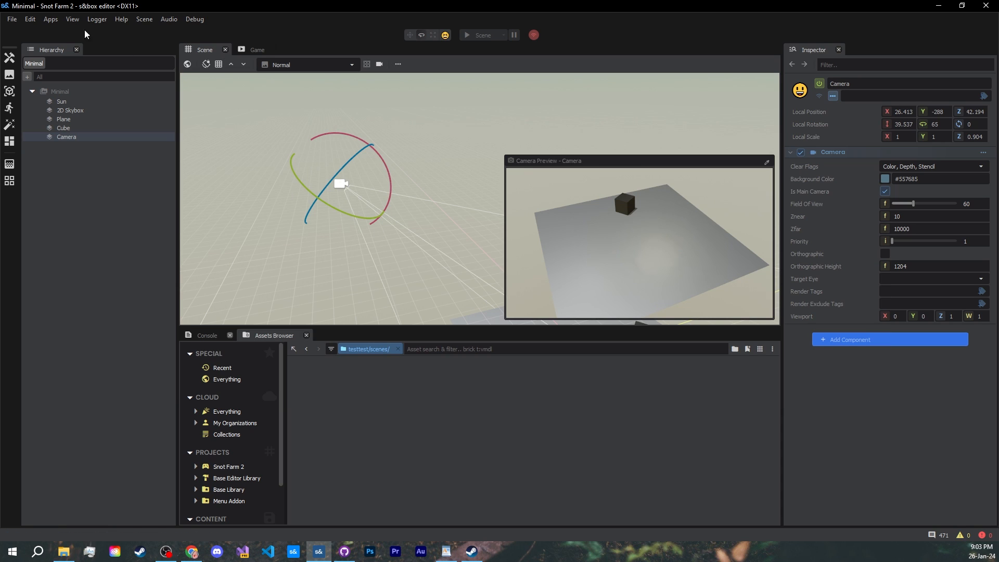
mouse_move(54, 88)
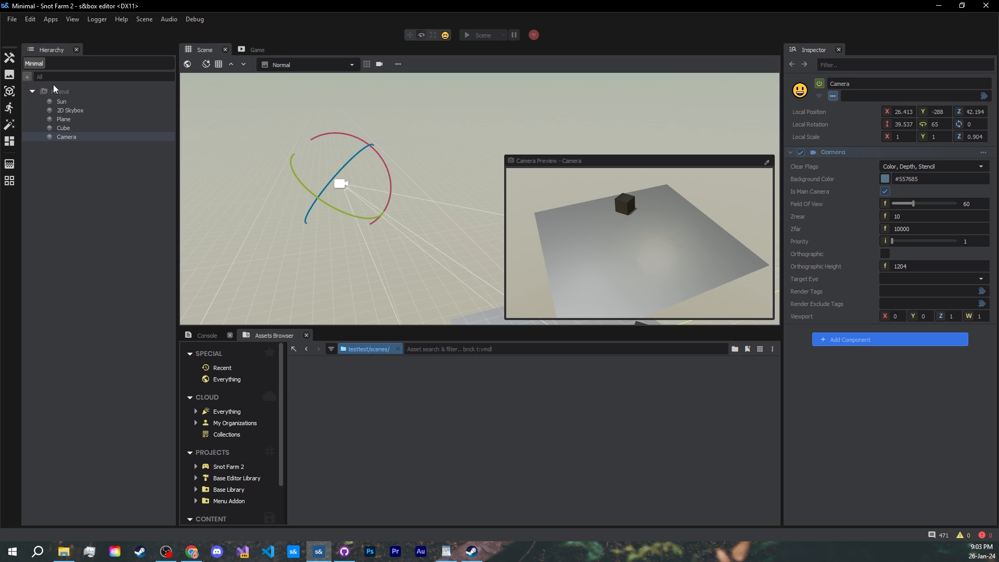
mouse_move(55, 93)
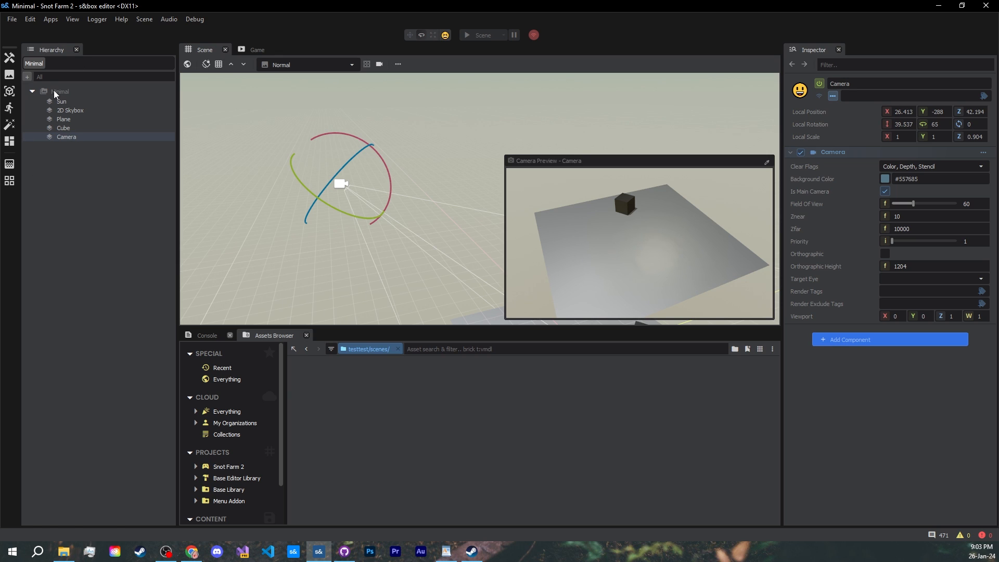
- Browse to Snot Farm 2's Scenes folder, then select Cube and Camera in the Hierarchy
click(60, 91)
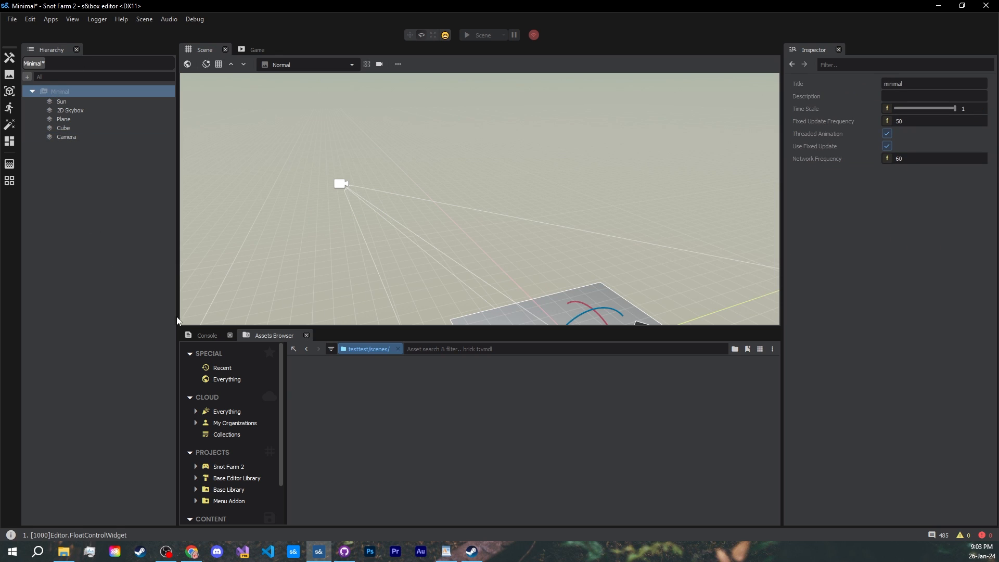
click(228, 465)
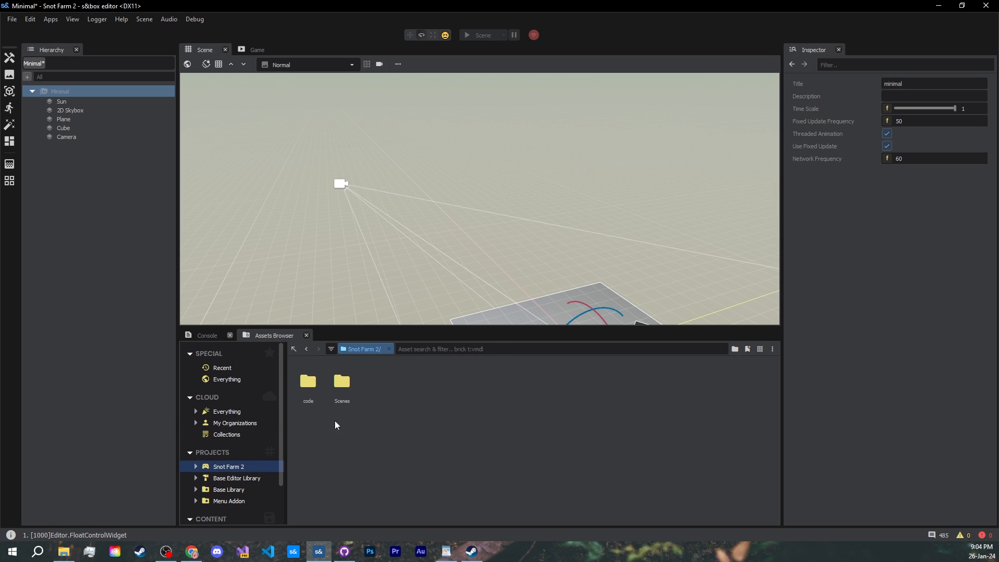
double_click(341, 381)
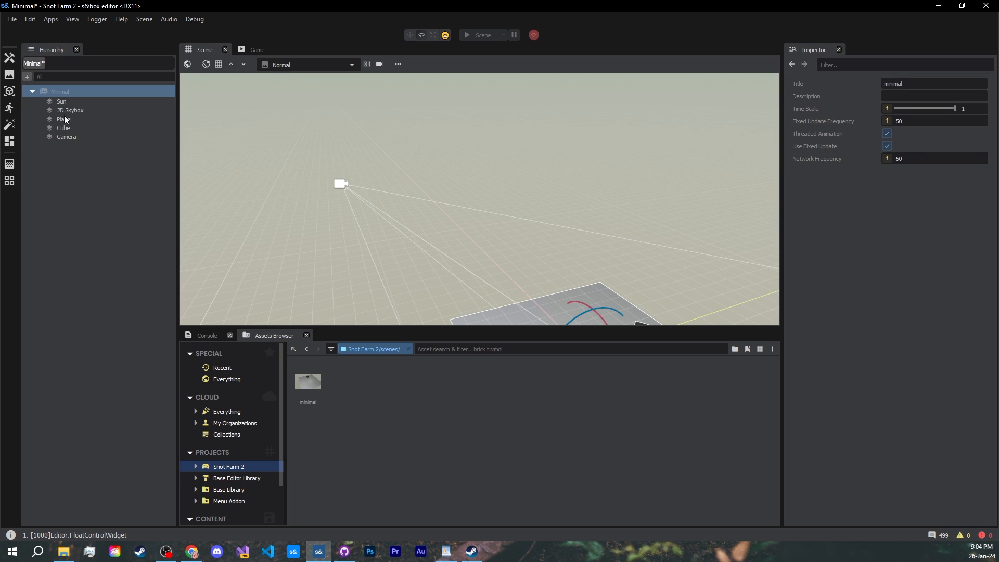
mouse_move(71, 142)
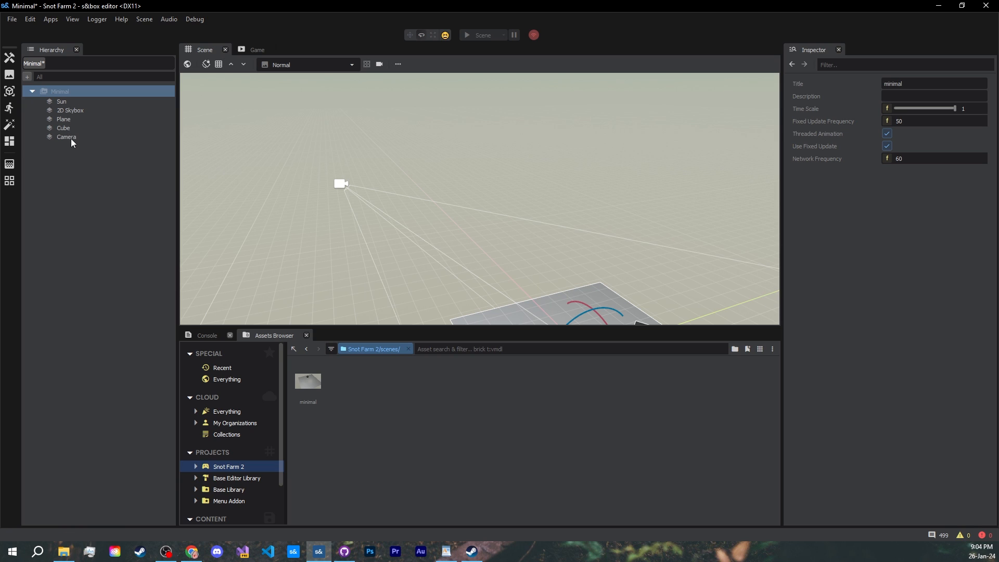
mouse_move(73, 141)
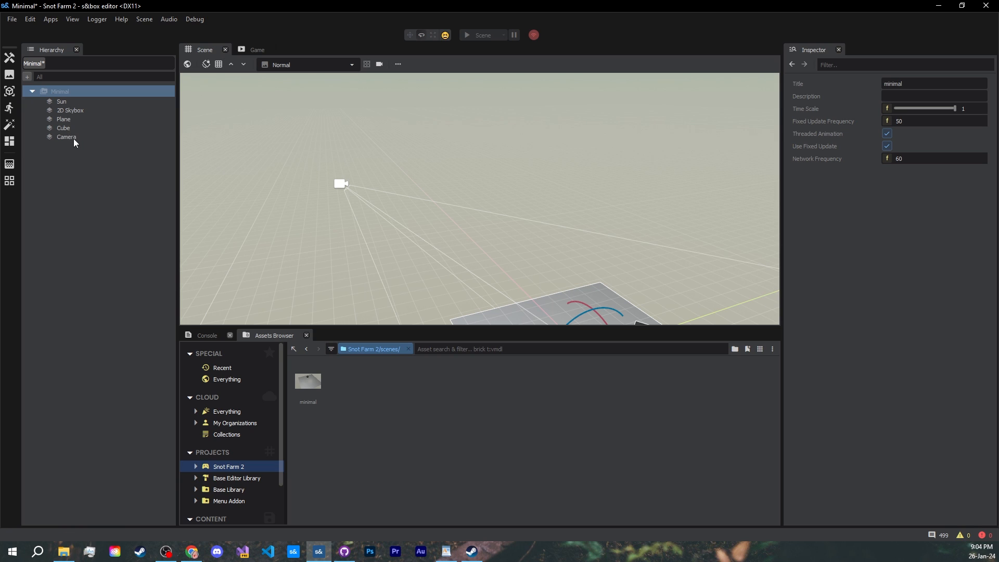
mouse_move(68, 133)
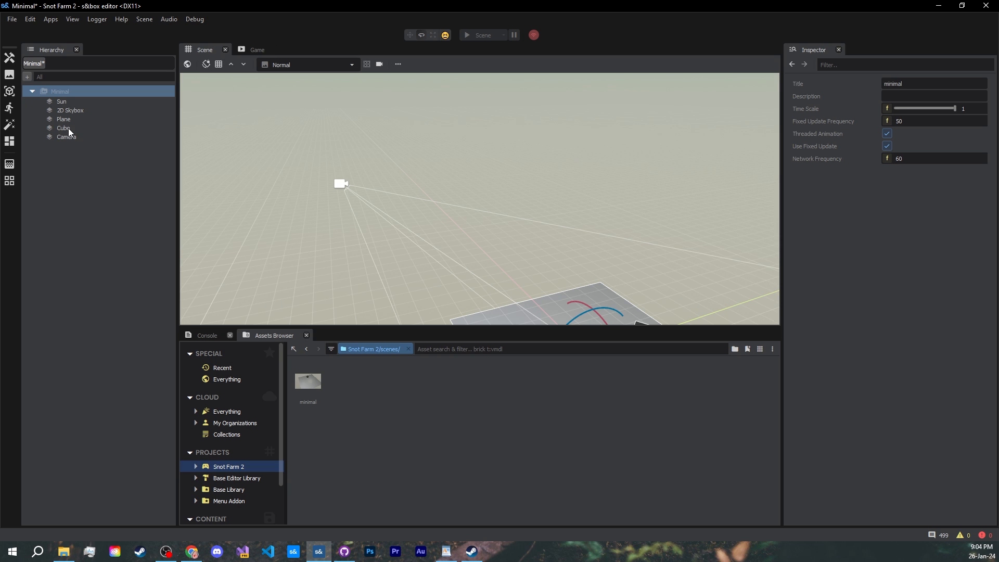
click(63, 128)
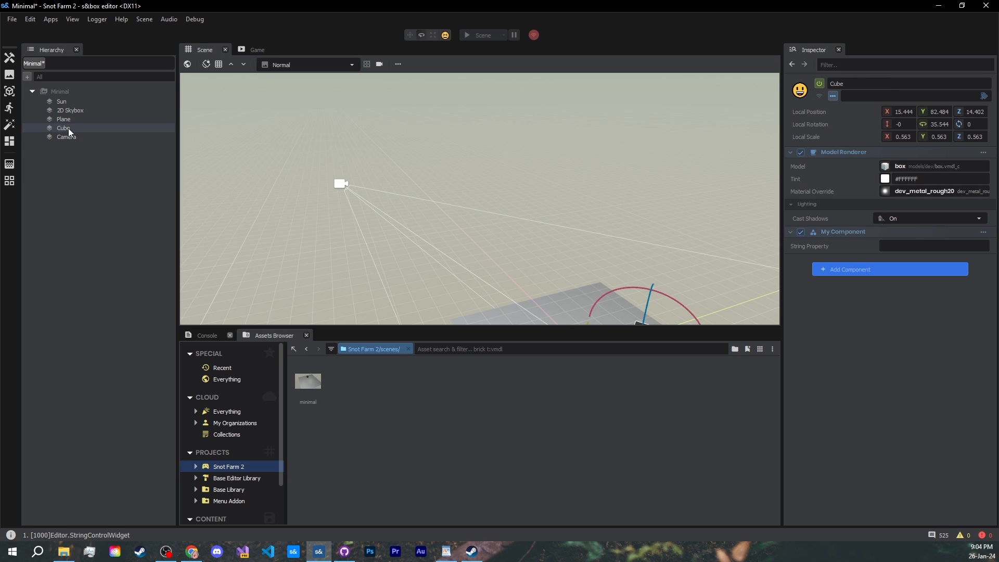
click(67, 136)
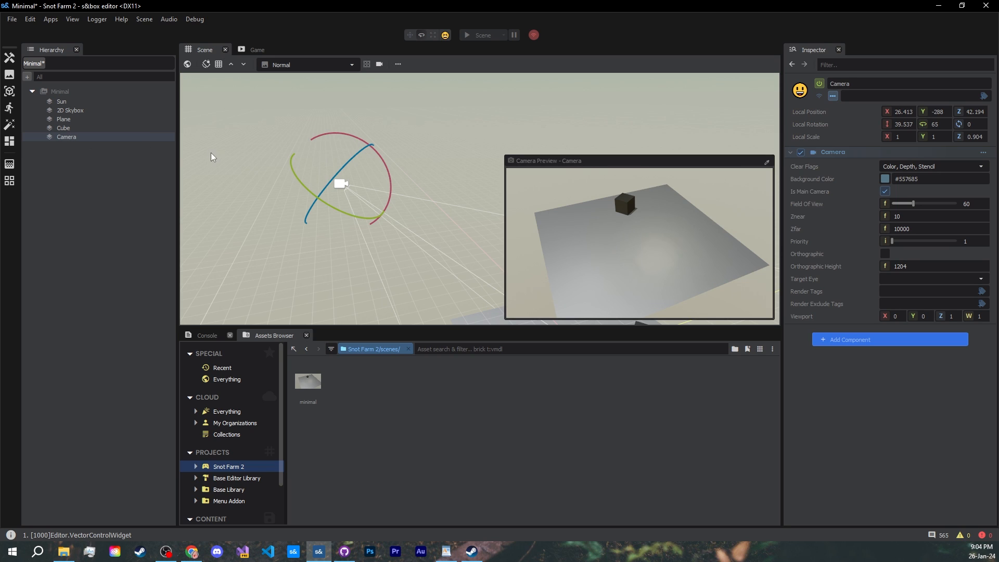
mouse_move(854, 94)
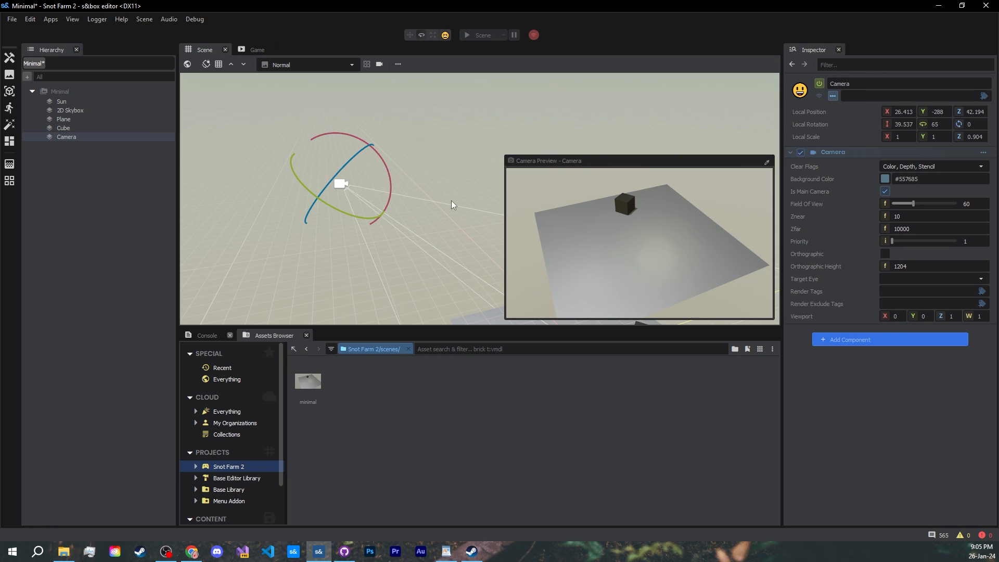
mouse_move(570, 190)
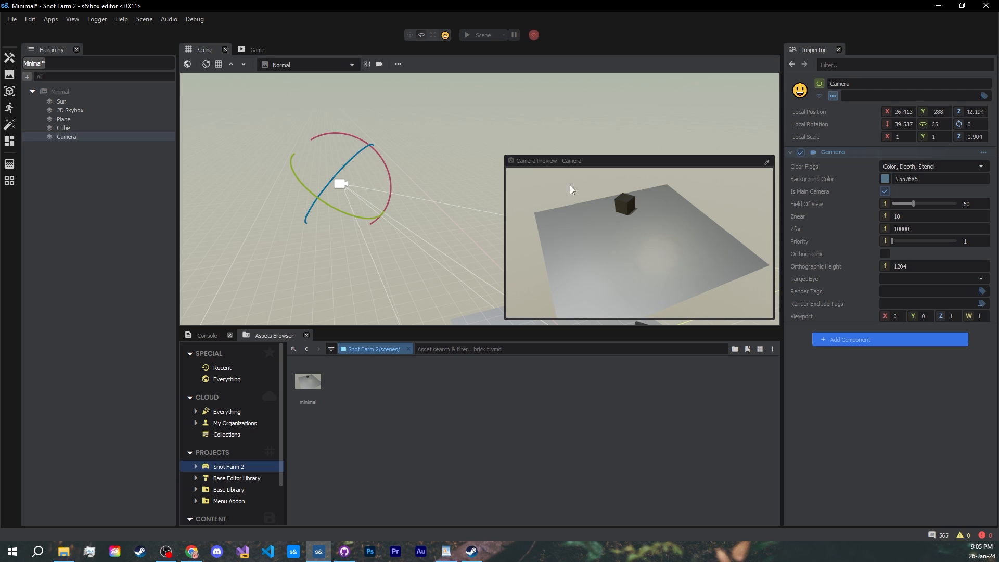
mouse_move(866, 185)
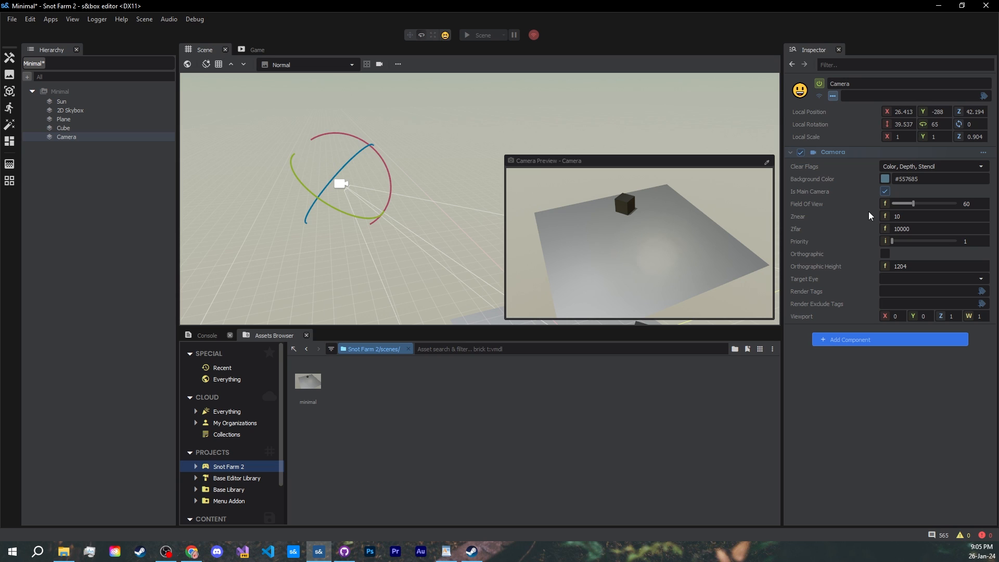
mouse_move(672, 264)
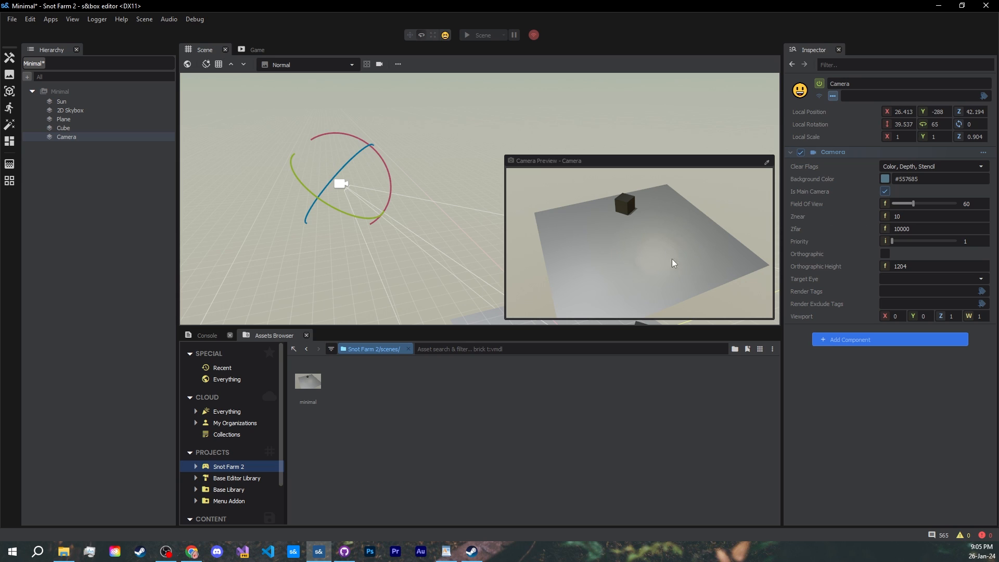
mouse_move(749, 225)
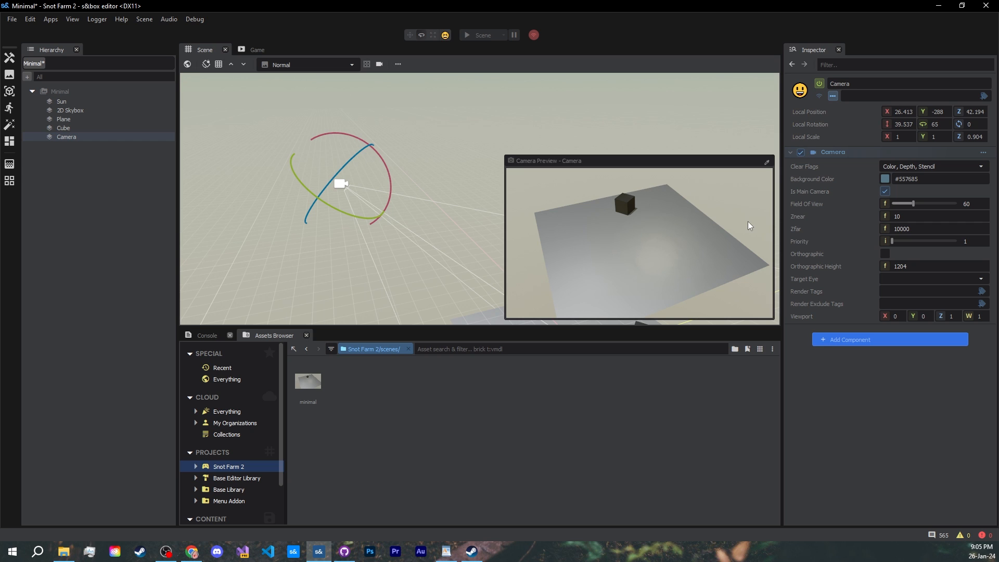
mouse_move(792, 224)
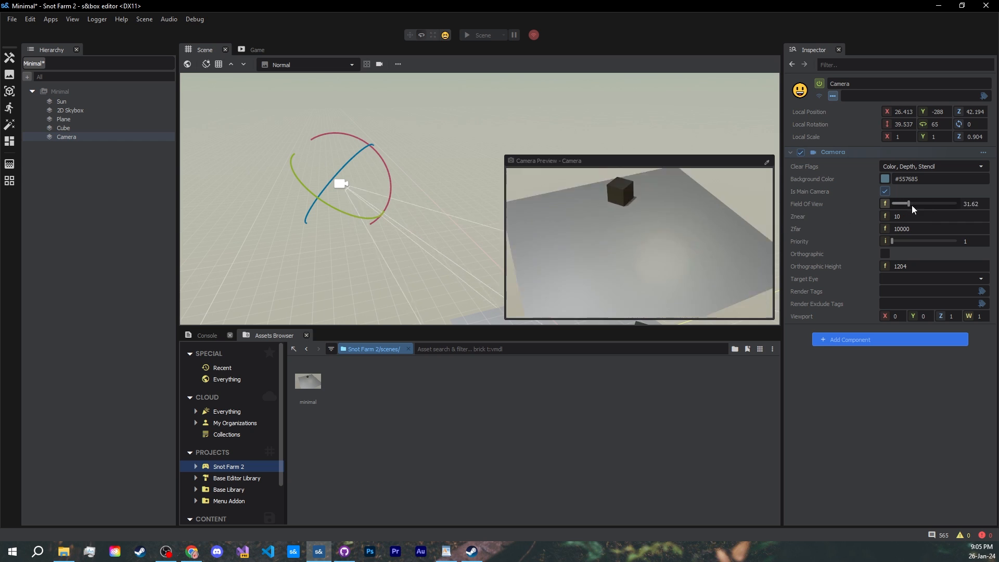
- Widen the Camera's Field Of View to about 70, then reselect the Cube
drag(911, 204, 923, 204)
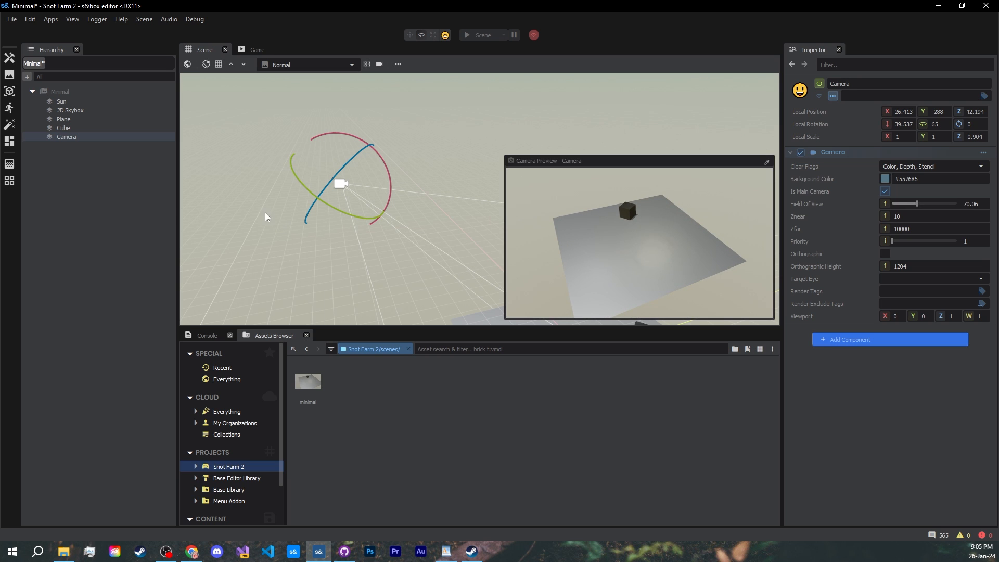
click(64, 128)
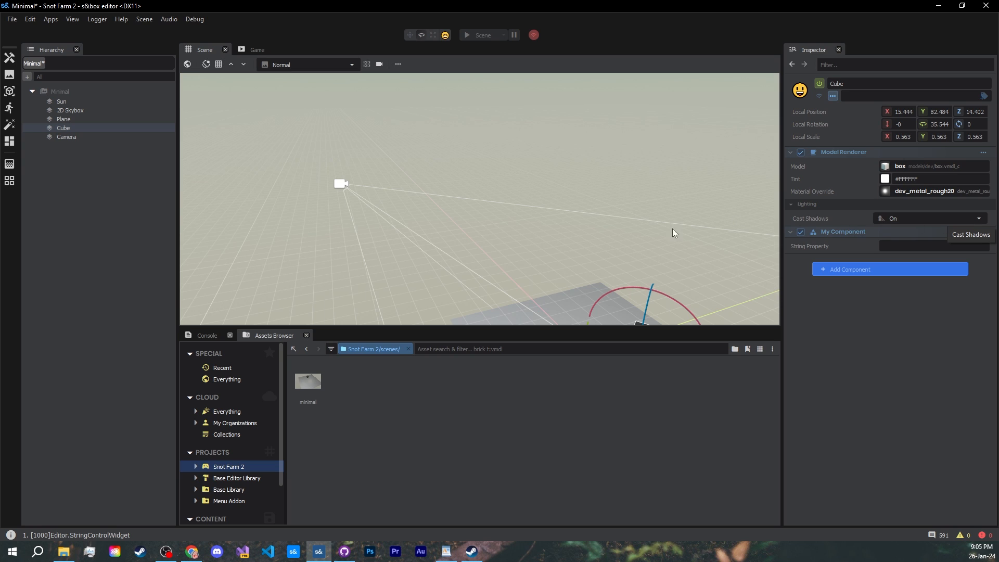
mouse_move(57, 176)
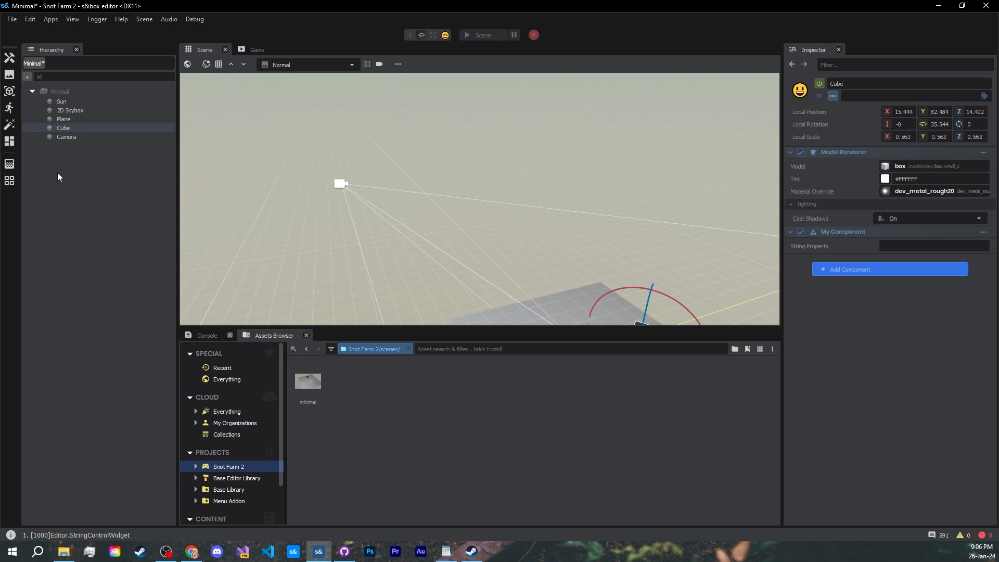
- Open the Hierarchy's create menu and dismiss it without adding any object
right_click(58, 176)
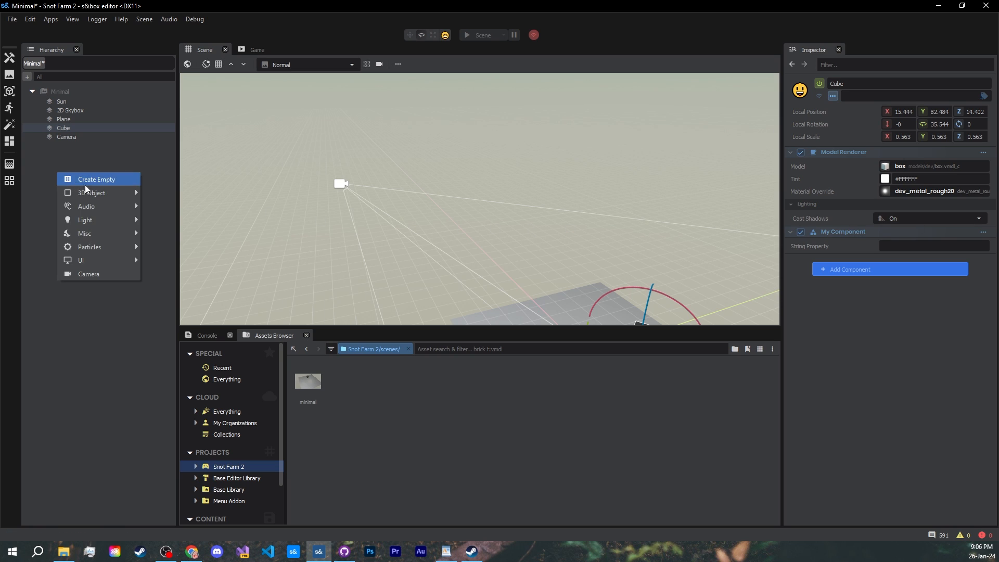
mouse_move(92, 192)
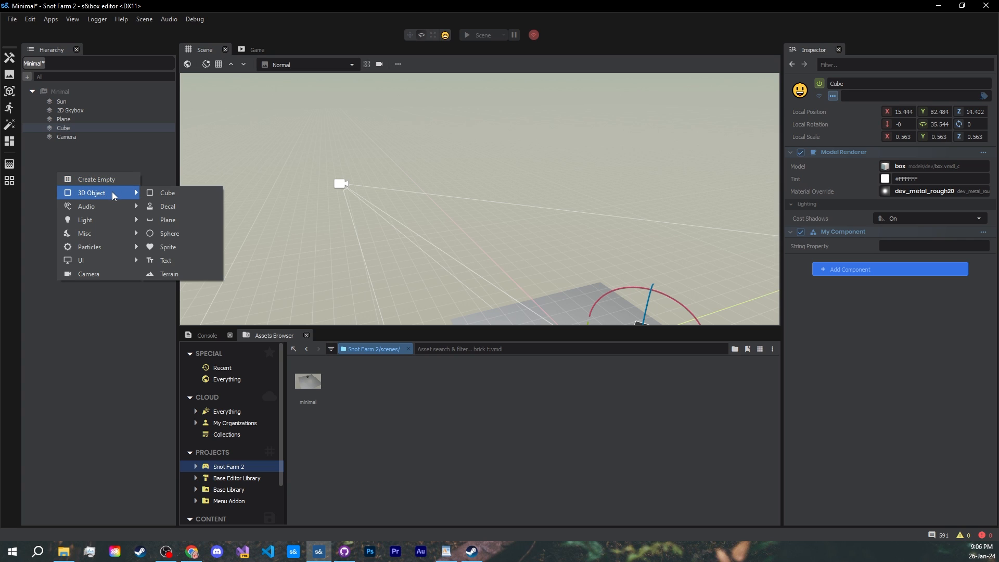
click(167, 193)
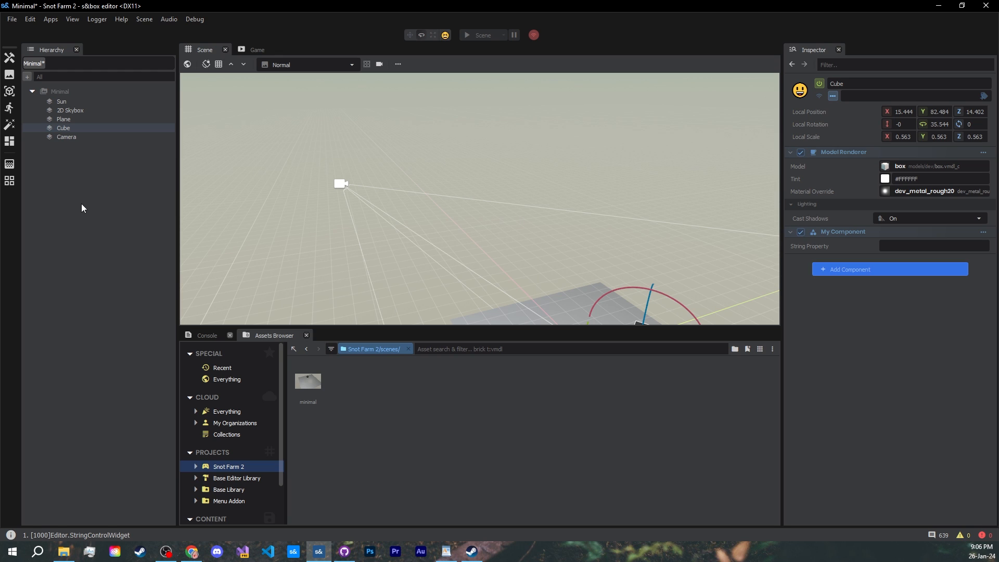
mouse_move(76, 142)
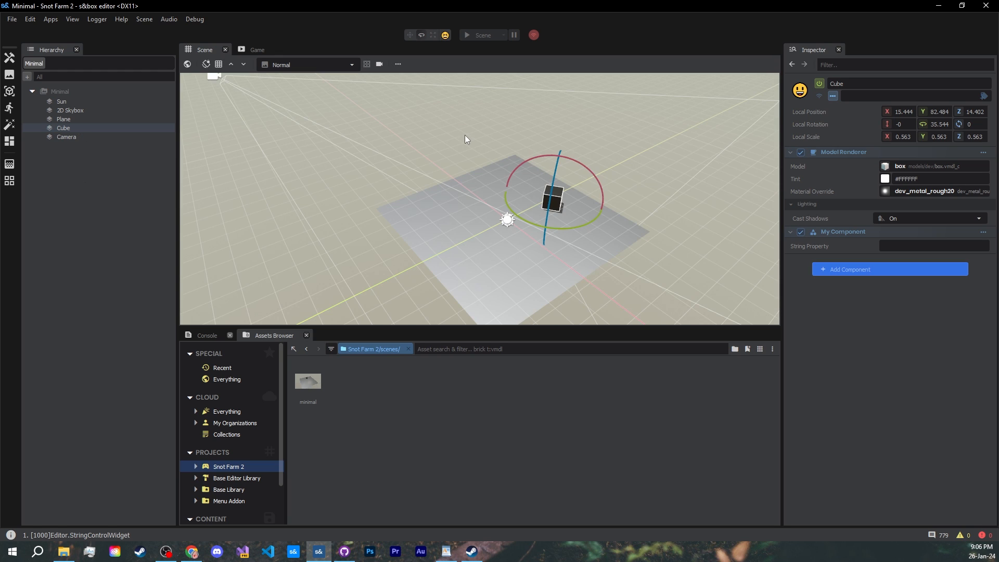
mouse_move(479, 34)
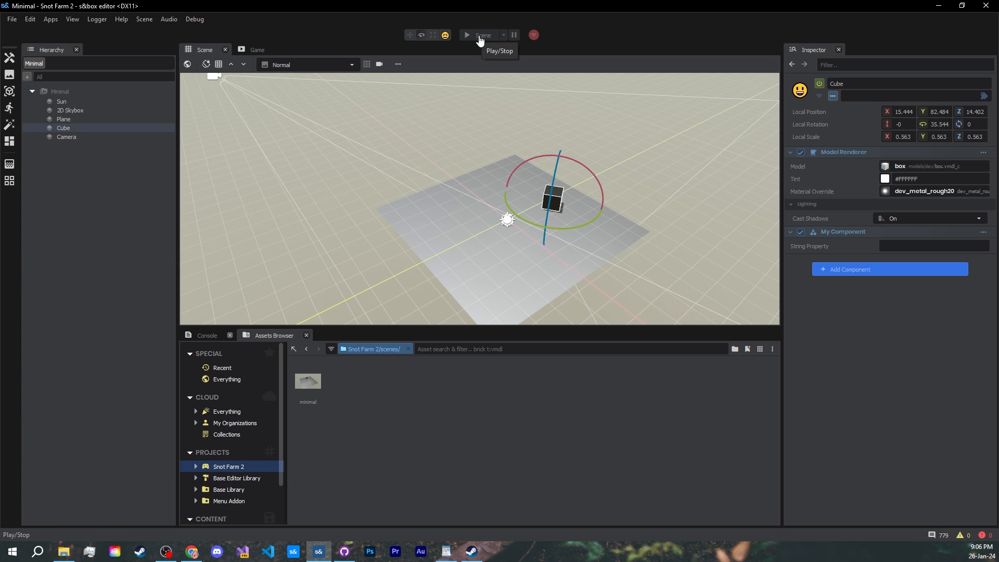
- Play the scene, checking it in the Scene tab and then the Game tab
click(481, 35)
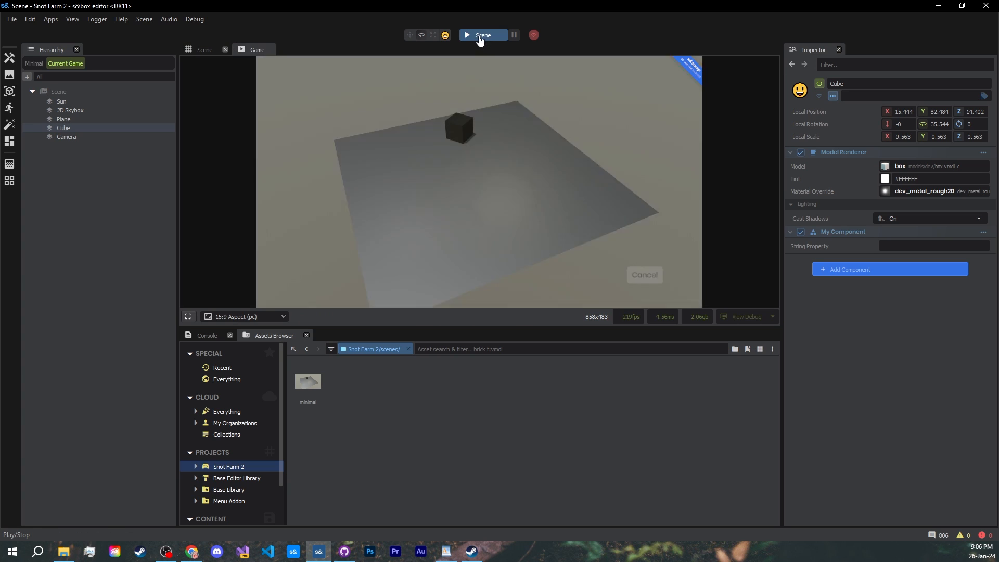
click(482, 34)
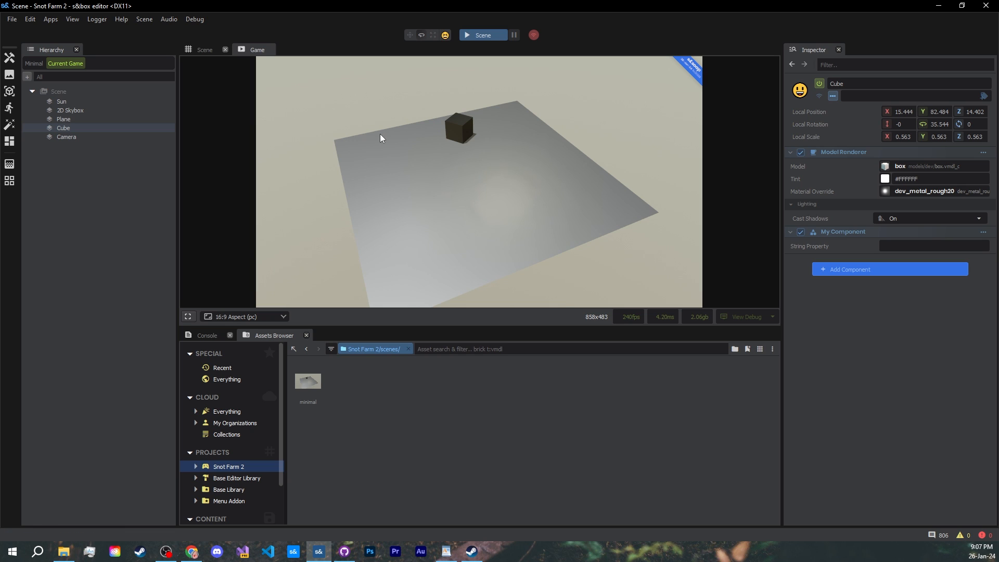
click(204, 49)
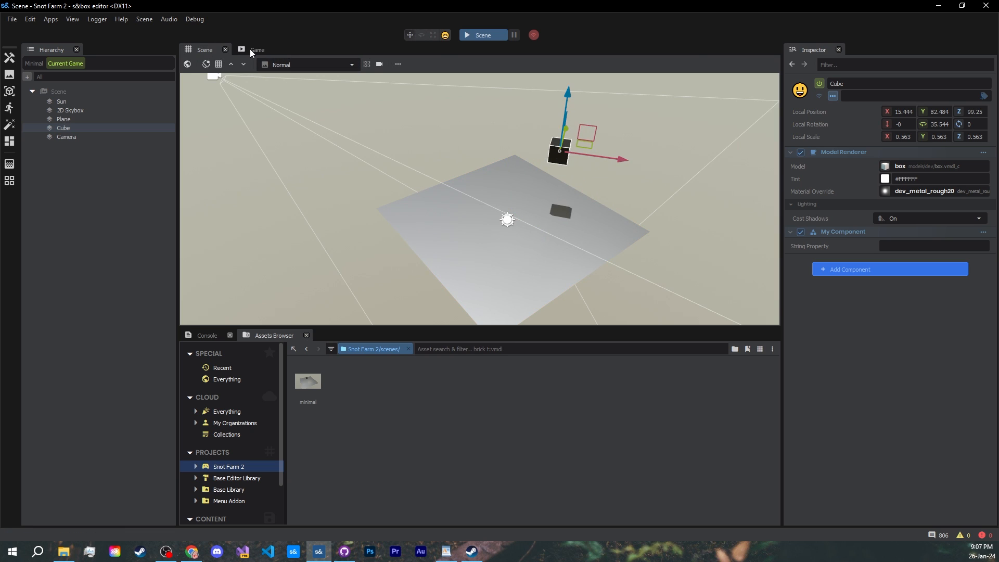
click(258, 50)
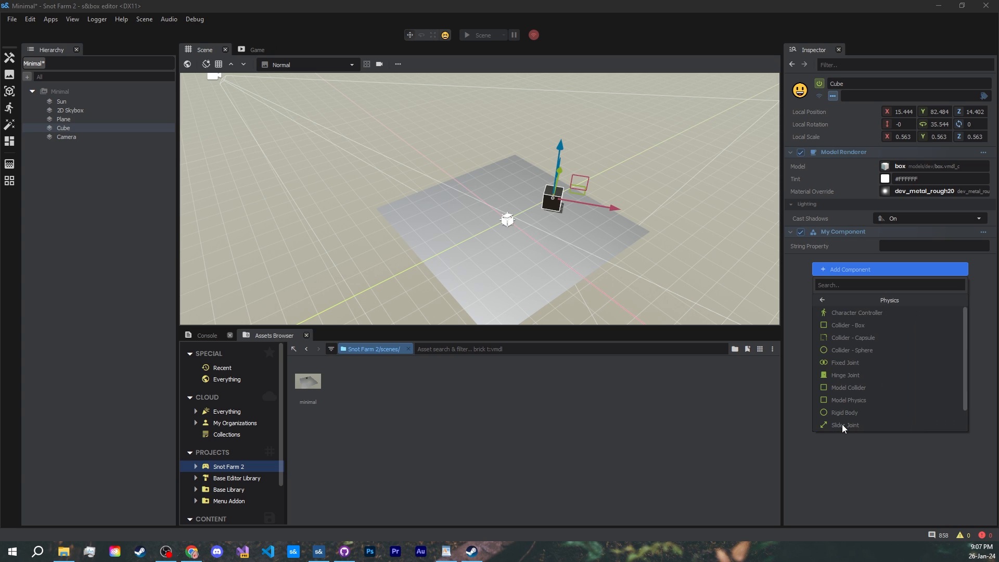
mouse_move(863, 387)
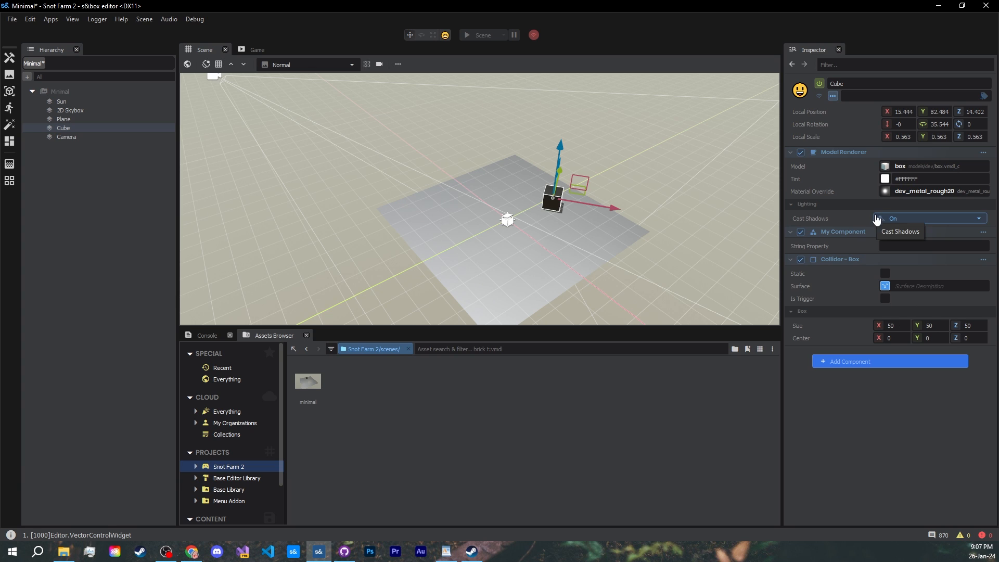
mouse_move(888, 204)
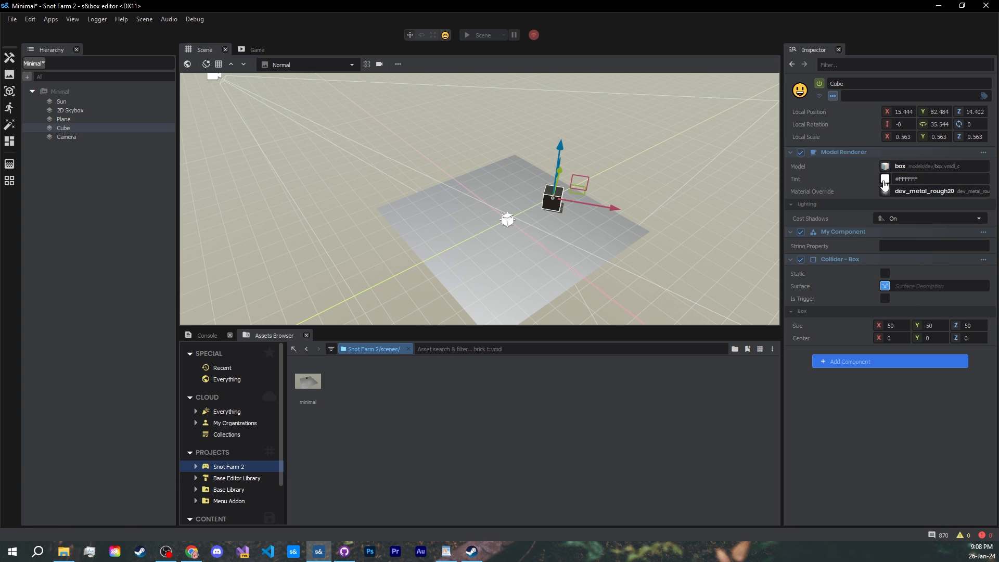
mouse_move(884, 177)
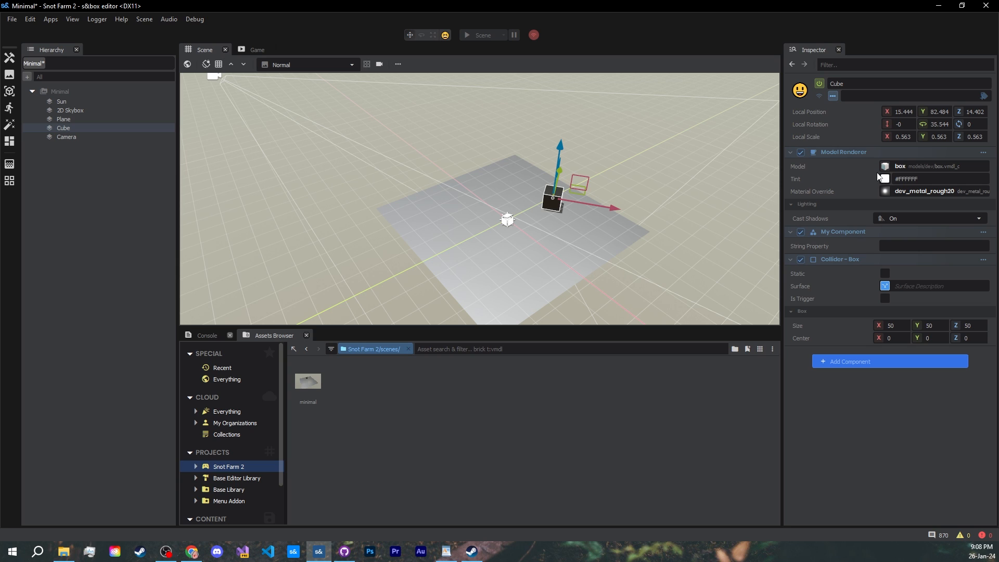
mouse_move(871, 172)
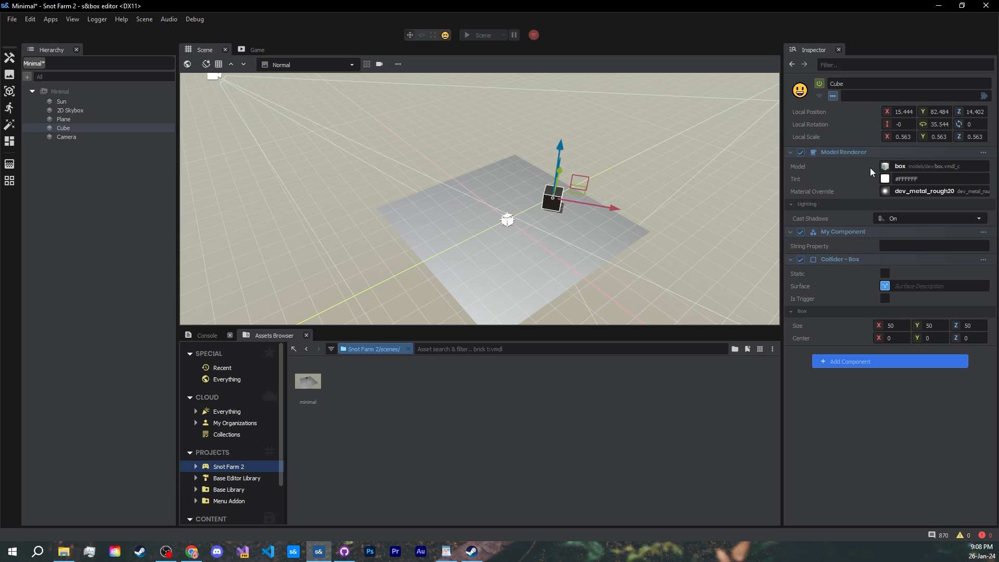
mouse_move(870, 173)
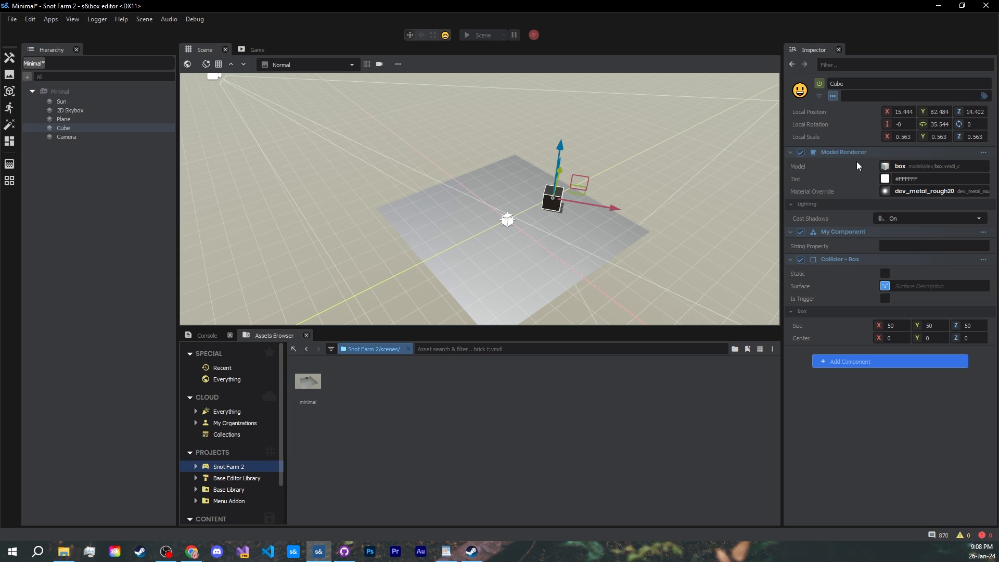
mouse_move(856, 165)
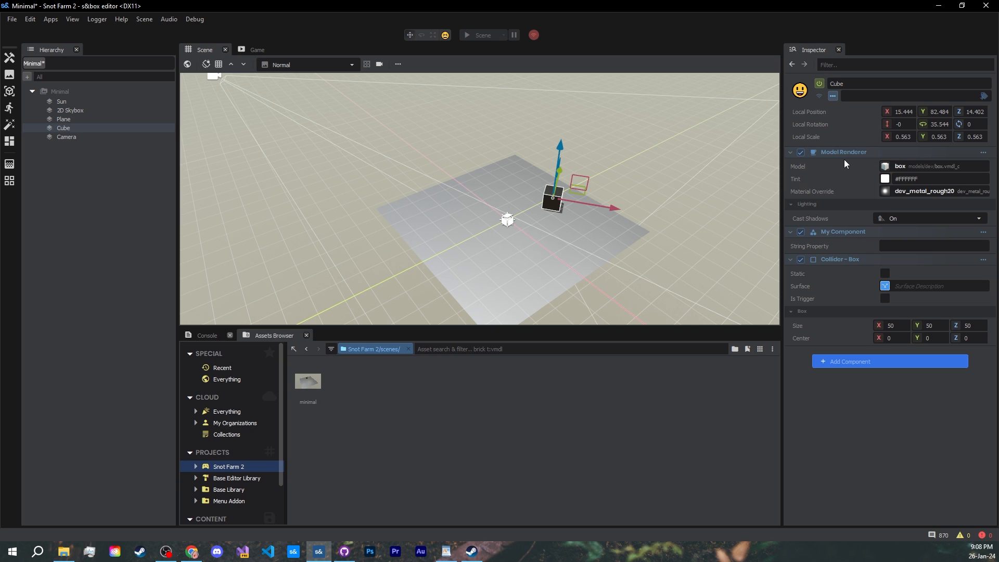
mouse_move(633, 201)
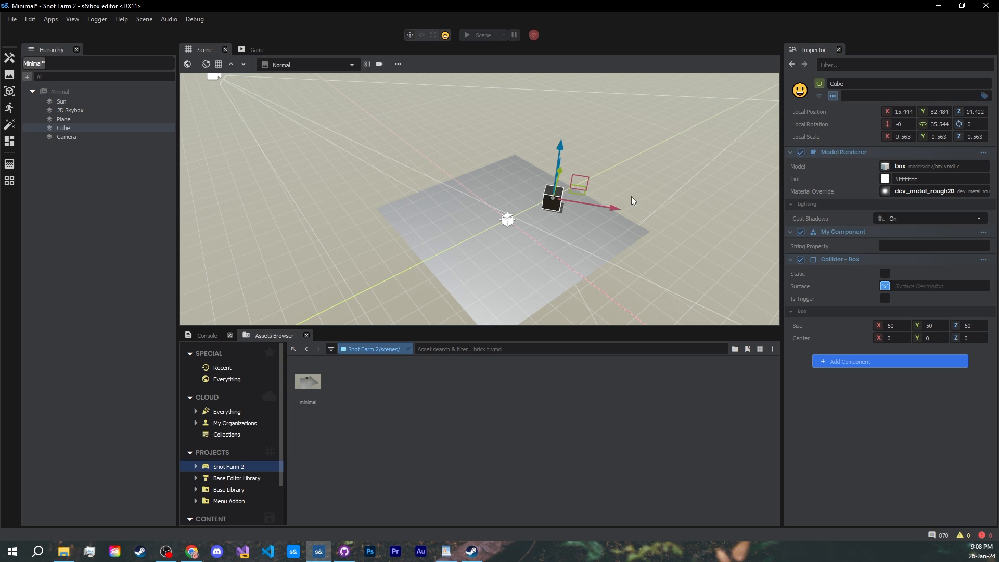
mouse_move(875, 369)
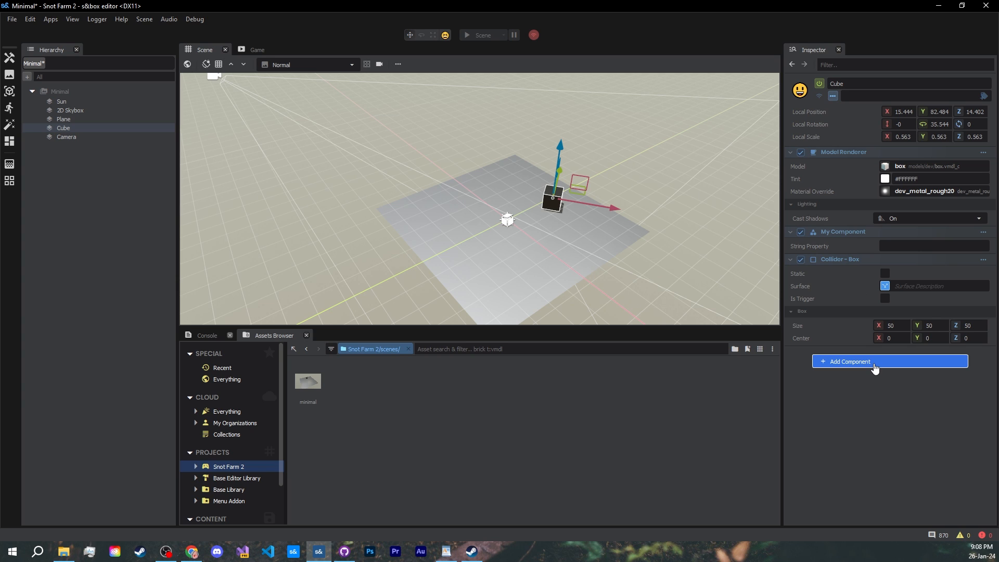
- Add Box Collider and Rigid Body physics components to Cube, then start a test run
click(849, 361)
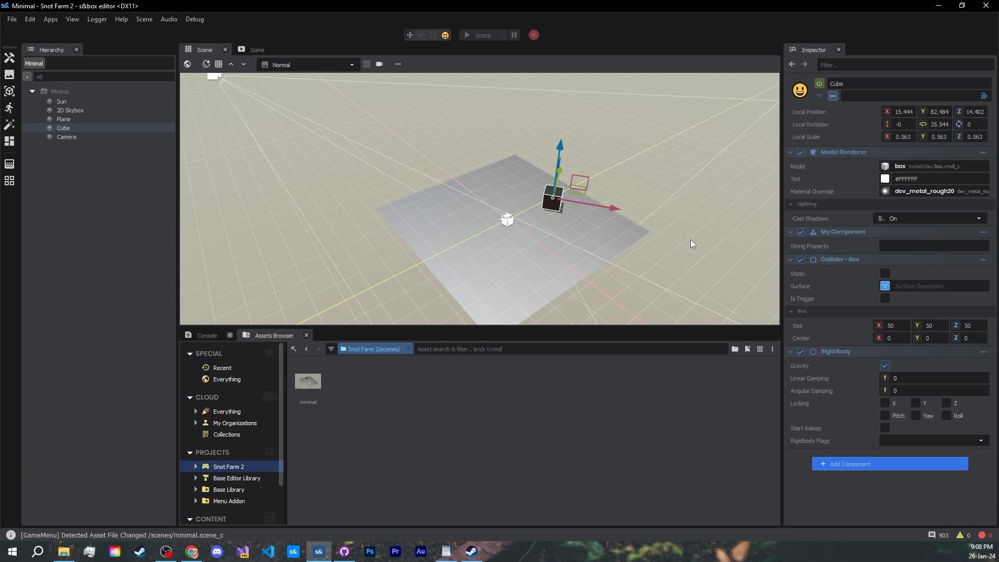
click(480, 35)
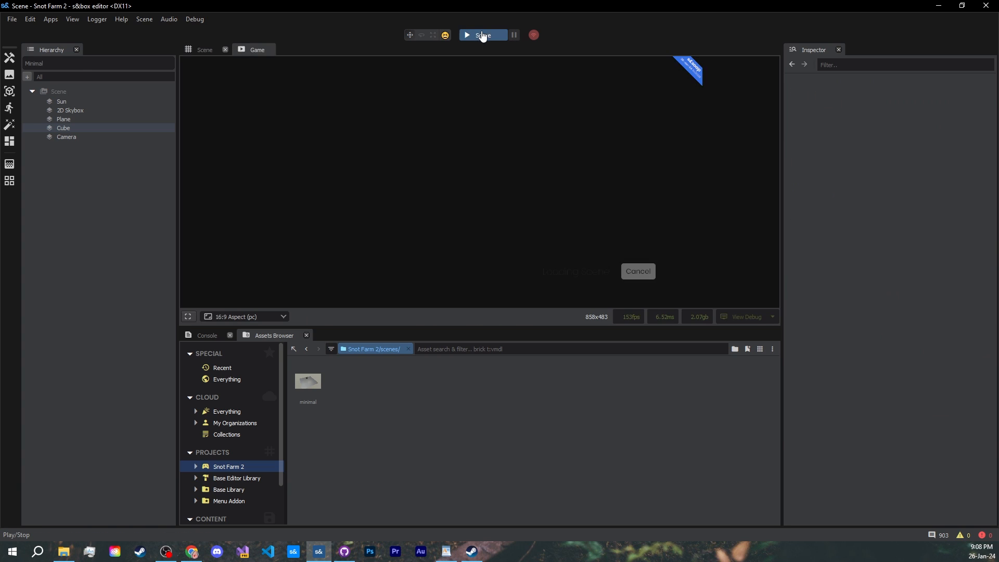
- Stop play mode and select the Plane in the Hierarchy
click(467, 35)
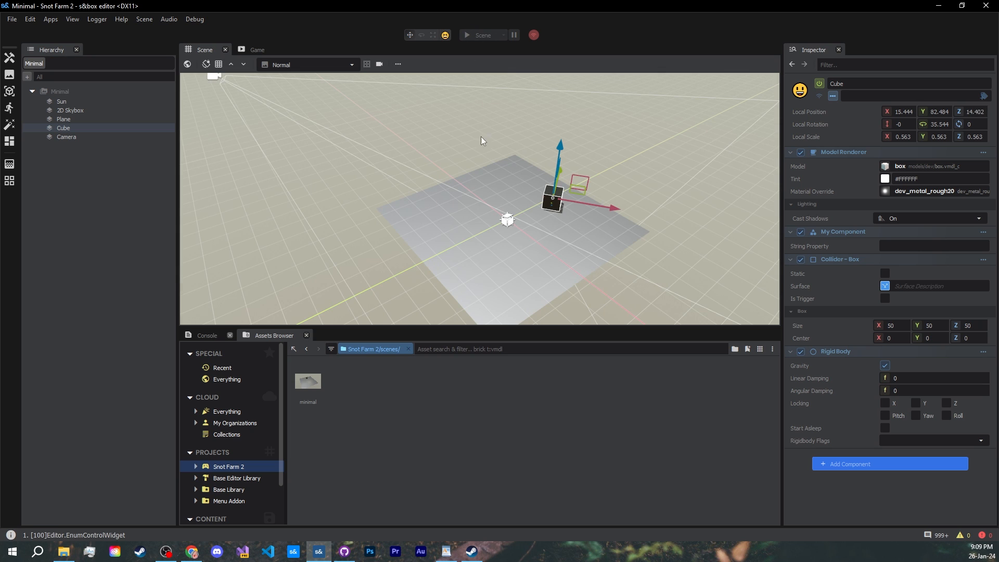
mouse_move(396, 165)
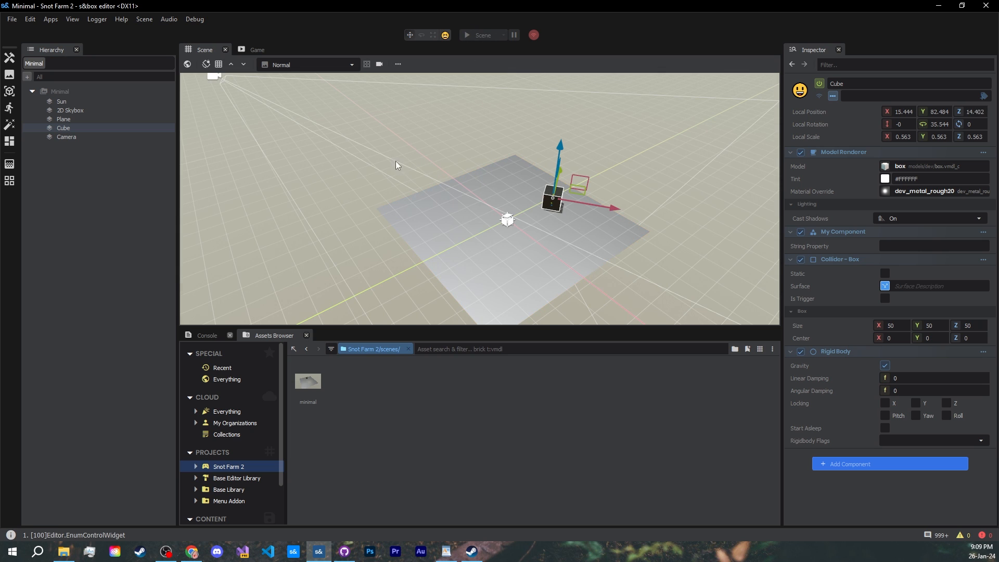
click(63, 119)
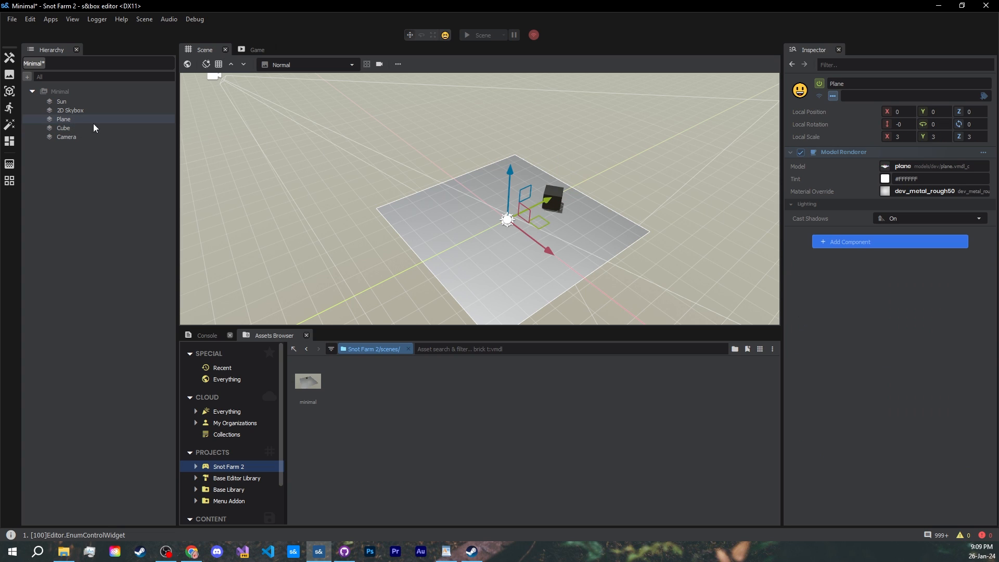
mouse_move(625, 186)
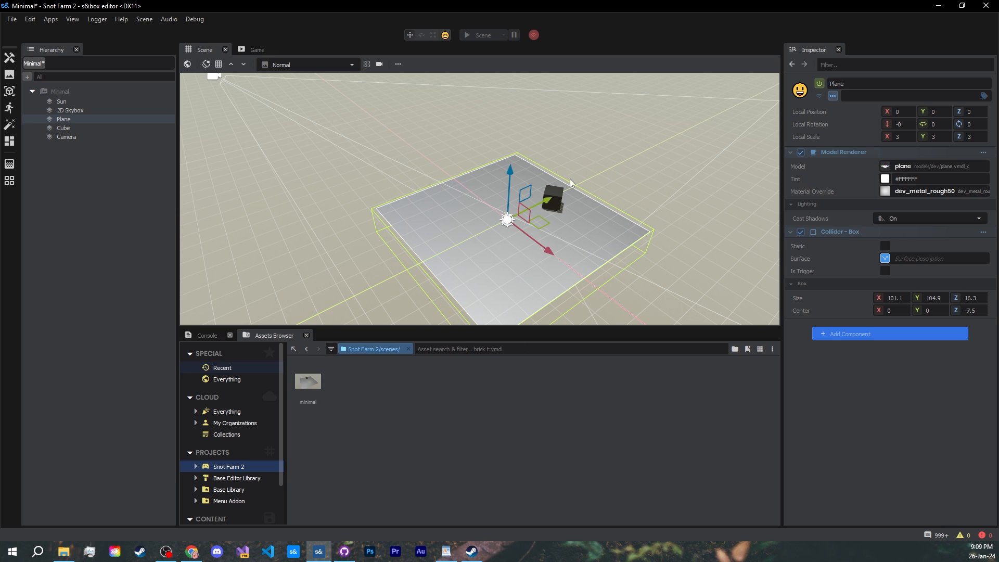
- Run the scene to test the cube resting on the Plane's box collider
click(483, 35)
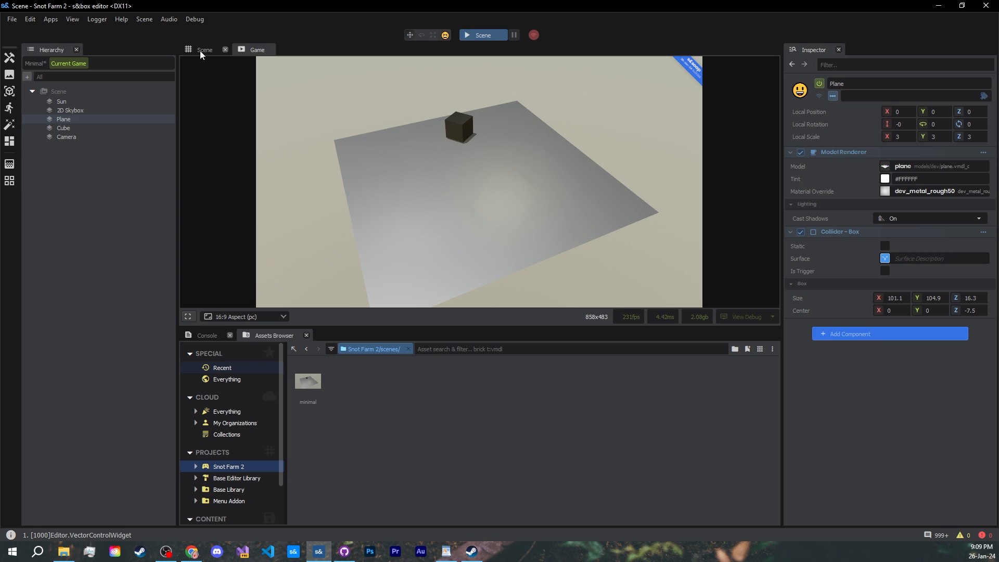
- In the Scene view, select Cube and duplicate it into Cube (1) through Cube (5)
click(205, 50)
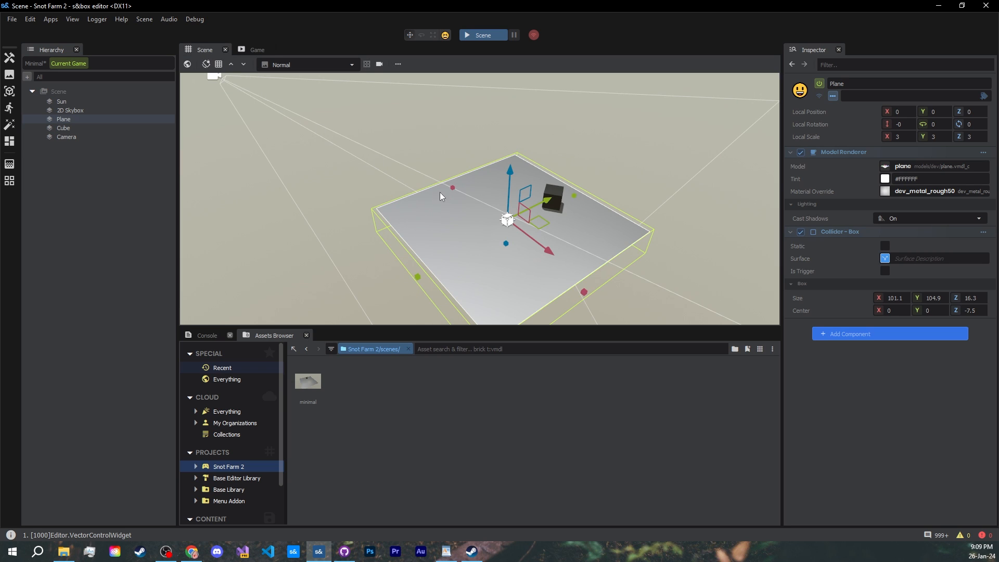
click(64, 128)
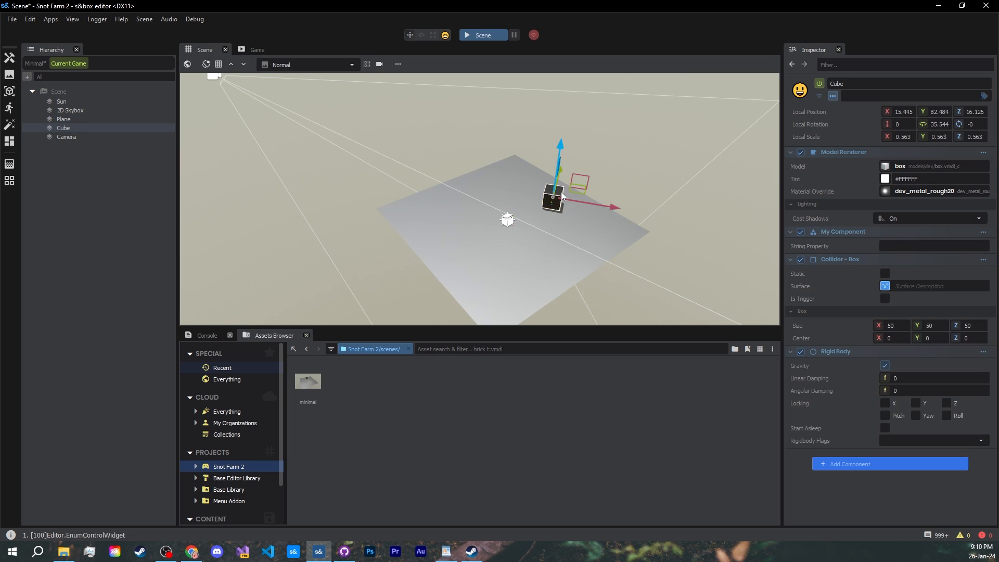
drag(554, 194, 521, 194)
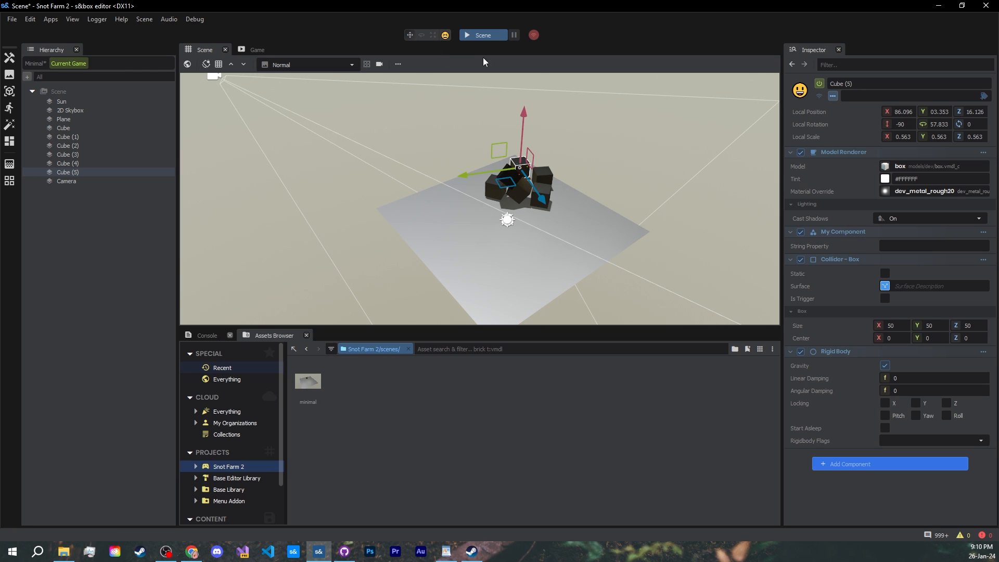
mouse_move(451, 154)
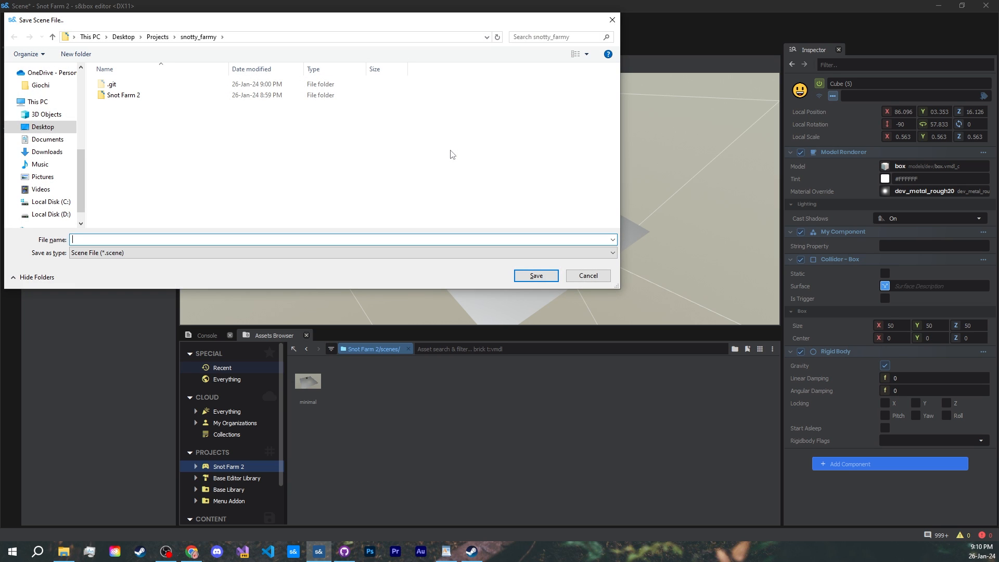
mouse_move(349, 141)
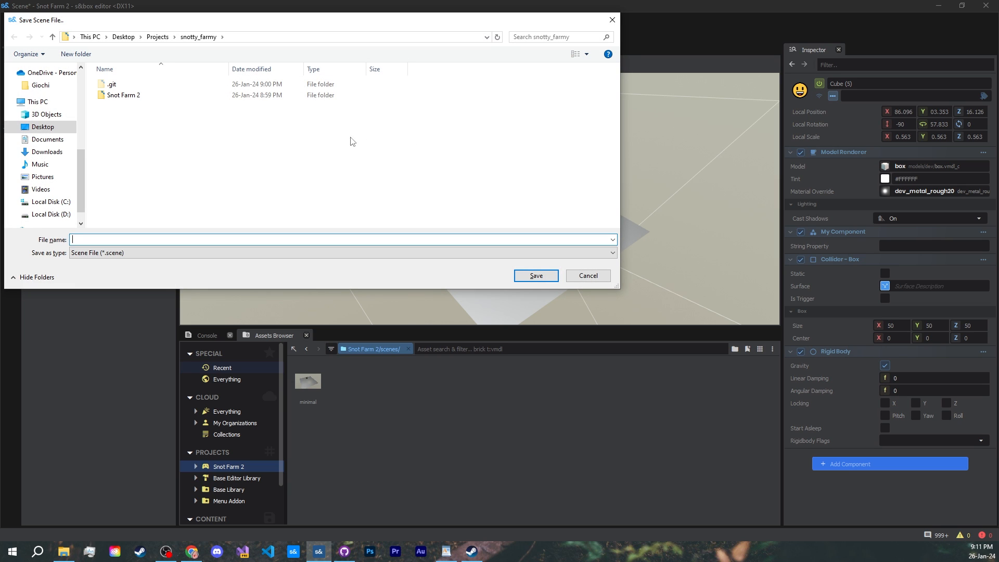
- Save the scene as game_edit in Snot Farm 2's Scenes folder and select Camera
double_click(125, 94)
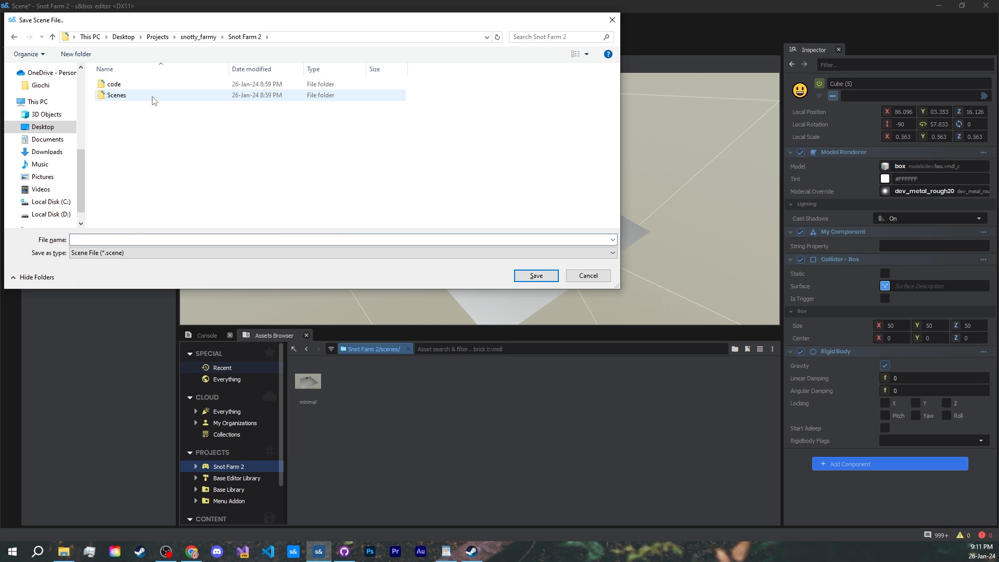
click(535, 275)
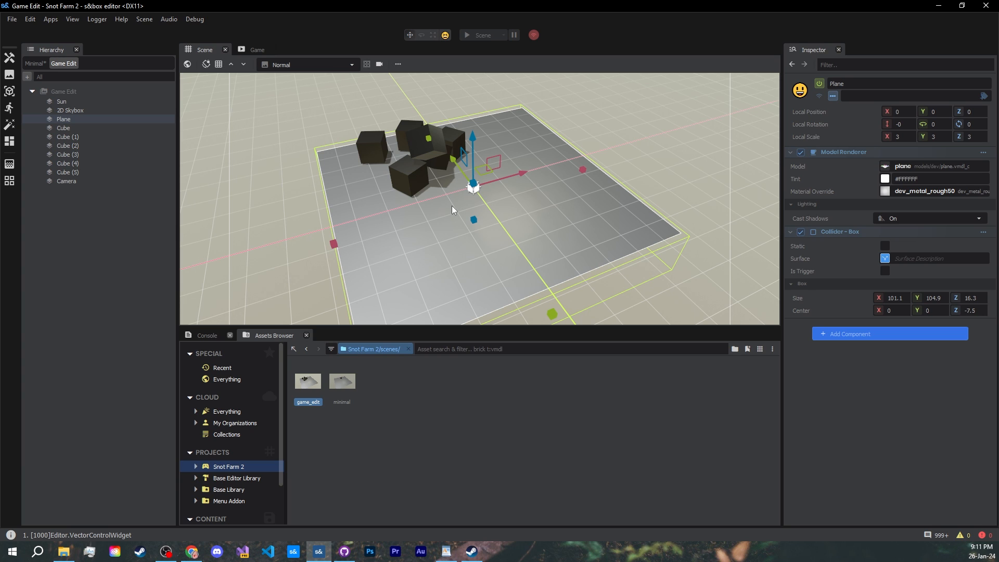
mouse_move(223, 171)
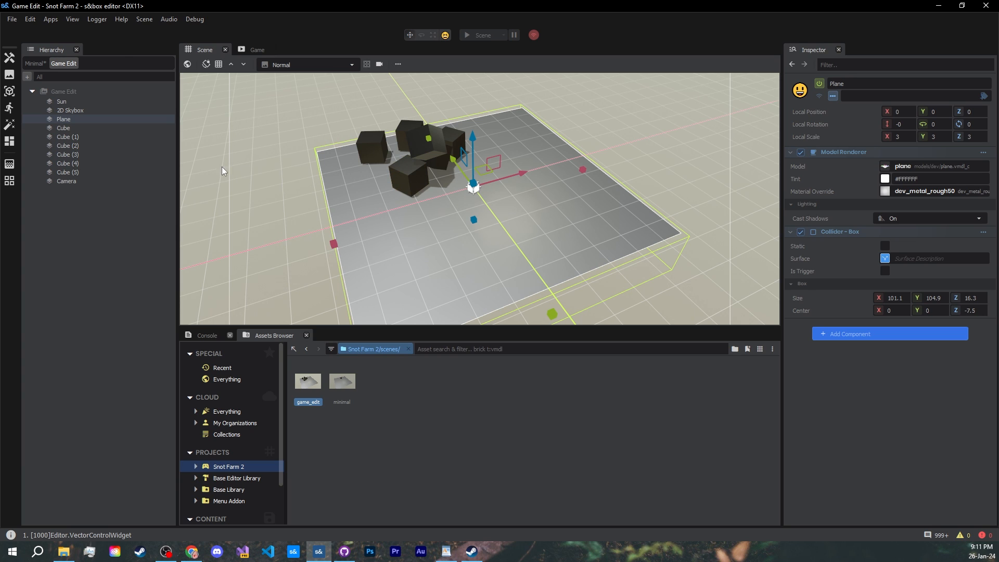
click(66, 181)
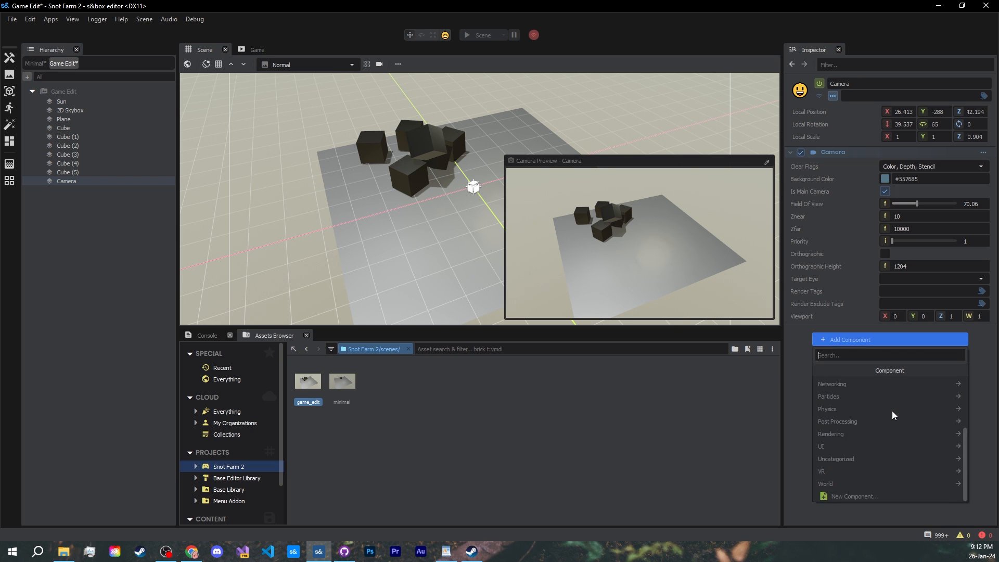
- Add Blur, Film Grain and Sharpen post-processing components to the Camera
click(837, 421)
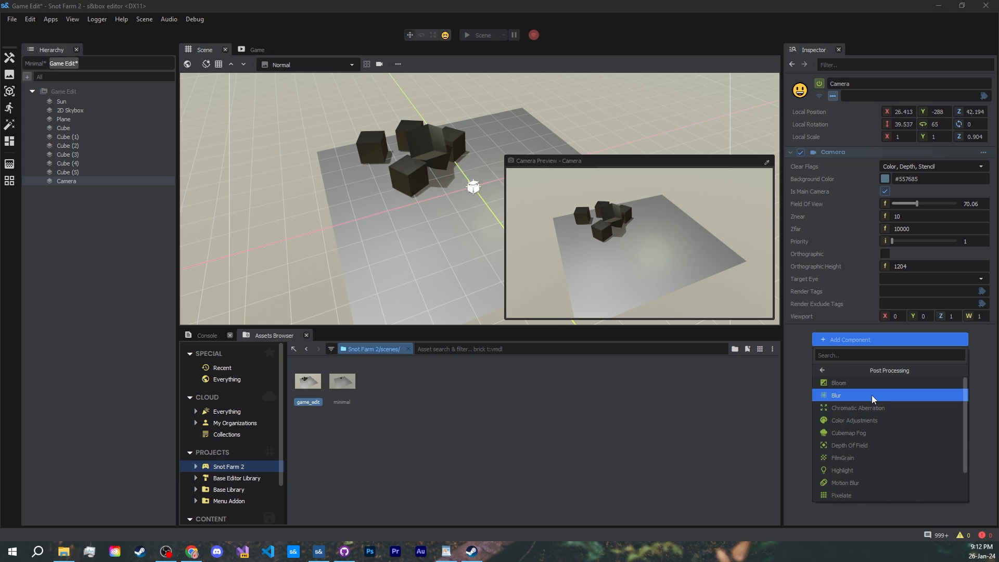
click(835, 395)
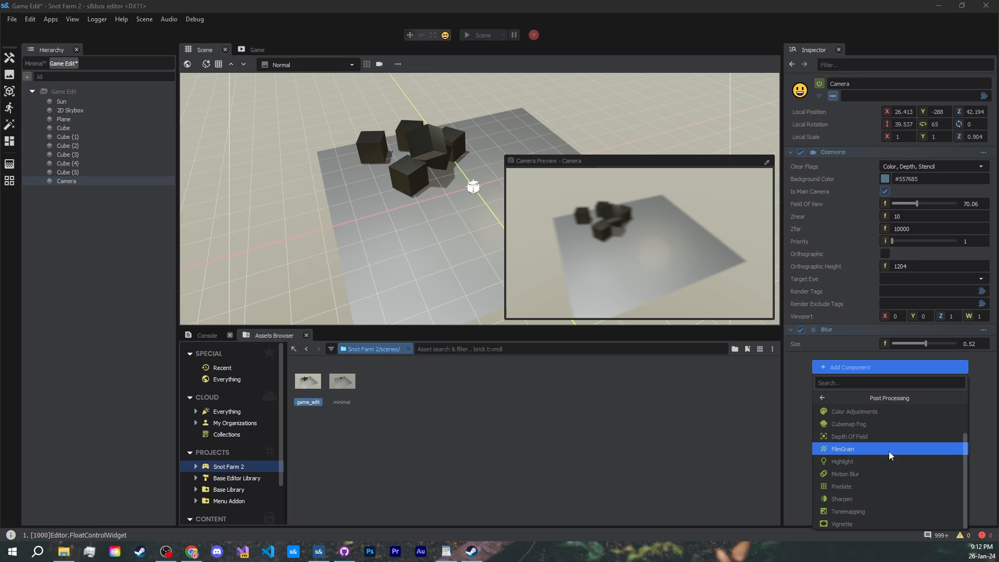
click(842, 448)
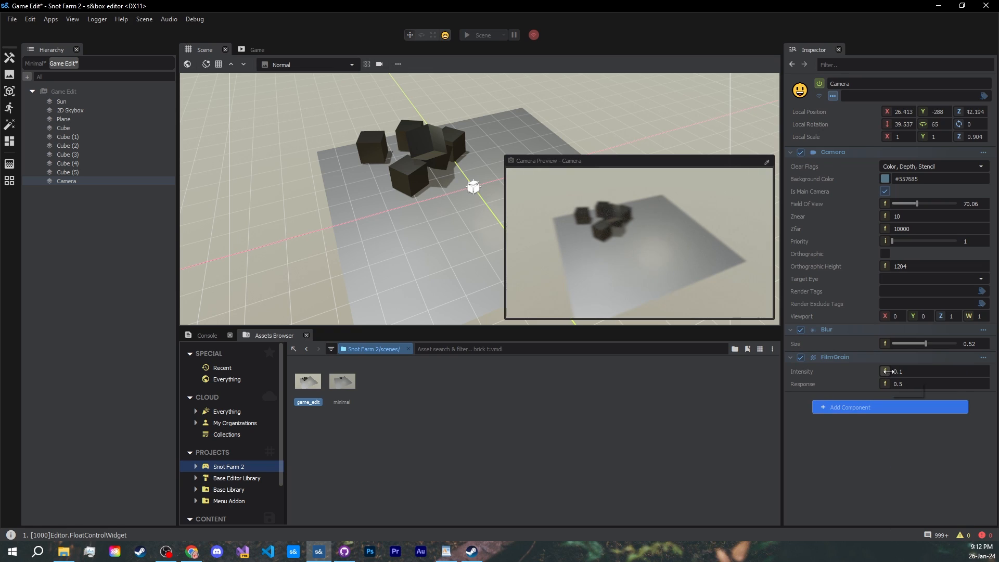
click(888, 406)
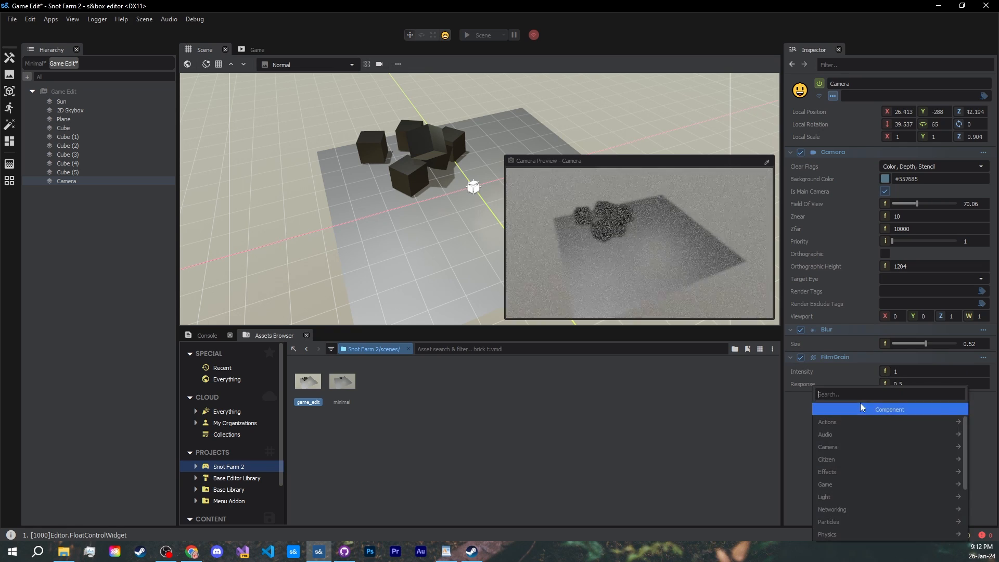
click(826, 471)
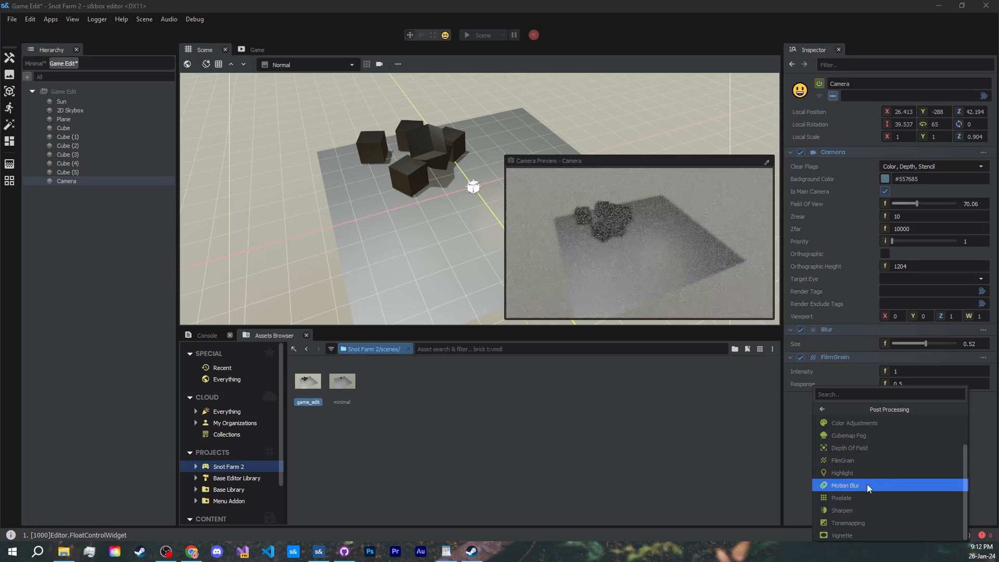
click(840, 510)
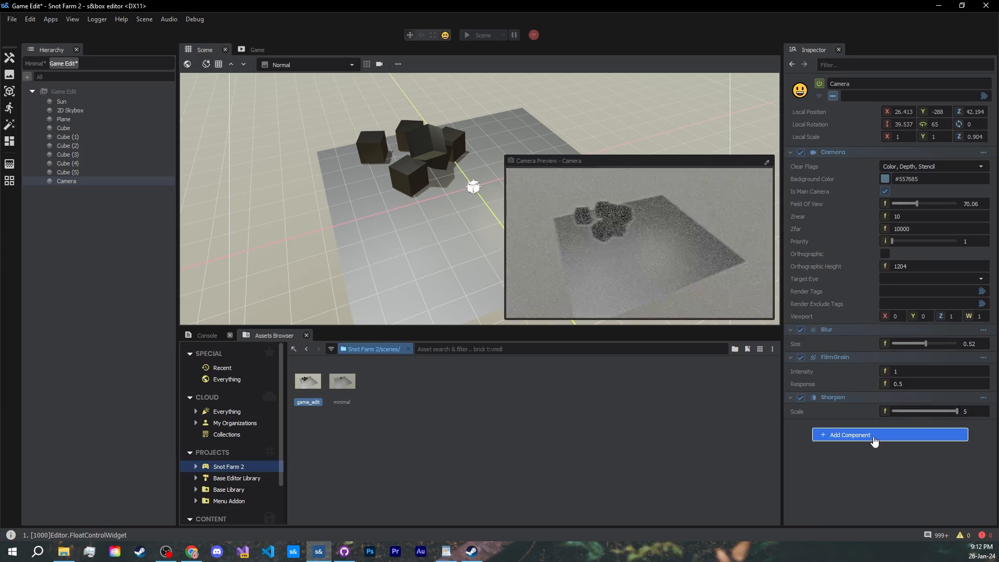